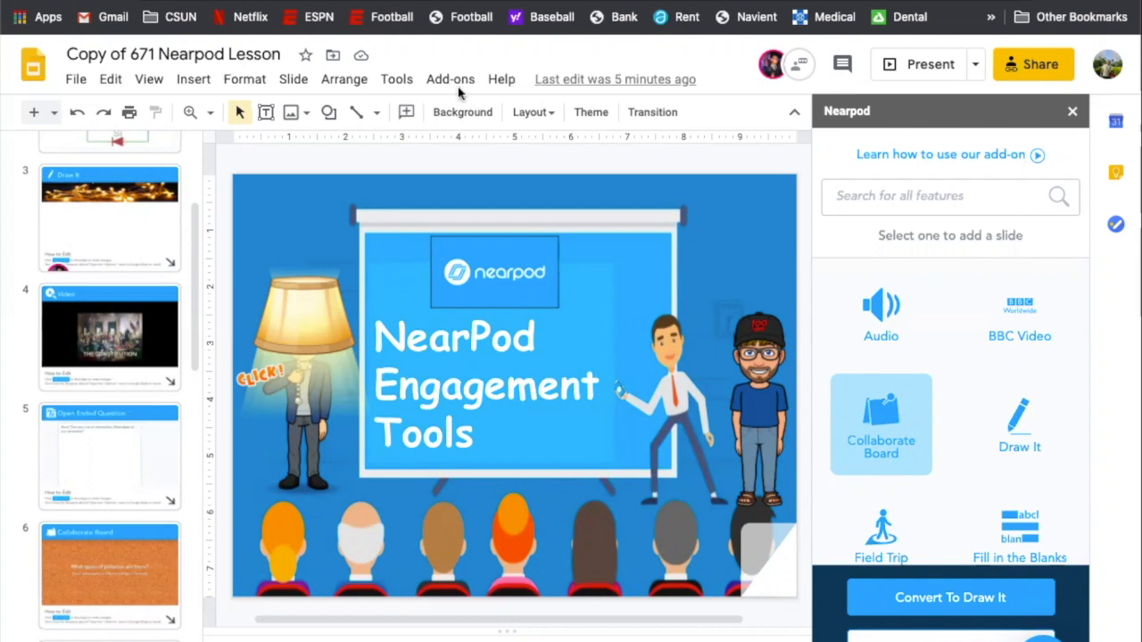
Step: Find the lesson in My Library and start it in Live Participation mode
click(449, 79)
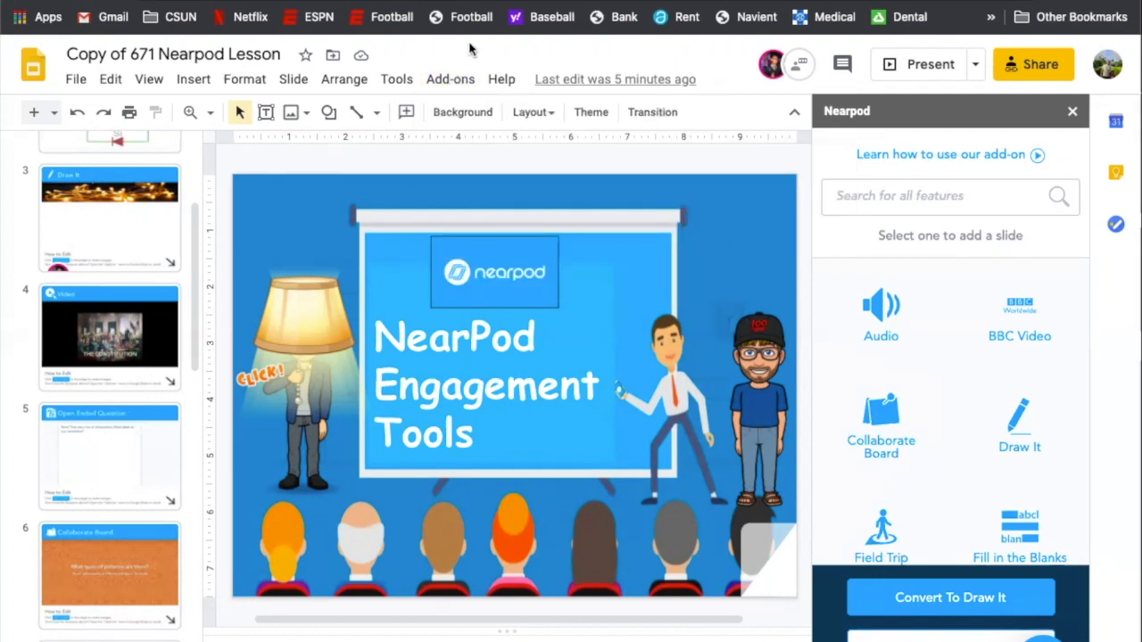
scroll(up, 3)
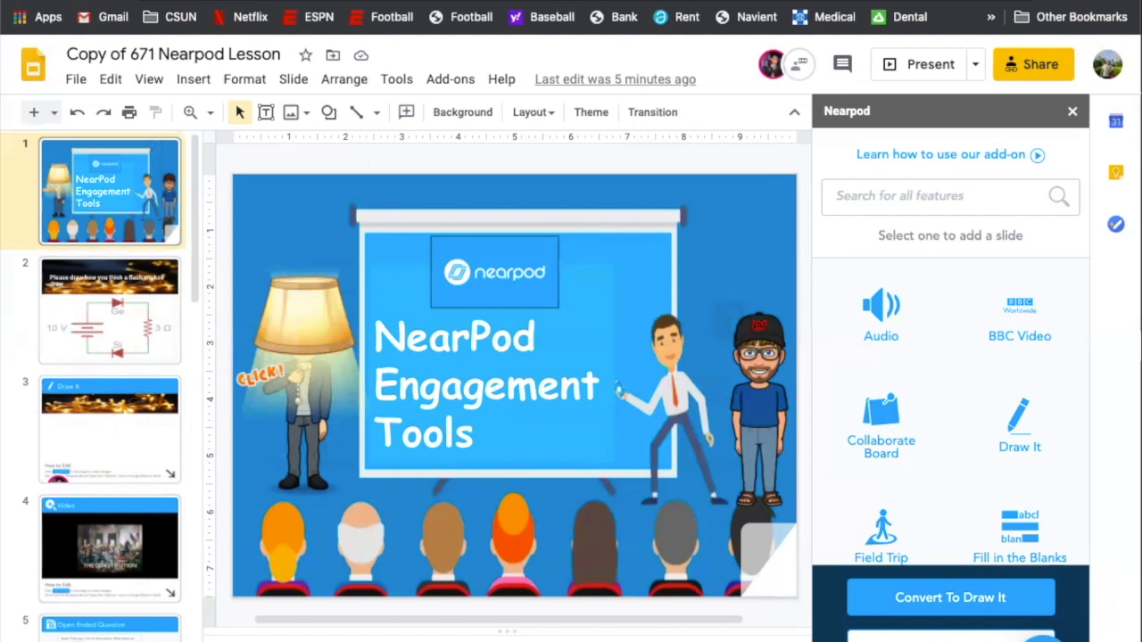
mouse_move(759, 411)
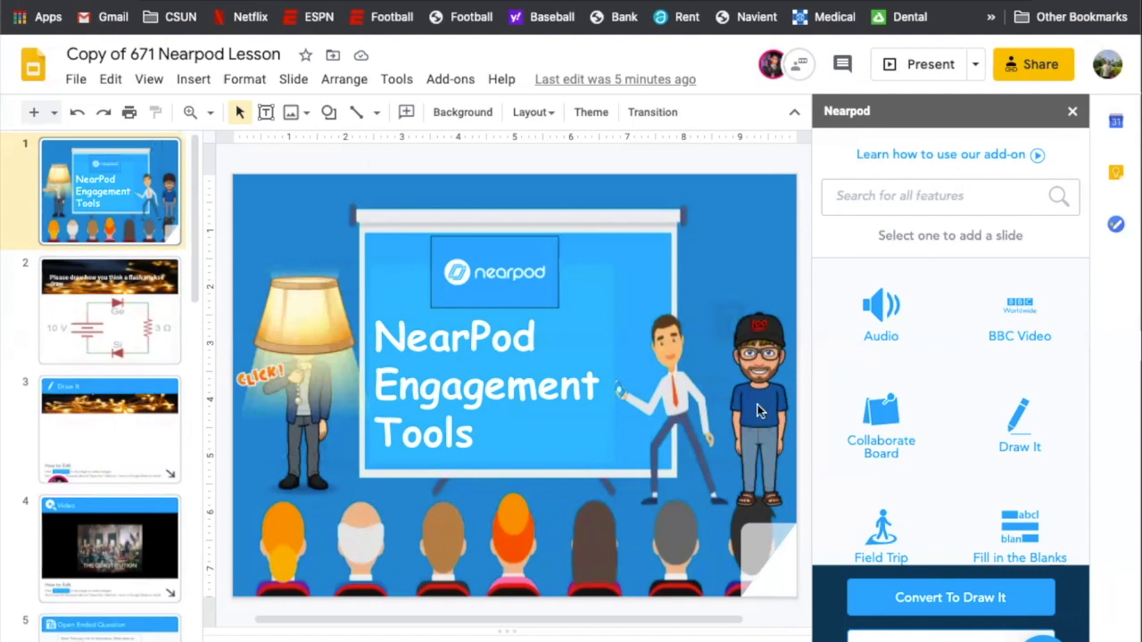
mouse_move(618, 372)
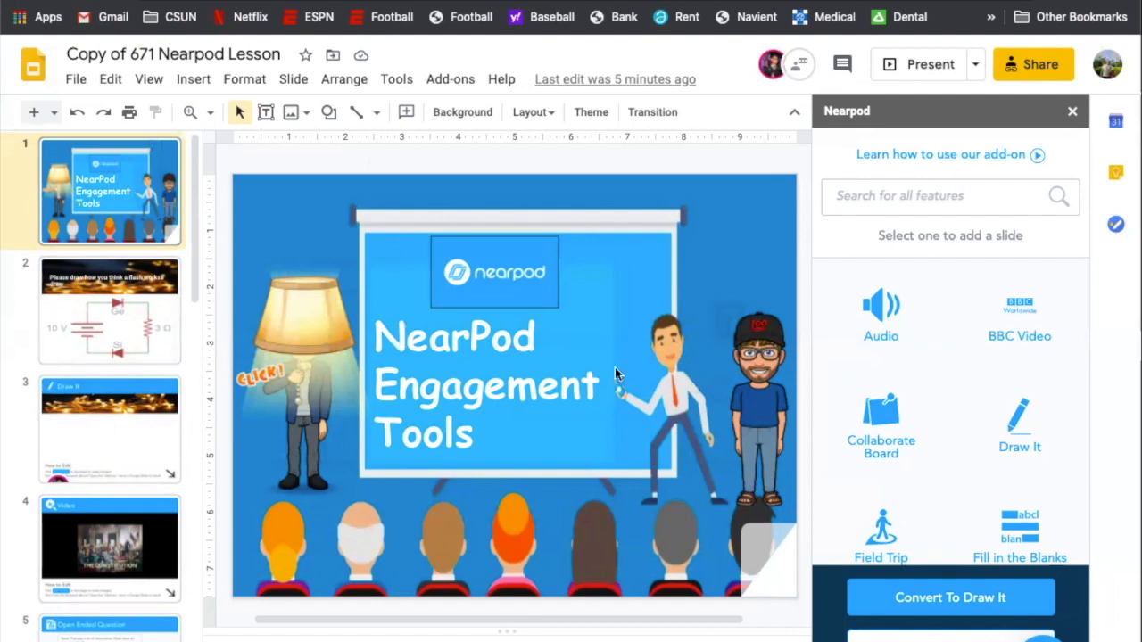
mouse_move(643, 379)
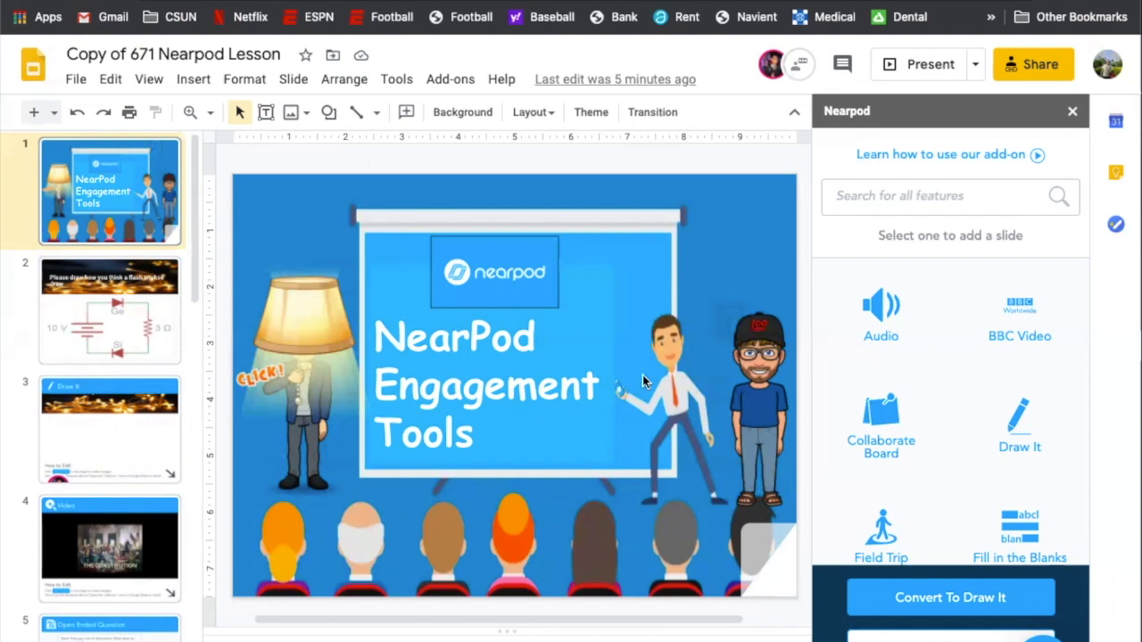
mouse_move(907, 479)
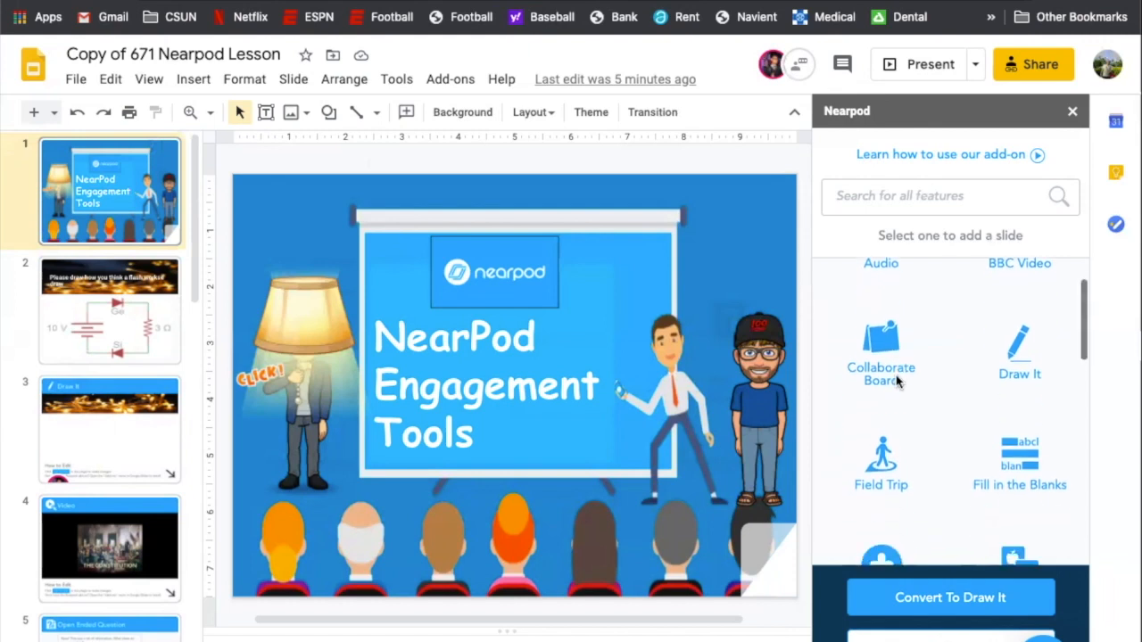
scroll(down, 3)
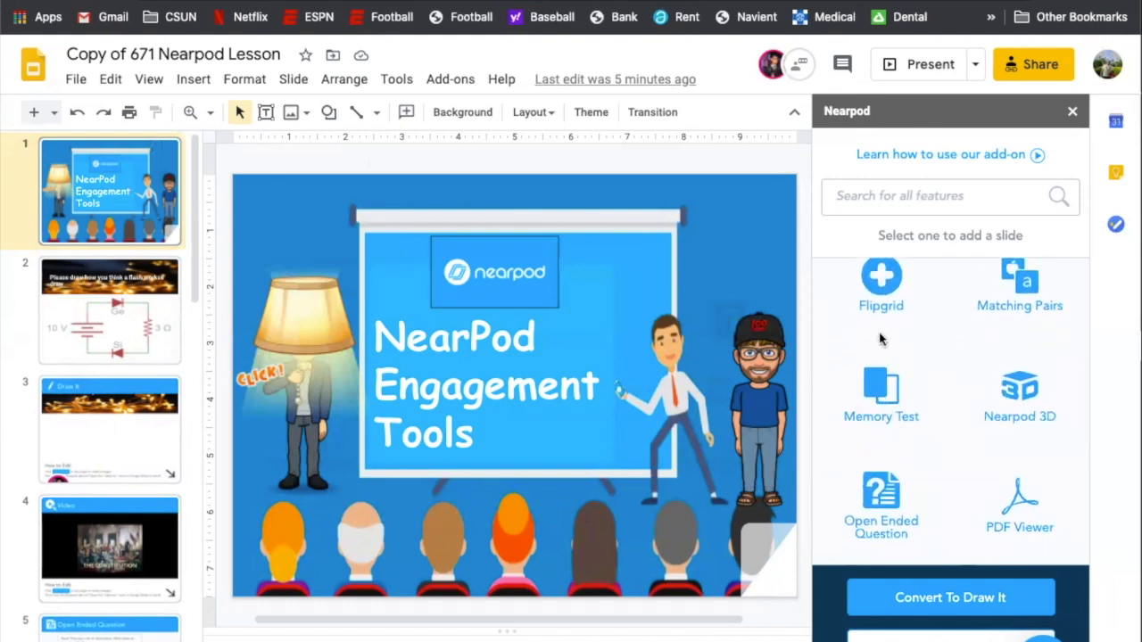
mouse_move(925, 348)
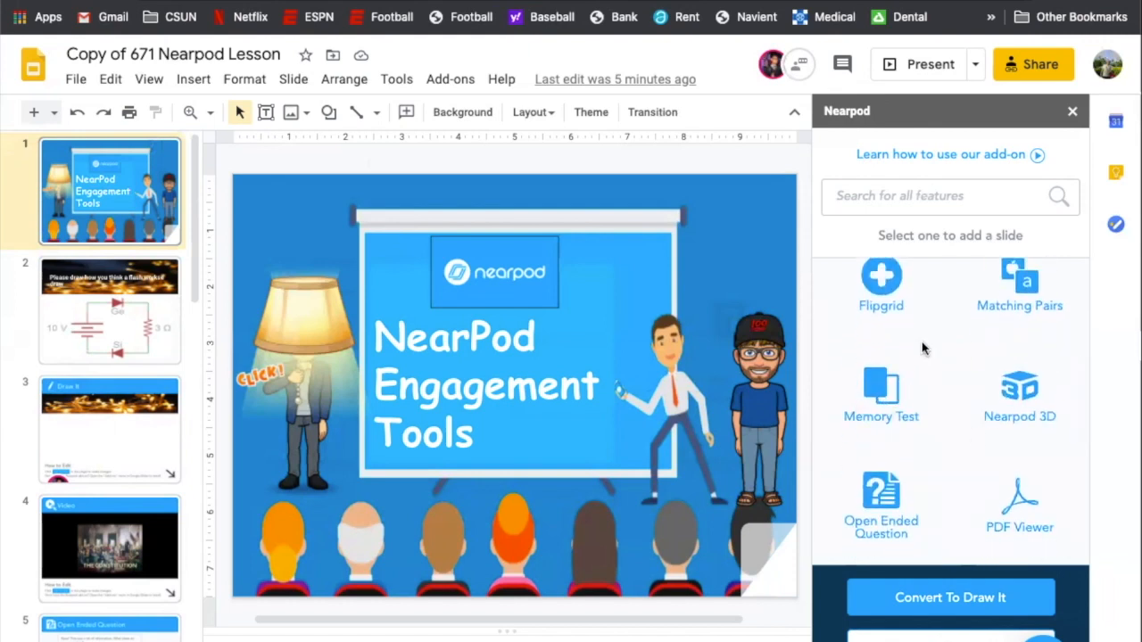
scroll(down, 3)
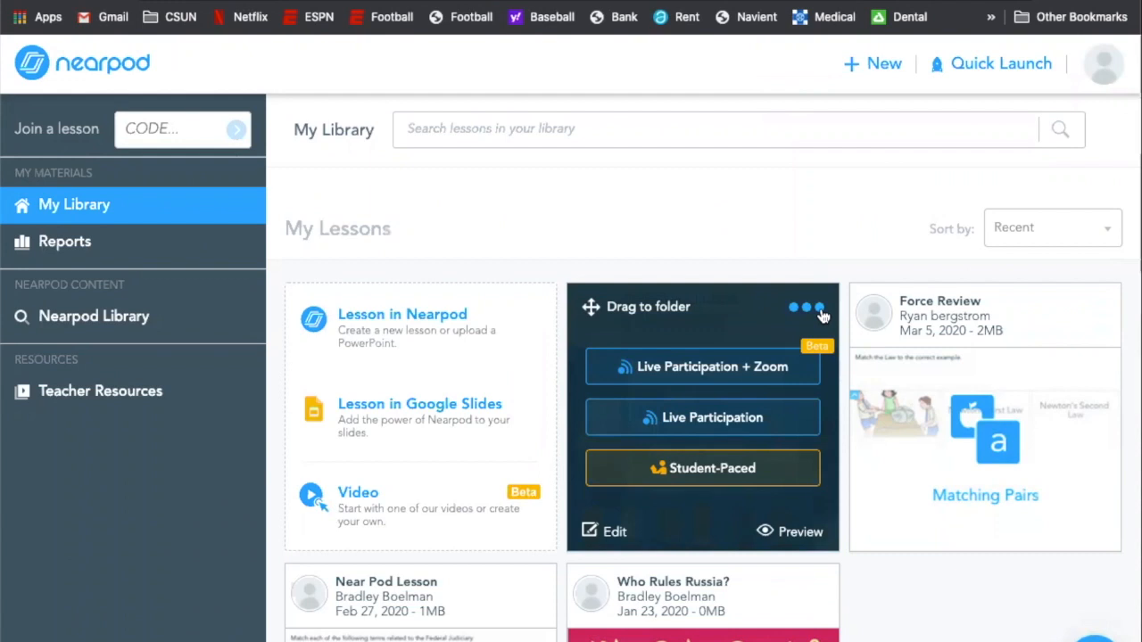
mouse_move(703, 469)
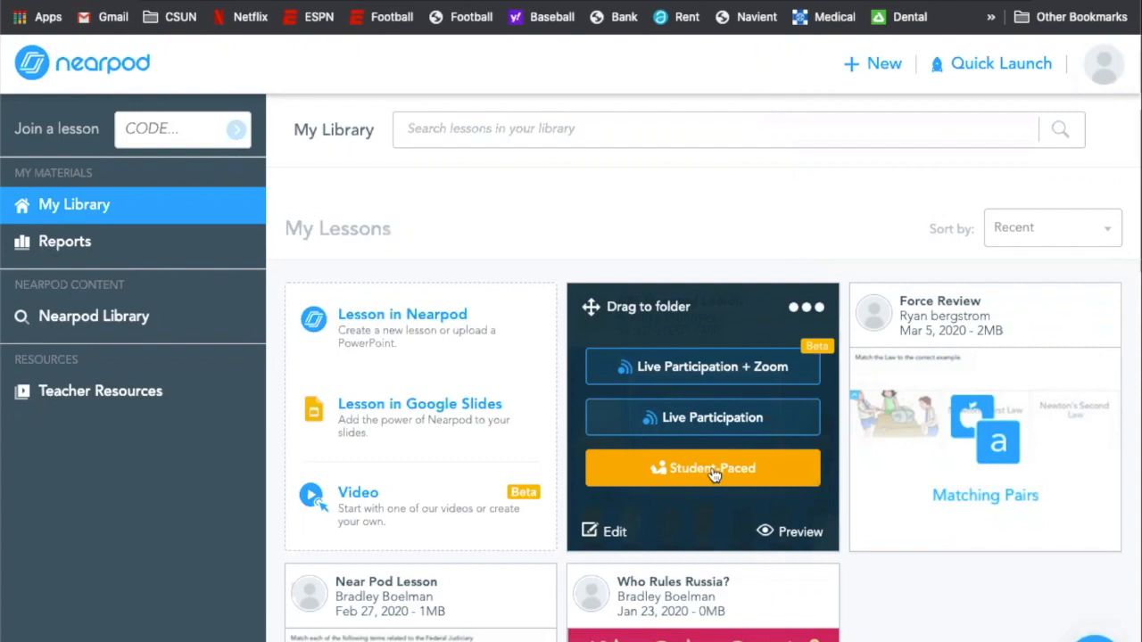
mouse_move(726, 418)
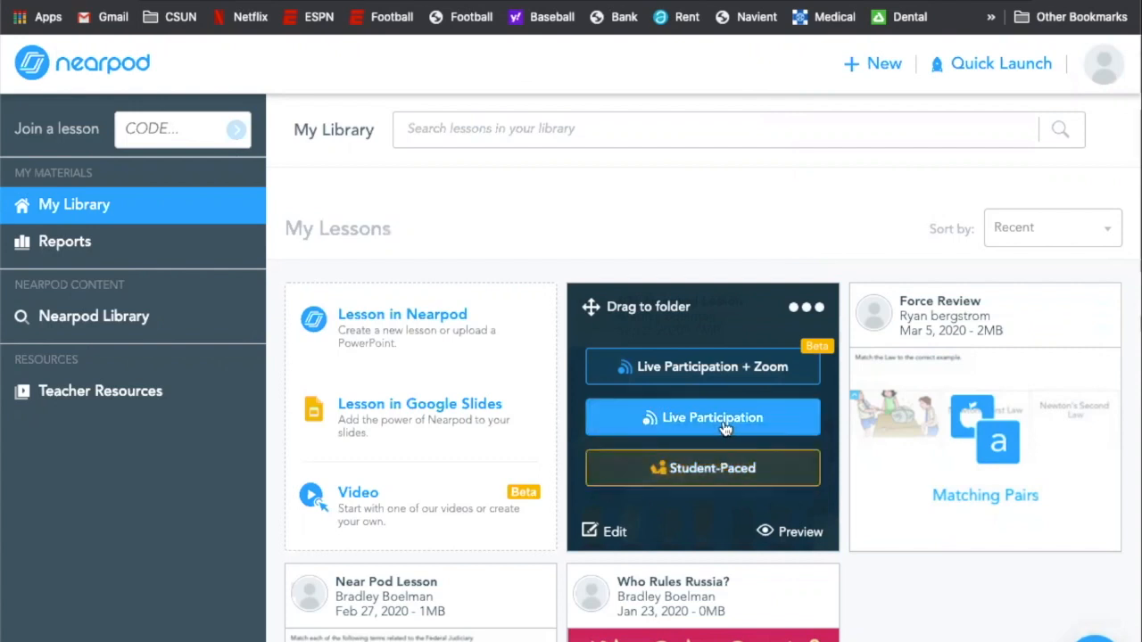
click(702, 418)
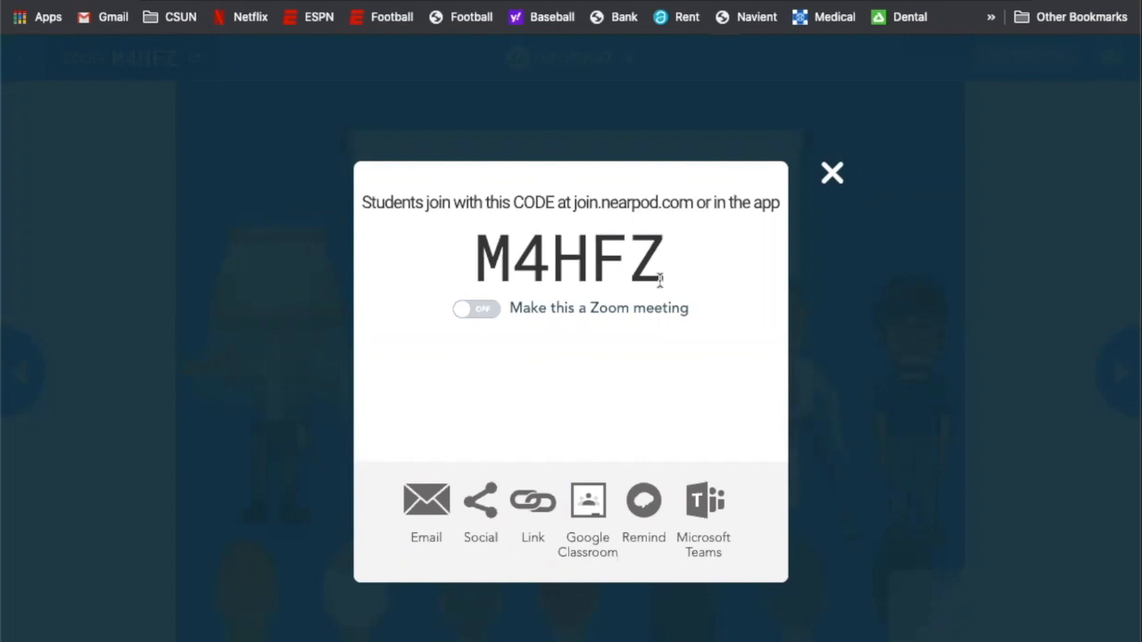
mouse_move(574, 202)
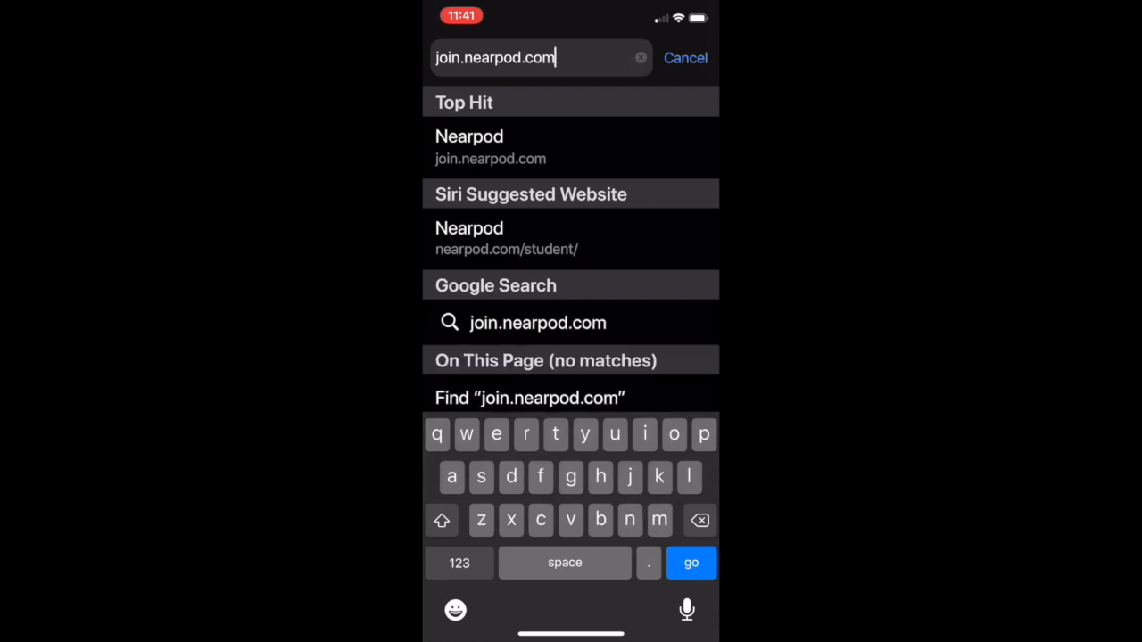
Step: Join the session from the phone at join.nearpod.com using code M4HFZ
click(570, 147)
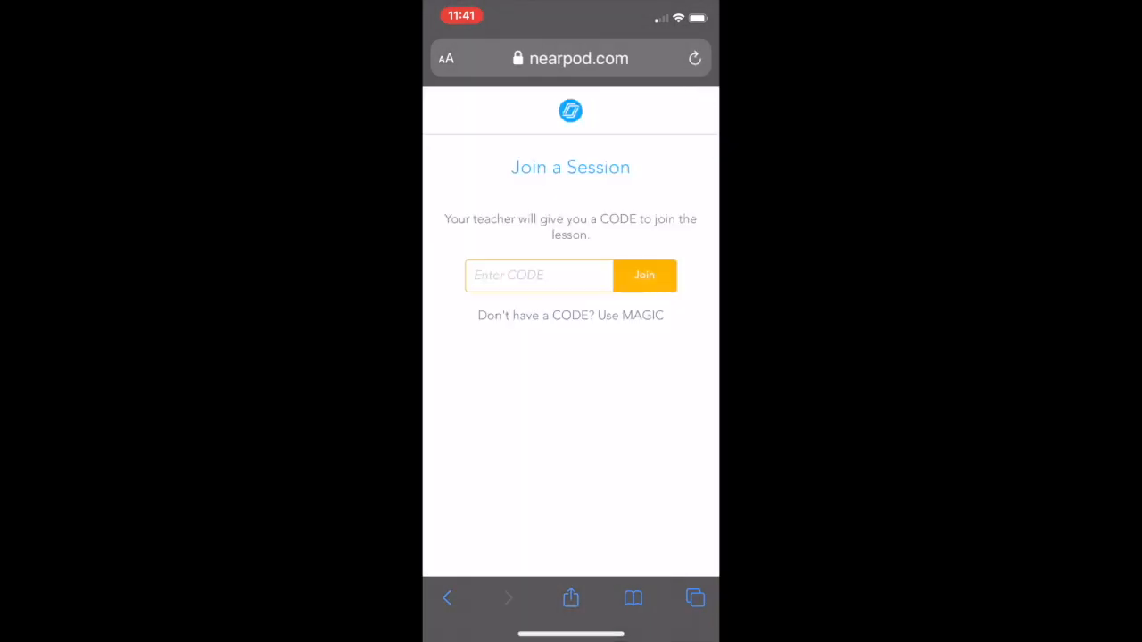
click(539, 275)
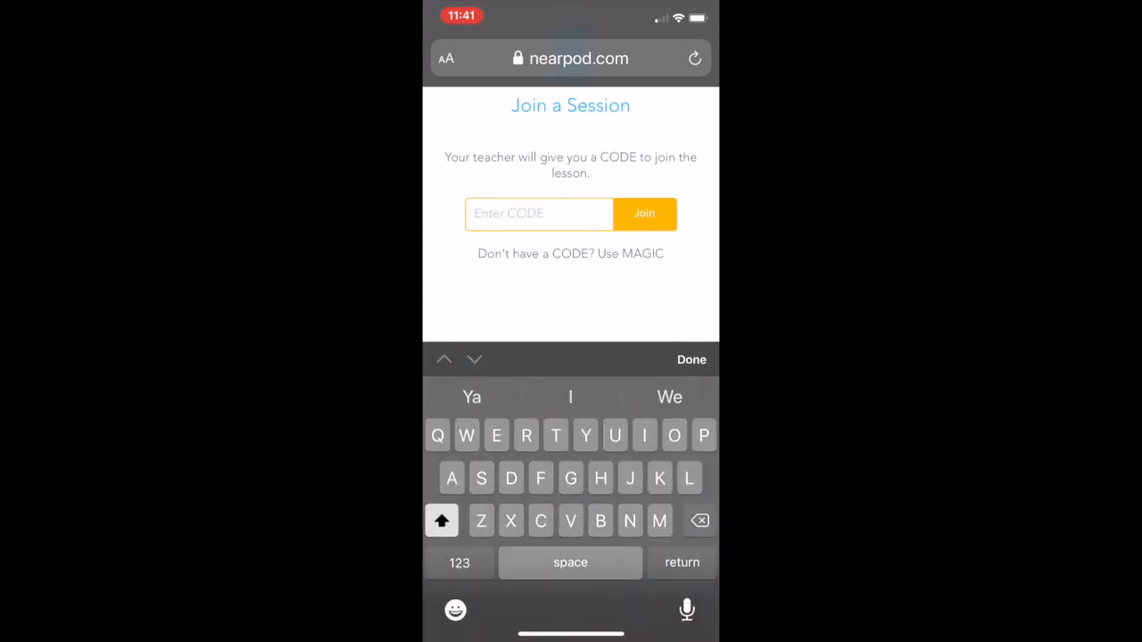
text(M4)
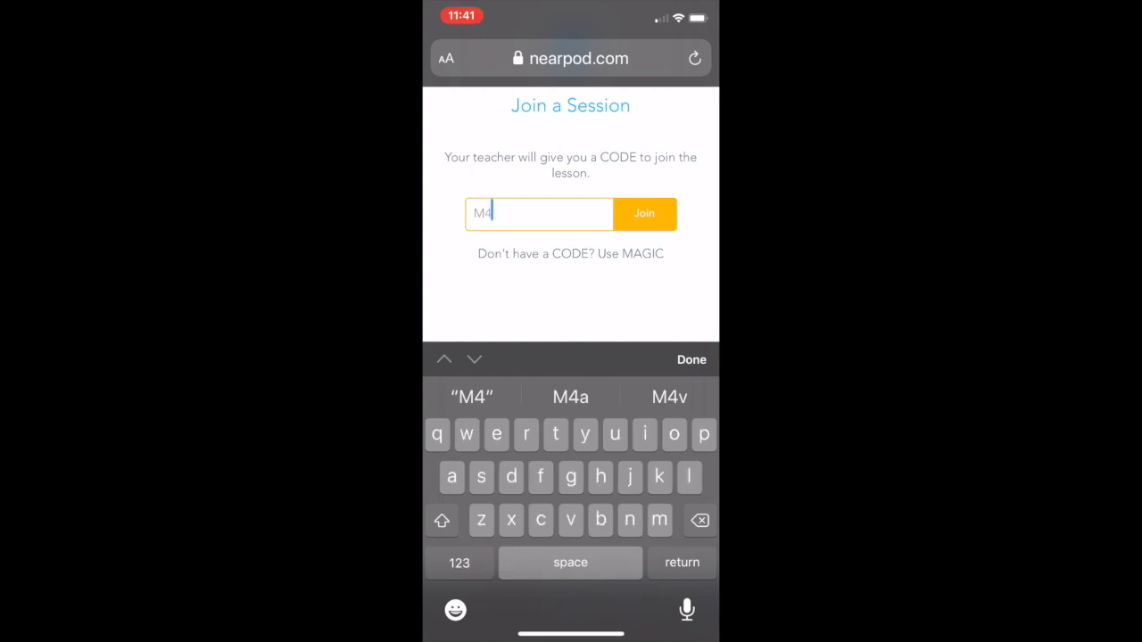
text(h)
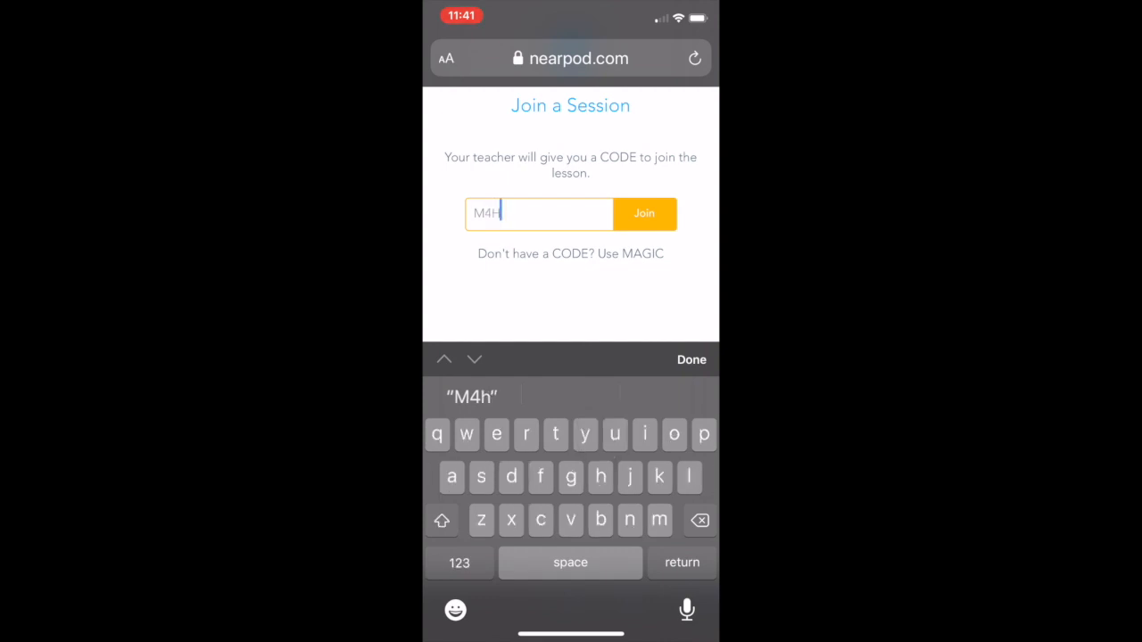
text(z)
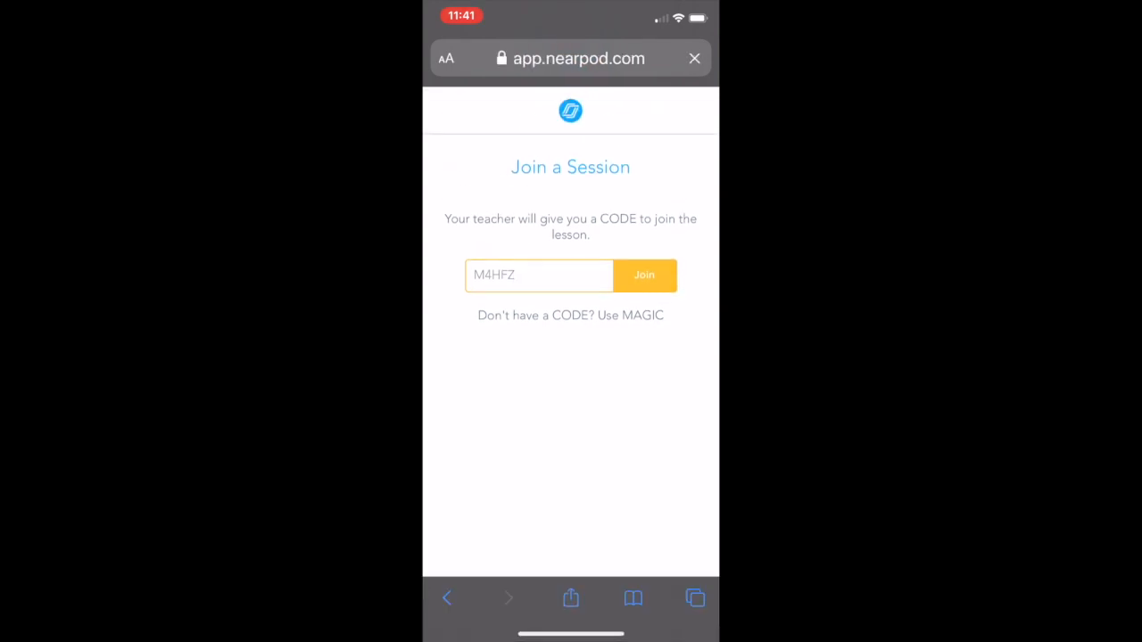
click(643, 275)
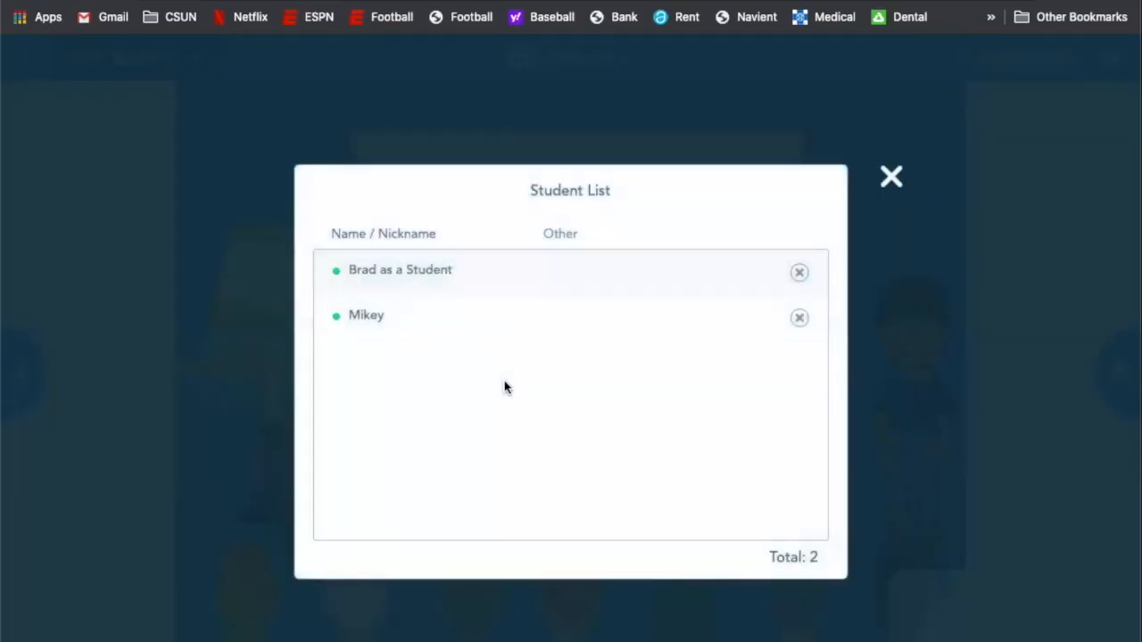
mouse_move(421, 310)
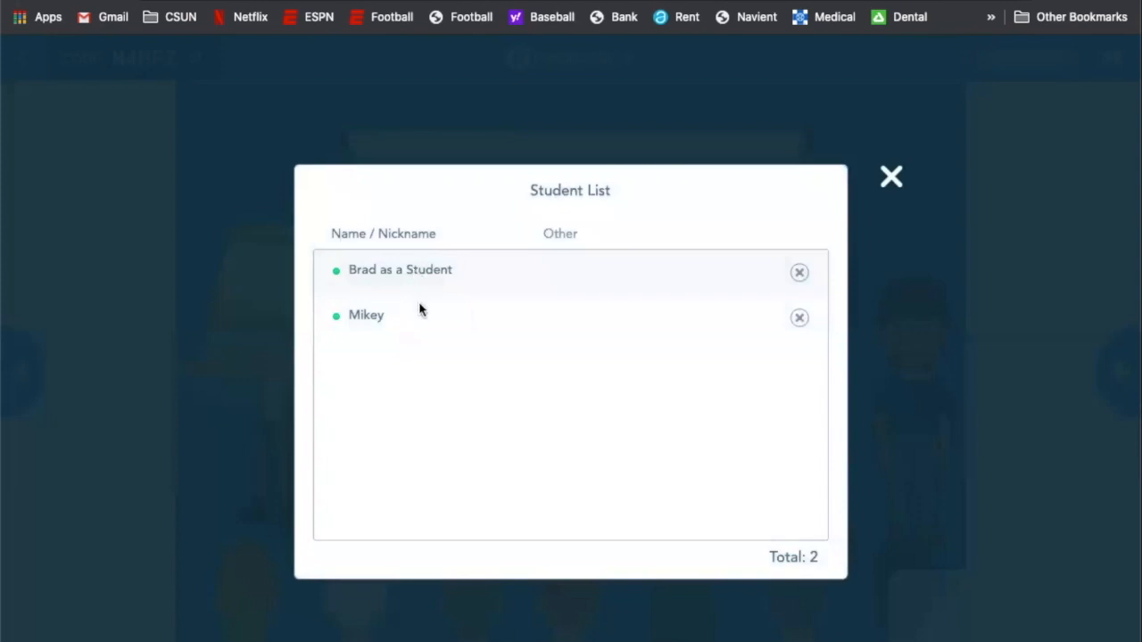
mouse_move(608, 383)
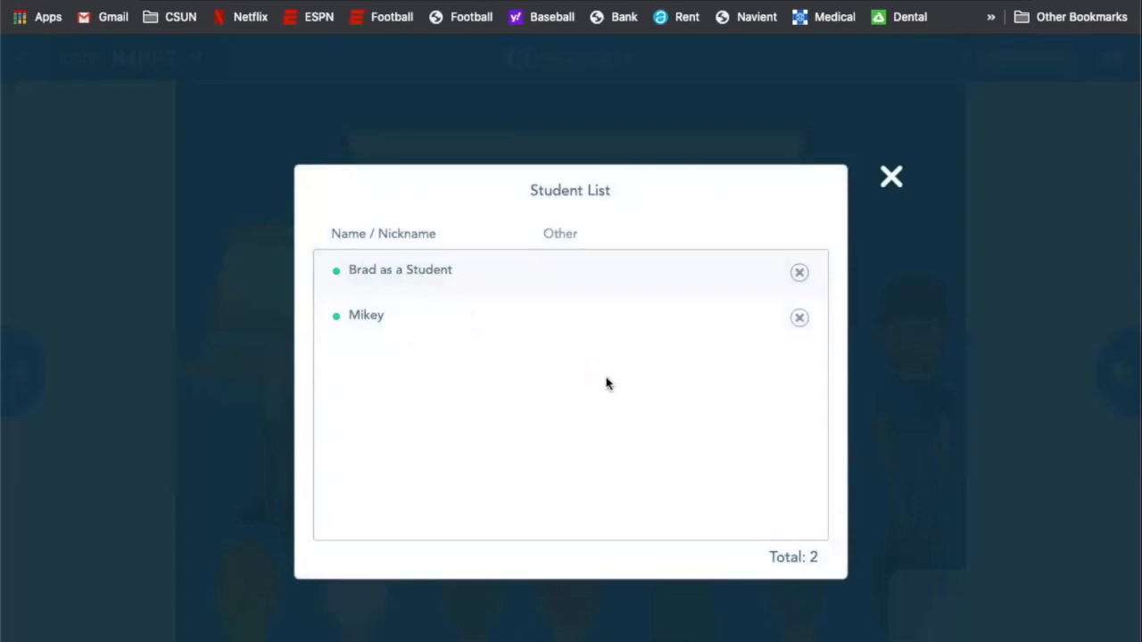
mouse_move(890, 177)
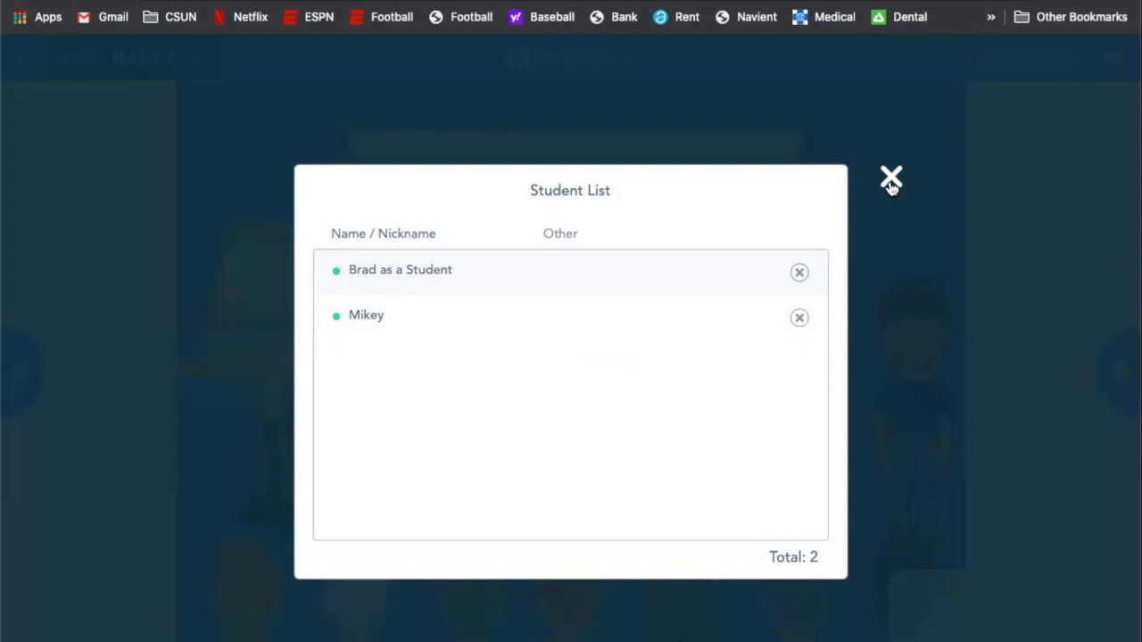
Step: Close the Student List once it shows two students joined
click(891, 176)
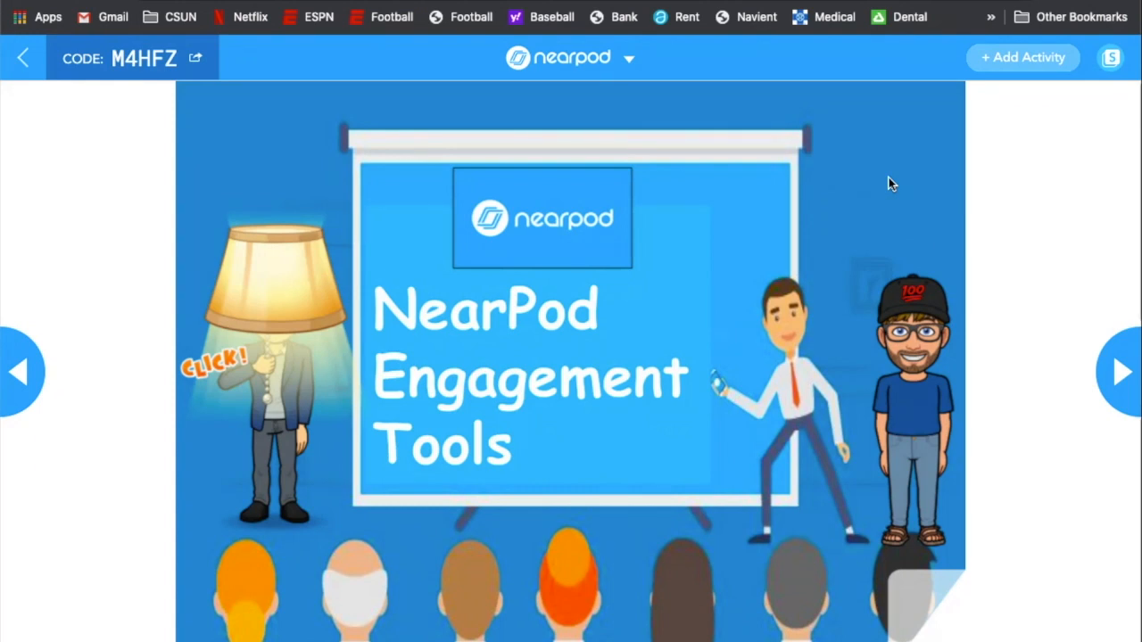
mouse_move(732, 340)
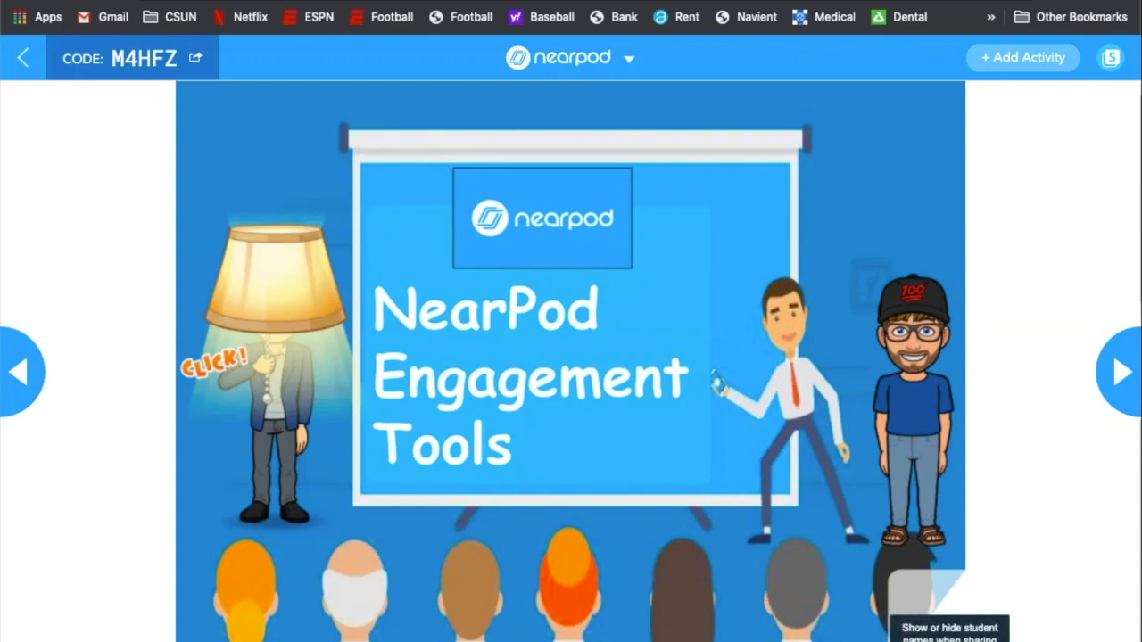
mouse_move(1093, 388)
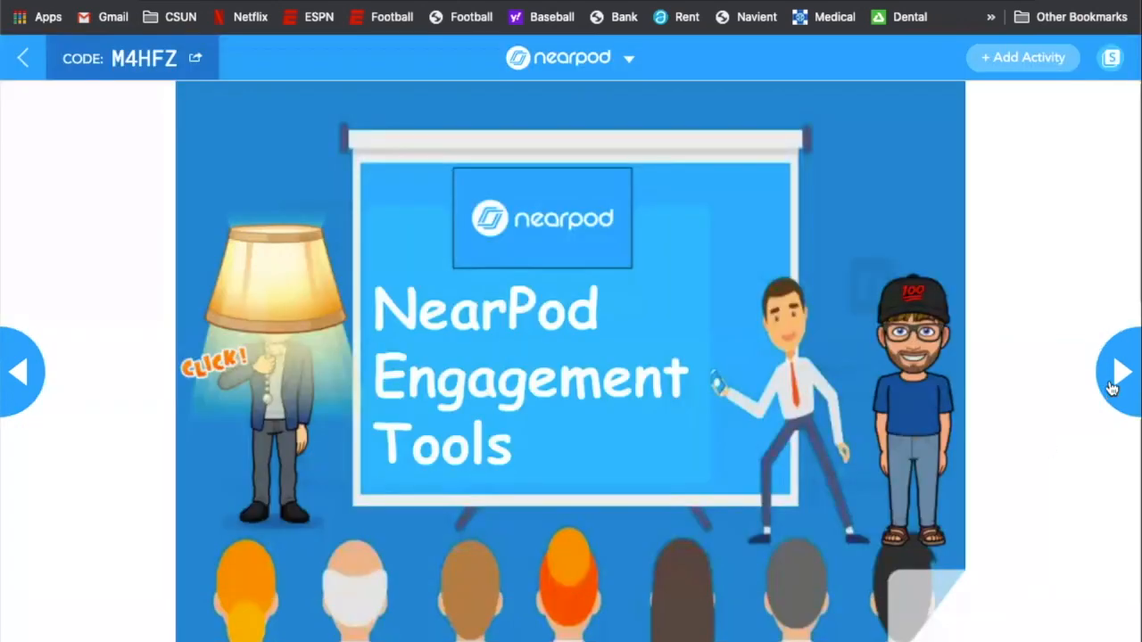
Step: Advance two slides past the title slide through the guides slide
click(1121, 372)
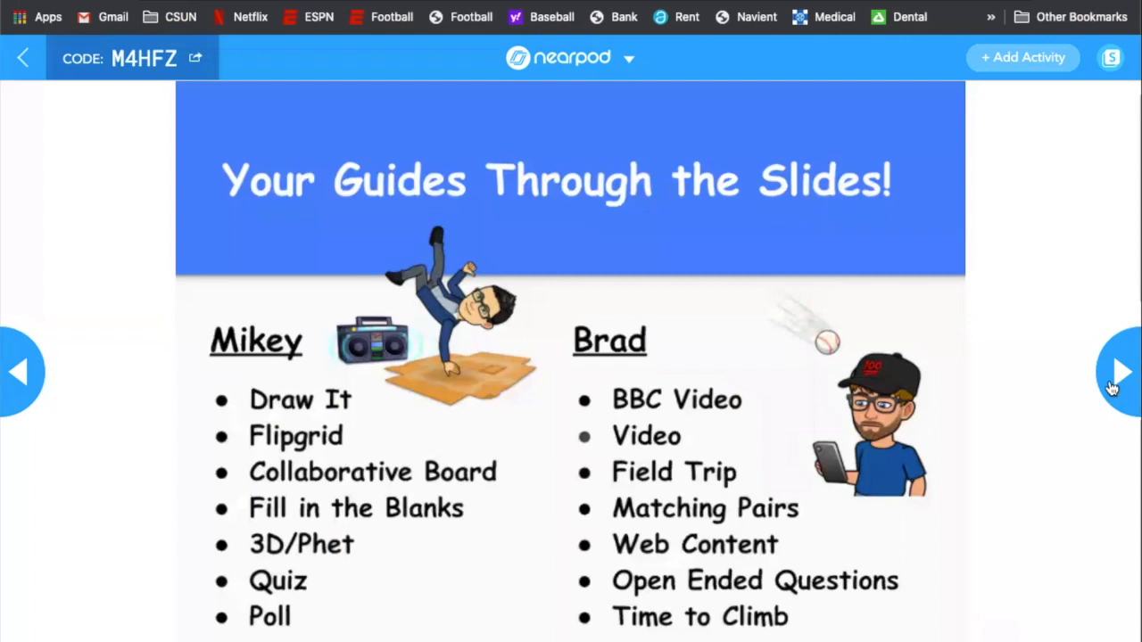
click(1120, 372)
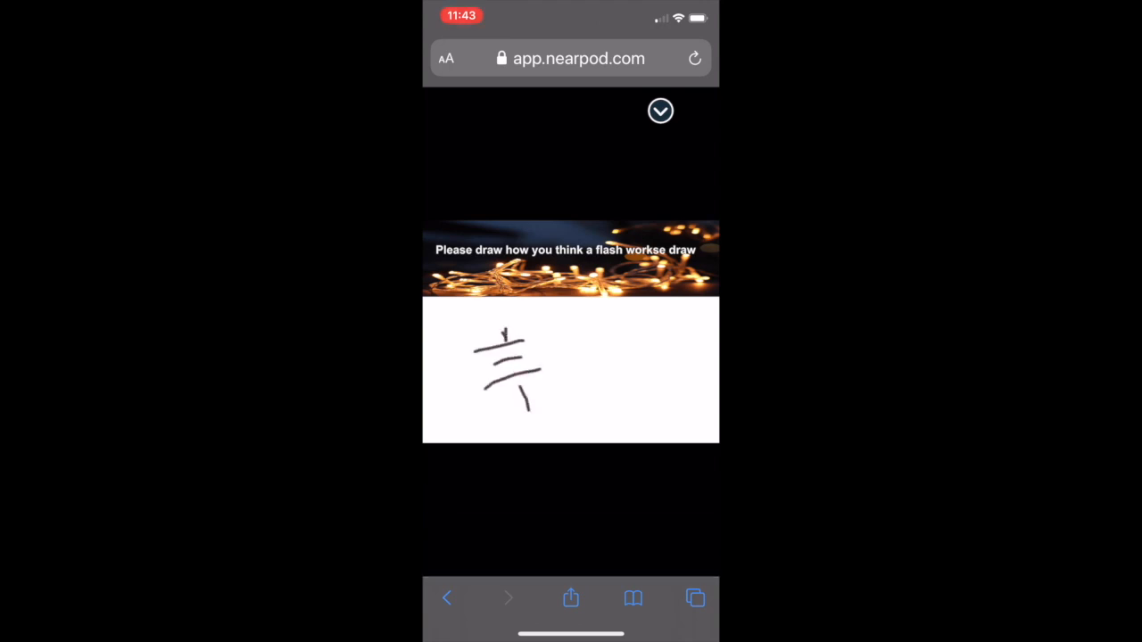
Step: Sketch a circuit symbol on the phone's canvas and submit the drawing
drag(508, 326, 602, 330)
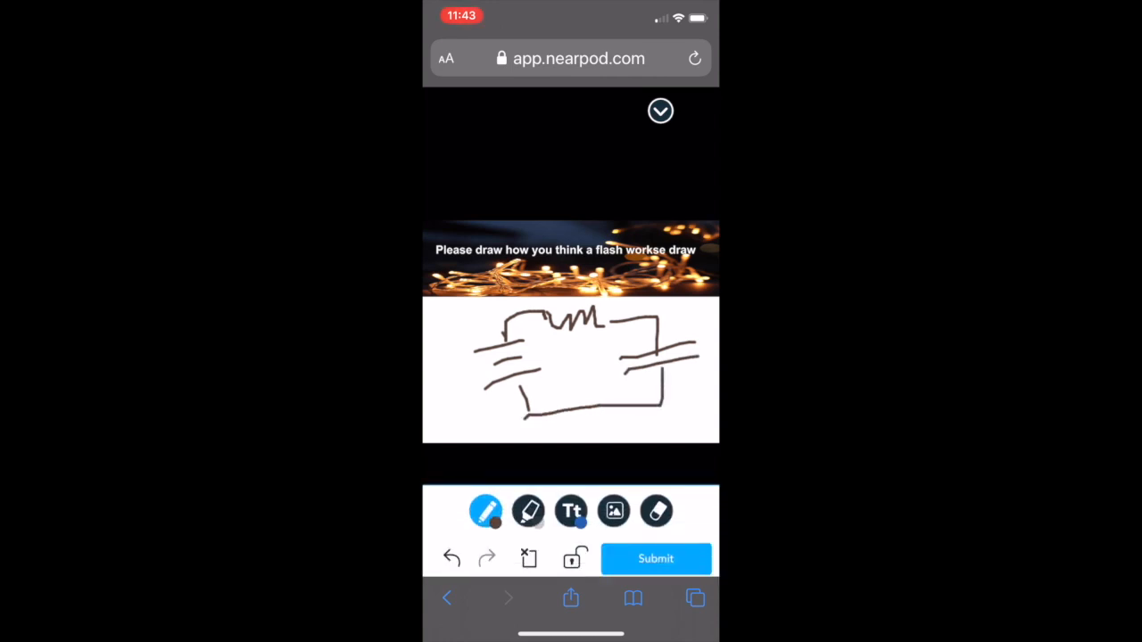
click(655, 558)
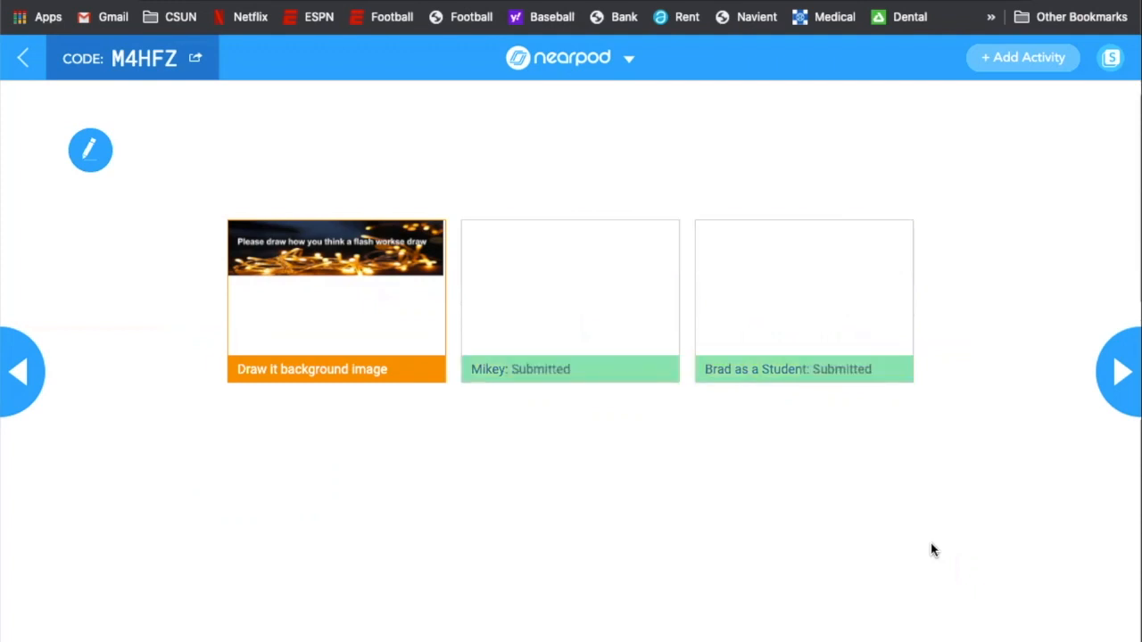
Step: Flip between Mikey's and Brad's drawings, unshare Mikey's, then inspect Brad's up close
click(802, 301)
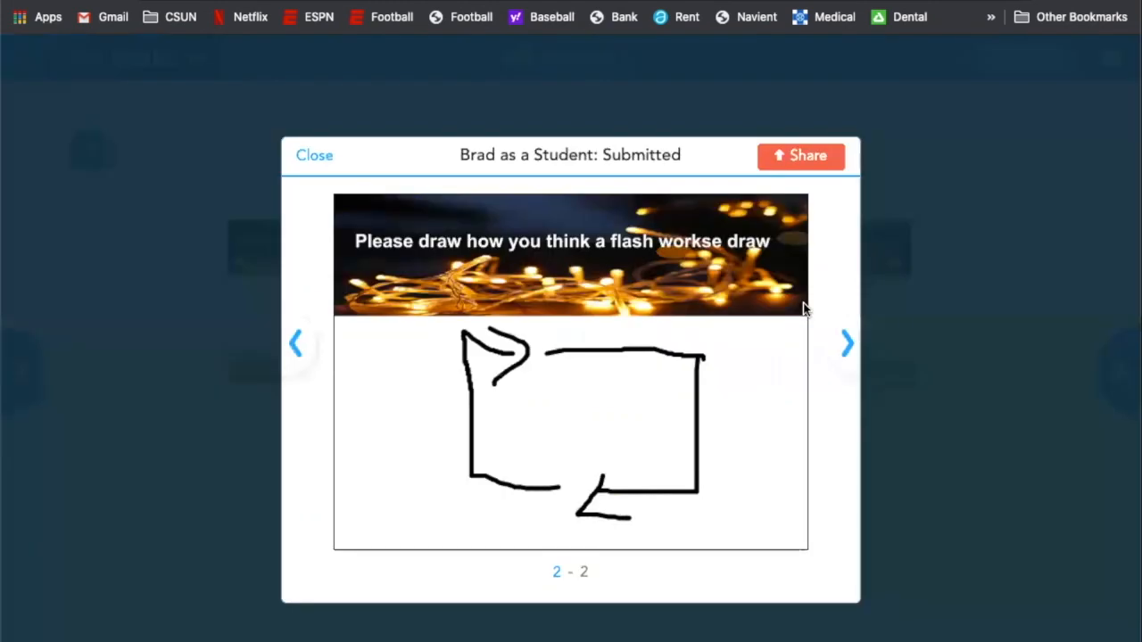
click(297, 344)
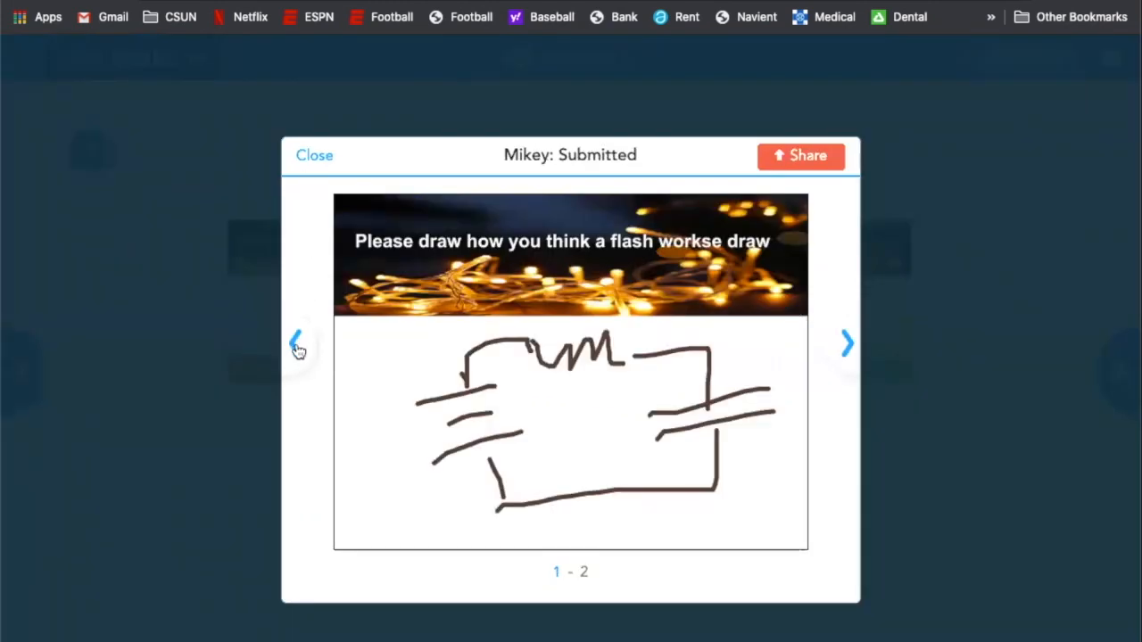
mouse_move(847, 343)
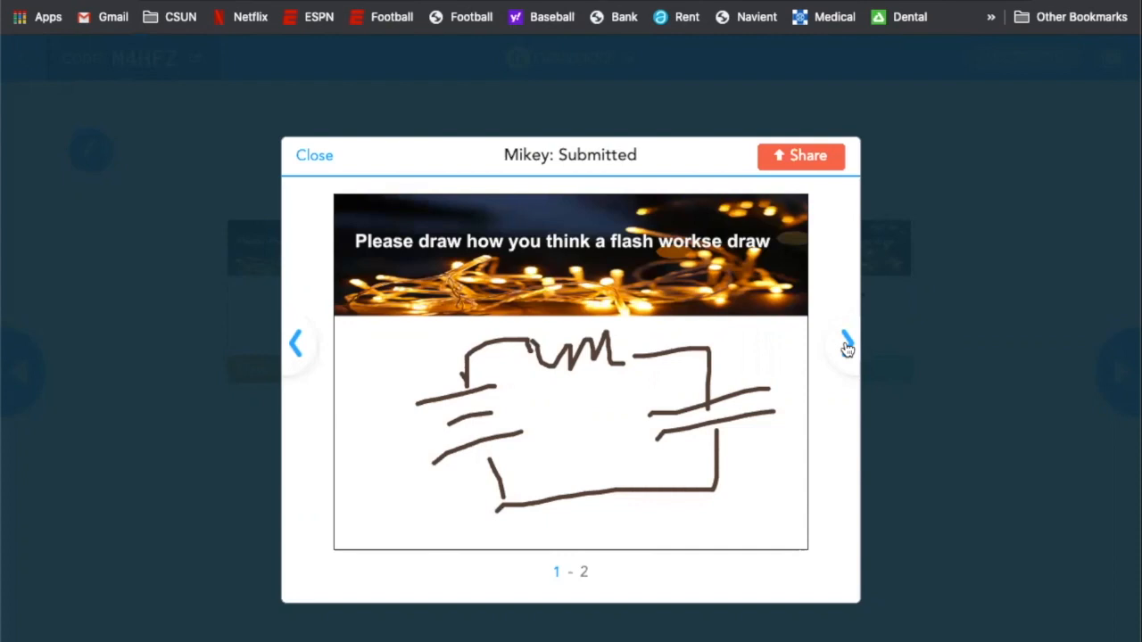
click(800, 155)
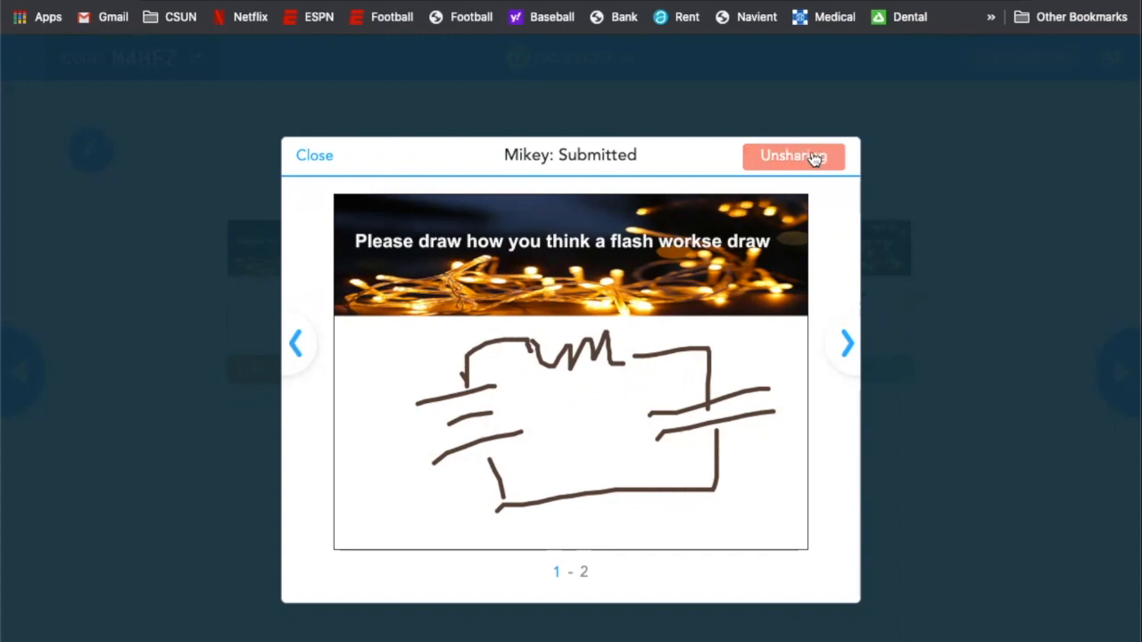
click(794, 155)
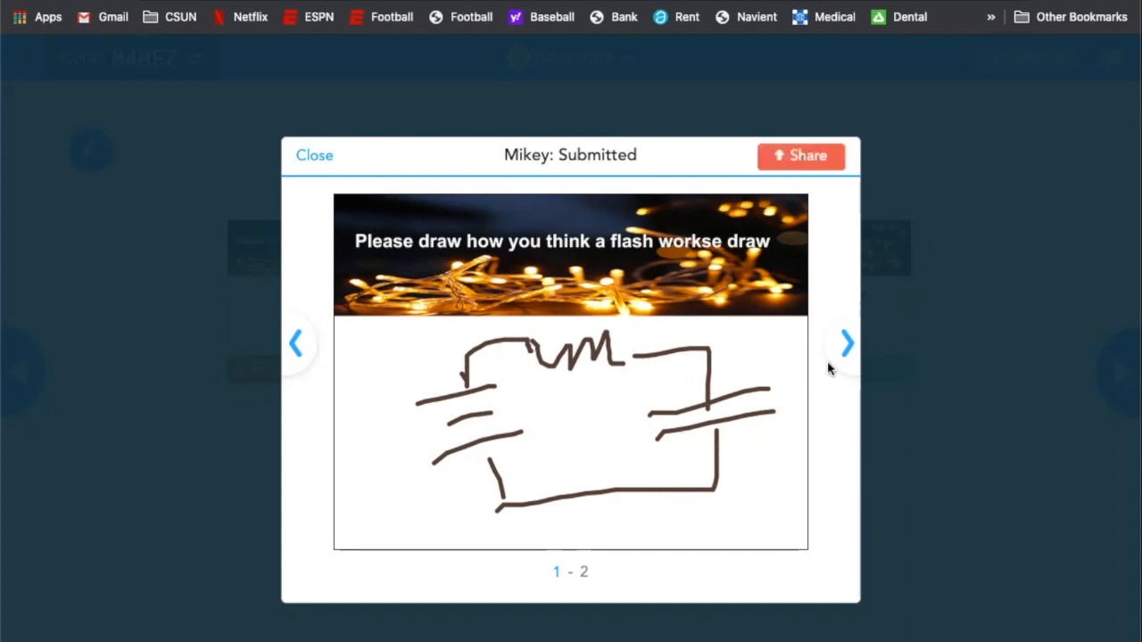
click(846, 343)
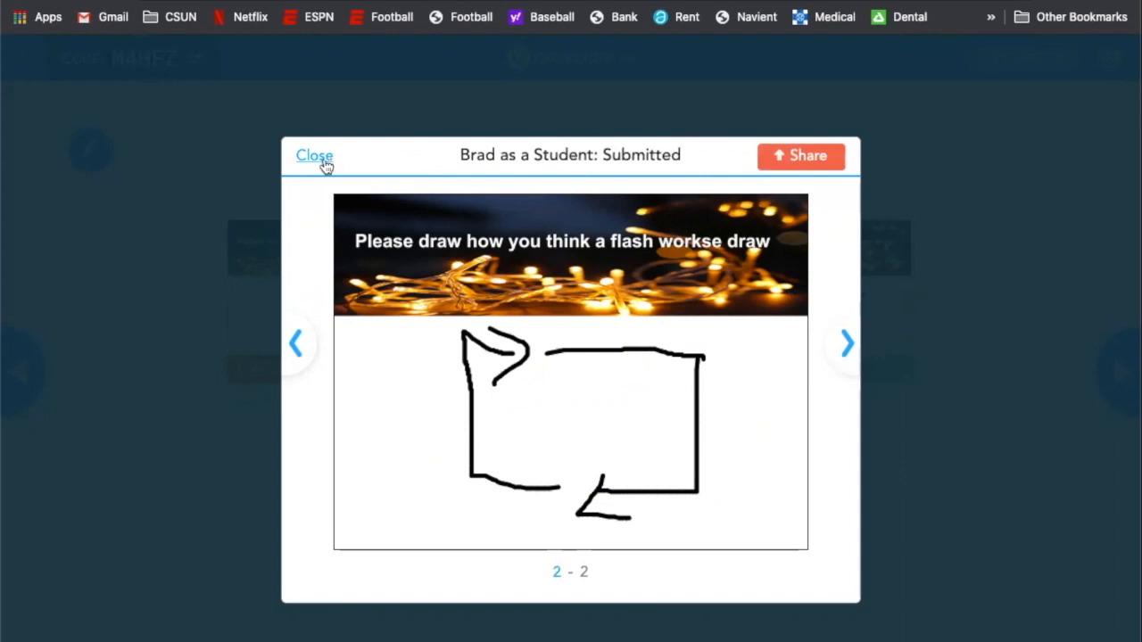
click(314, 155)
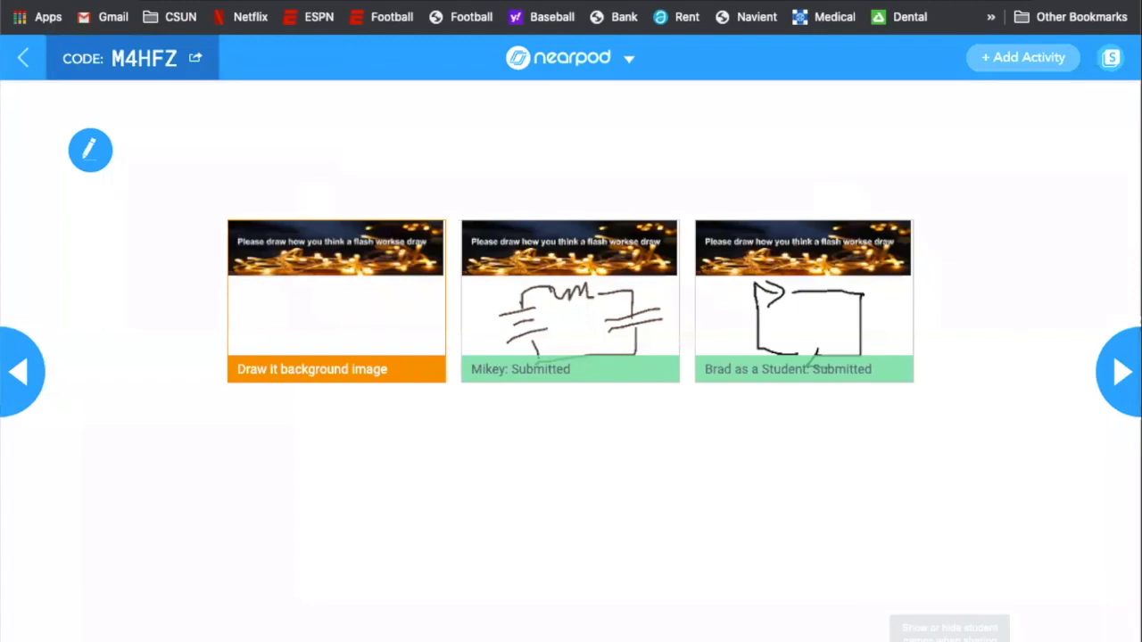
click(802, 301)
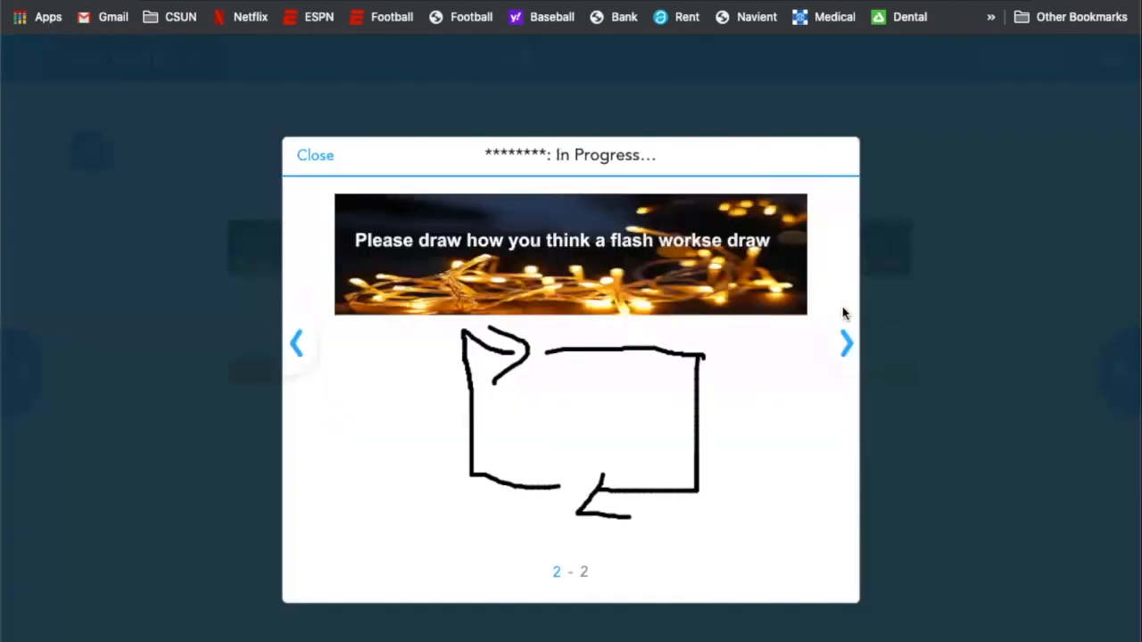
mouse_move(933, 375)
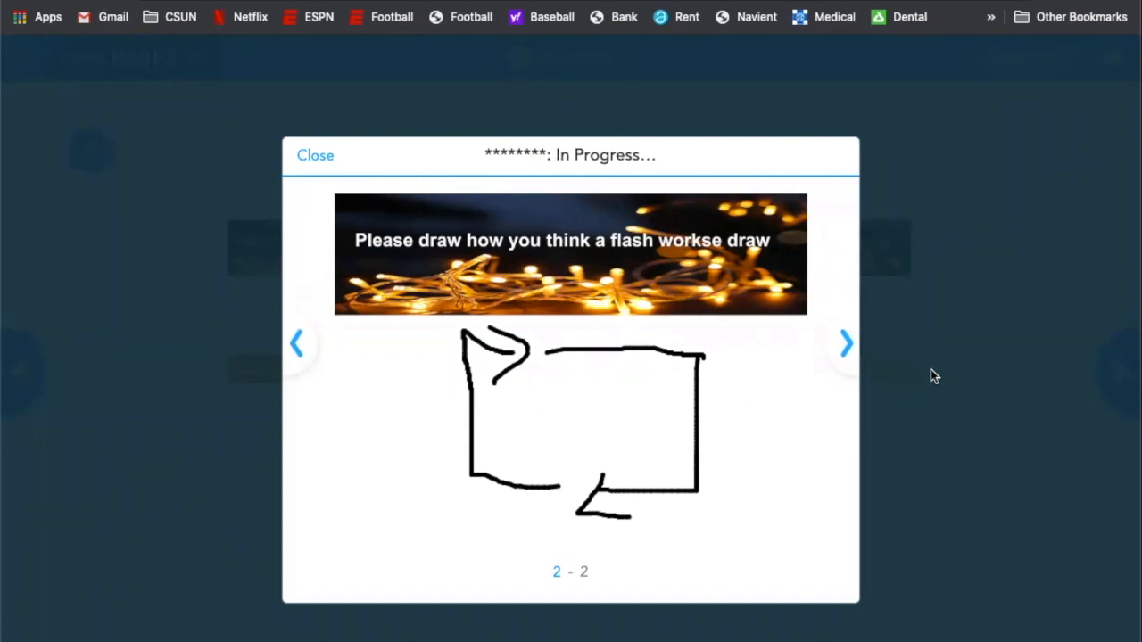
mouse_move(443, 328)
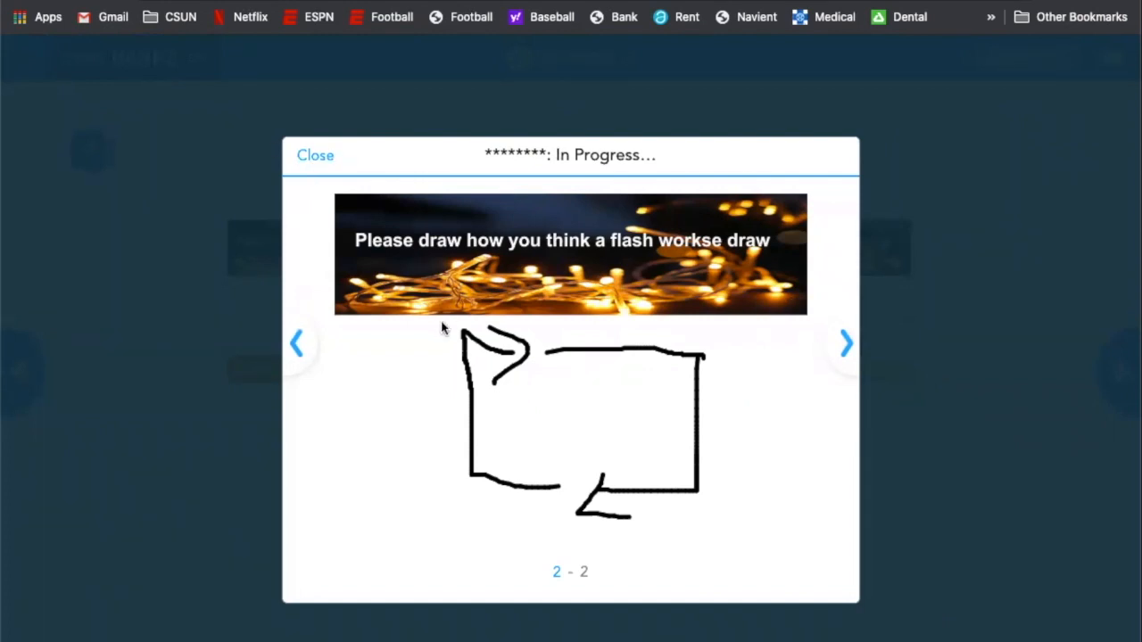
mouse_move(589, 308)
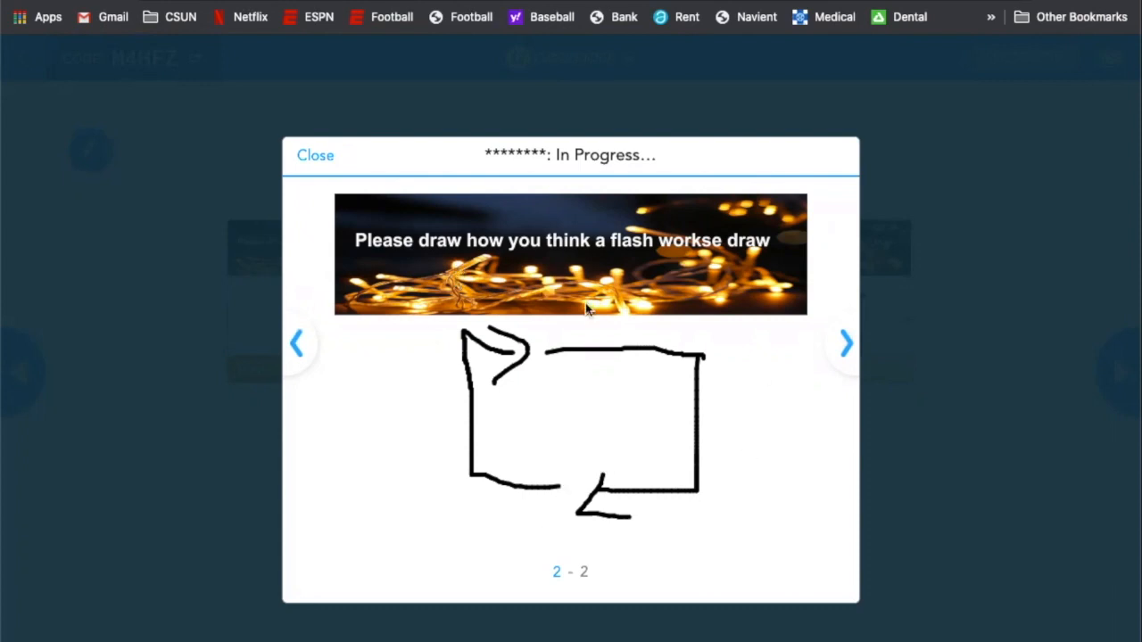
mouse_move(309, 229)
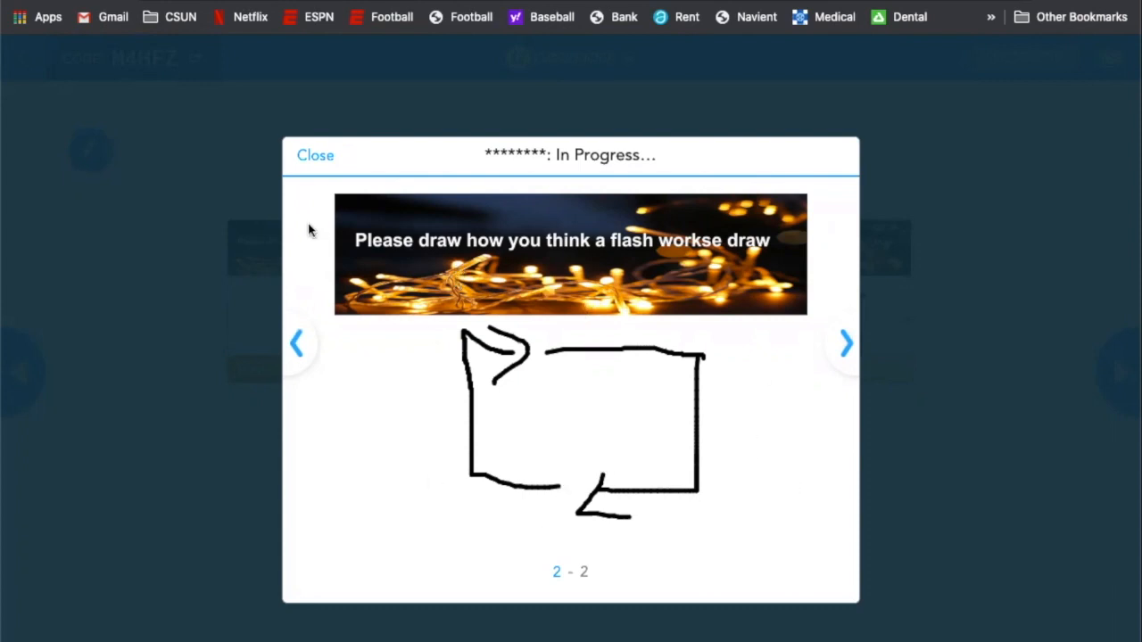
click(315, 154)
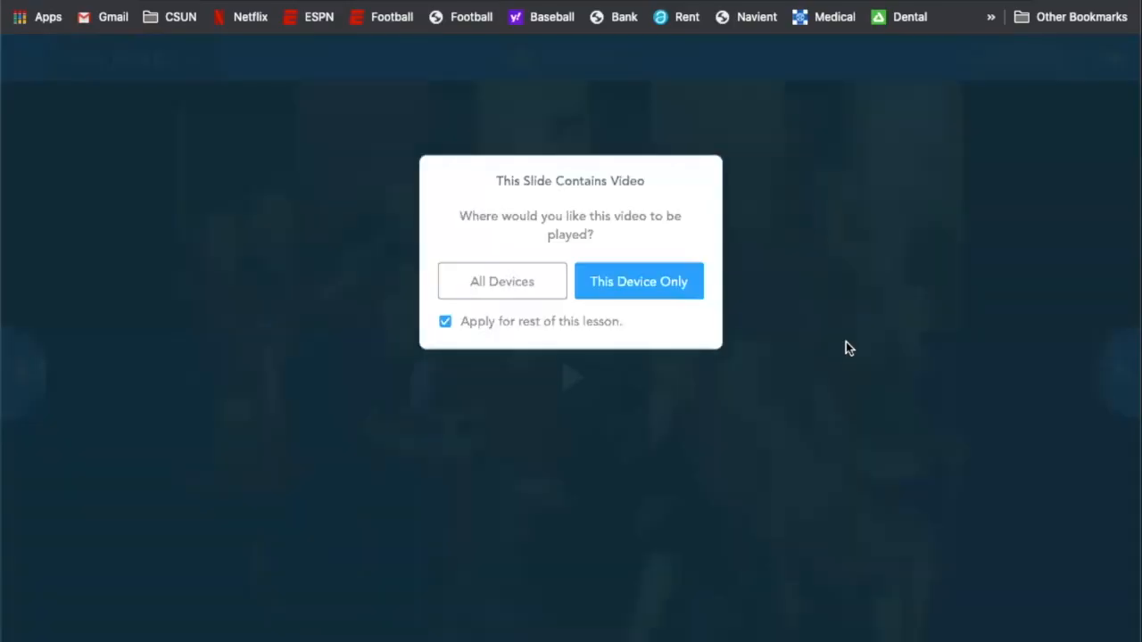
mouse_move(687, 307)
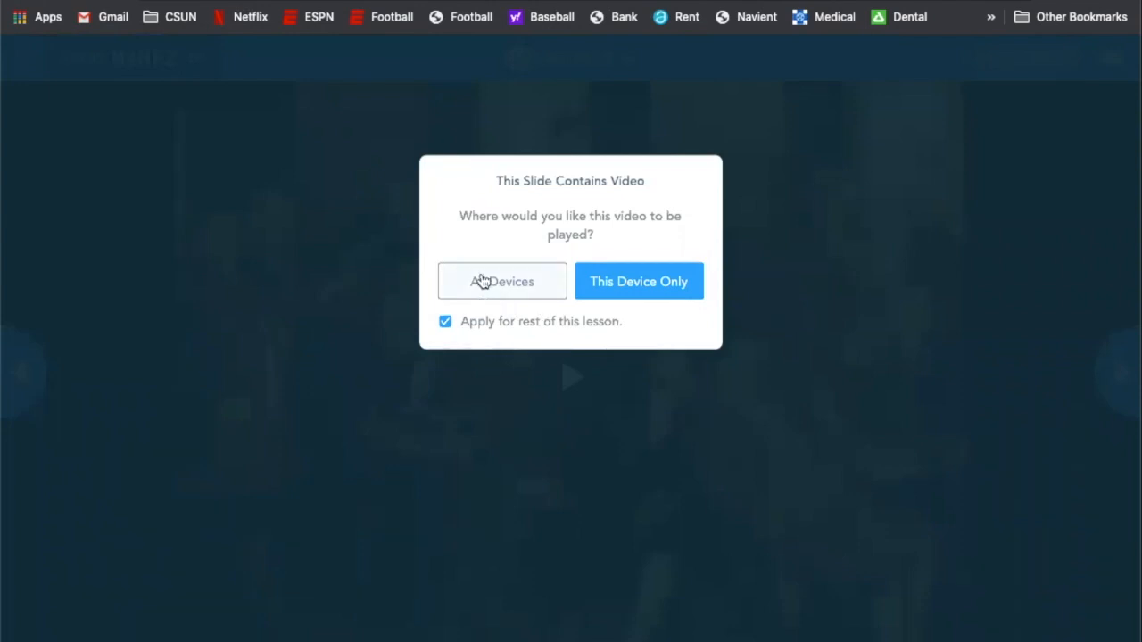
mouse_move(639, 284)
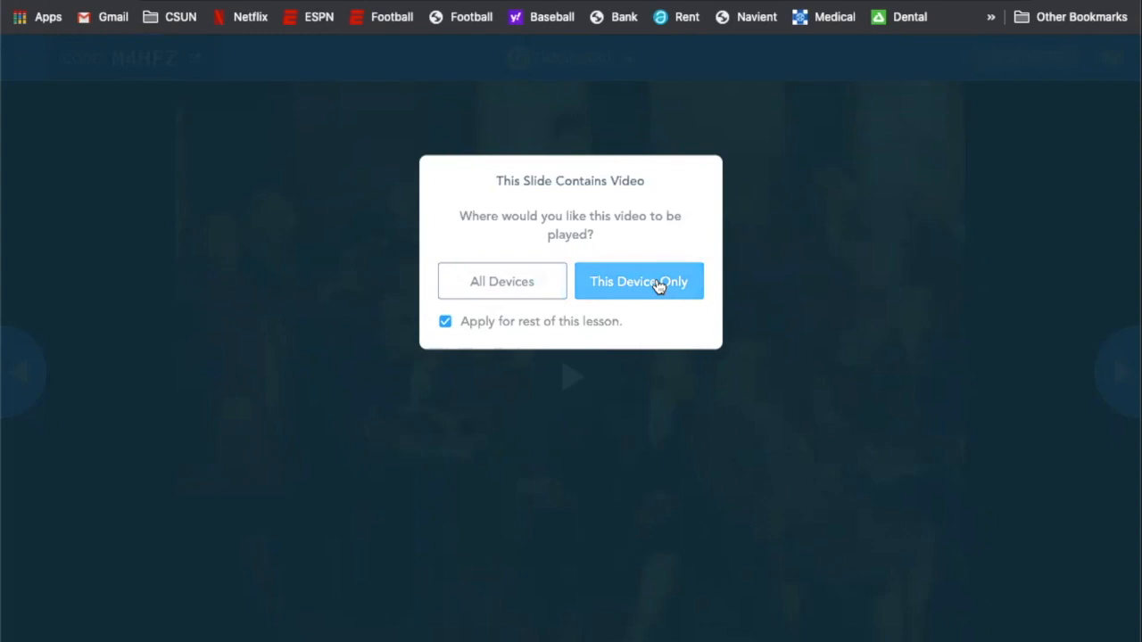
Step: Play the lesson video on This Device Only, then advance to the next slide
click(639, 281)
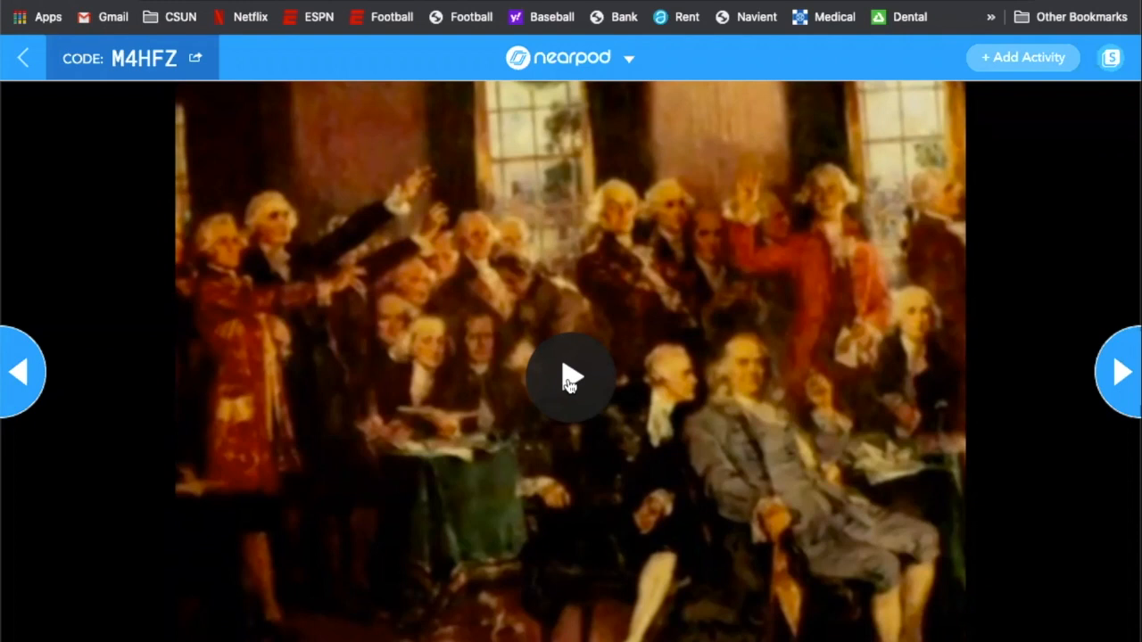
click(571, 376)
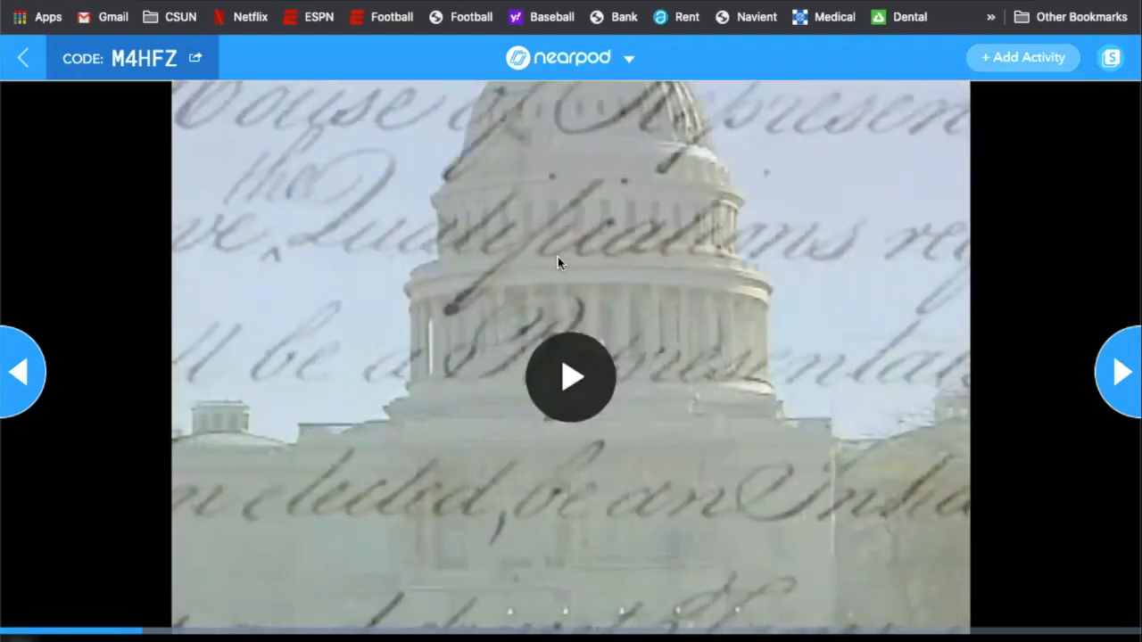
mouse_move(1119, 368)
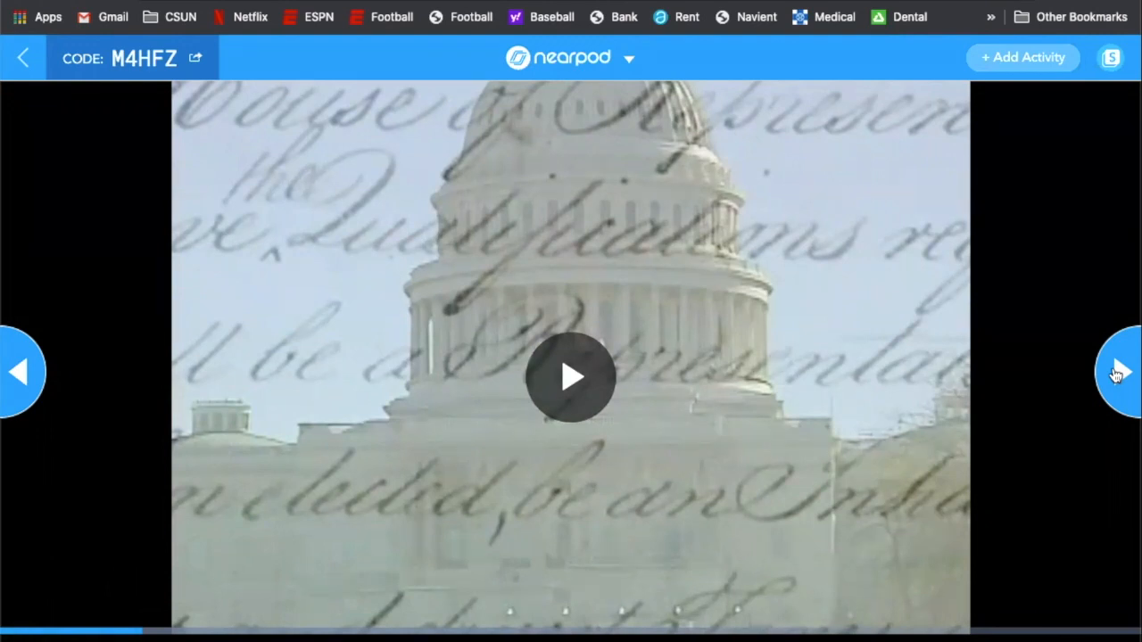
click(1119, 372)
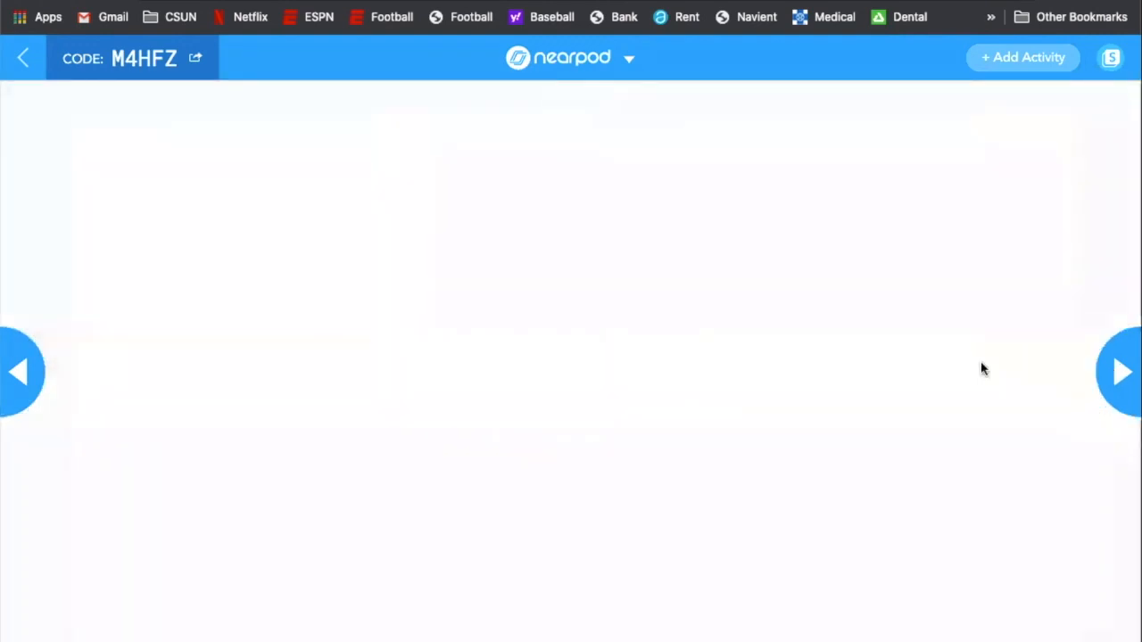
Step: Advance to the 'What ideas do you remember?' question with no student answers yet
click(1121, 372)
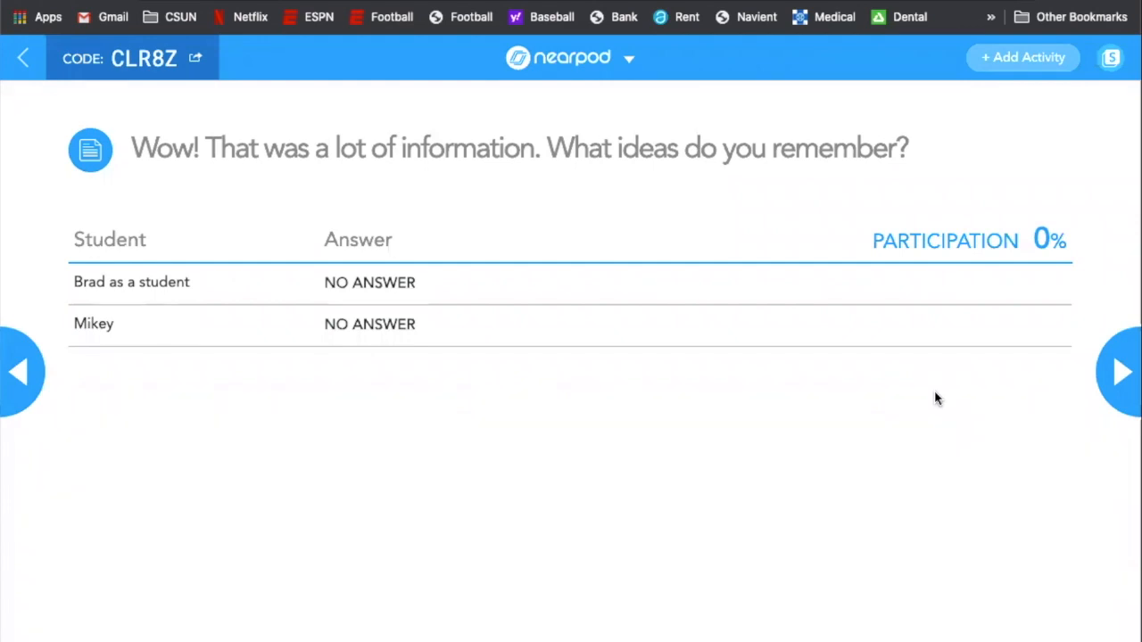
mouse_move(150, 155)
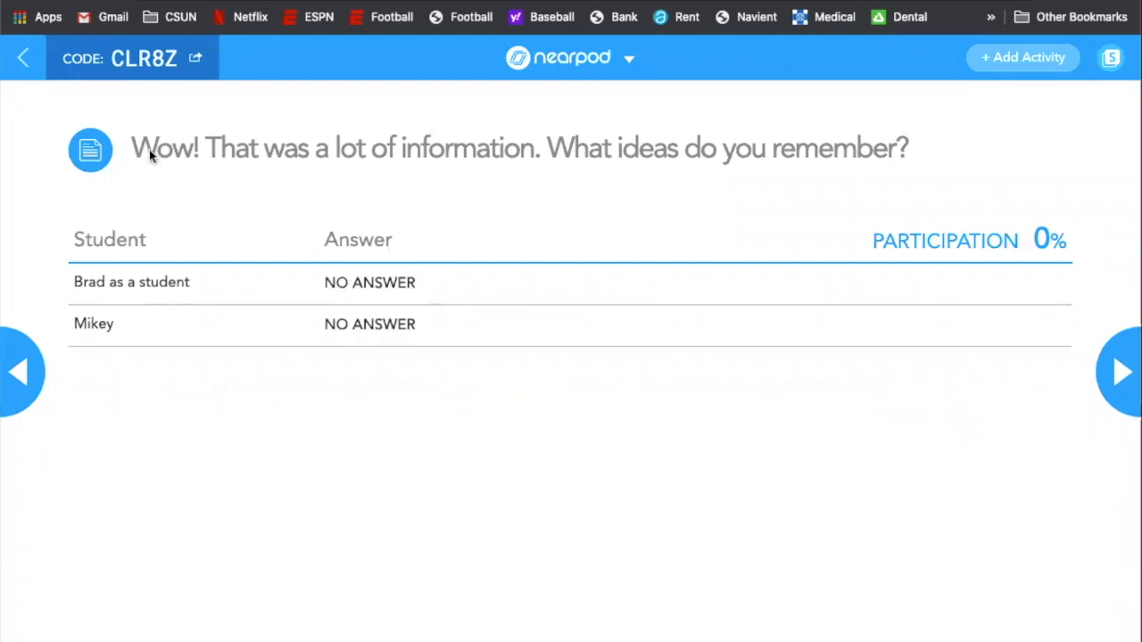
mouse_move(516, 149)
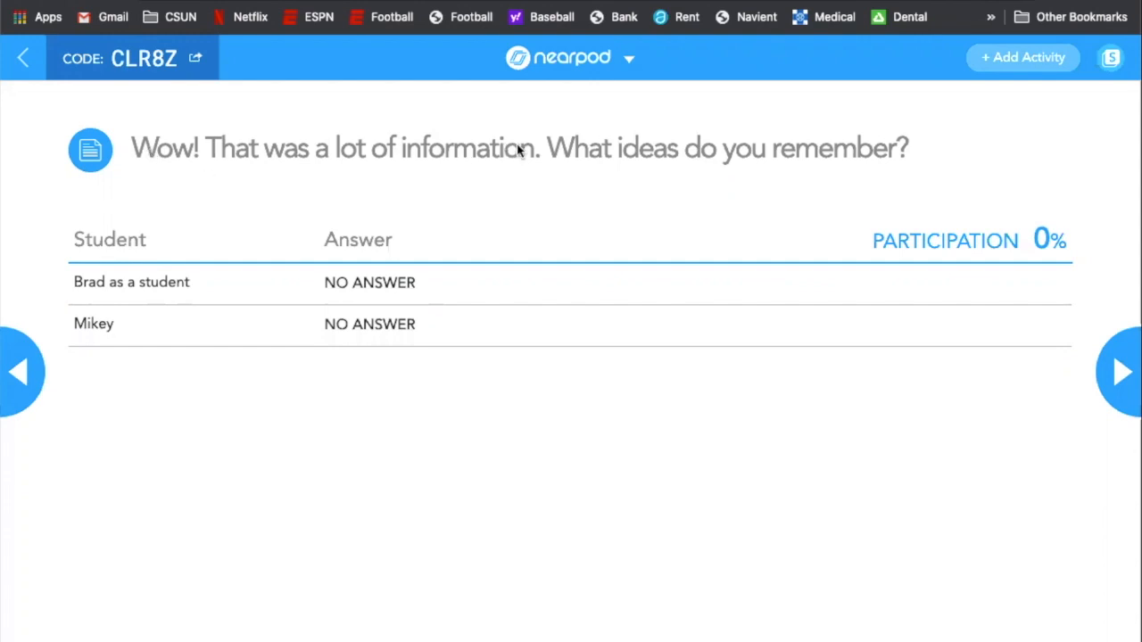
mouse_move(457, 511)
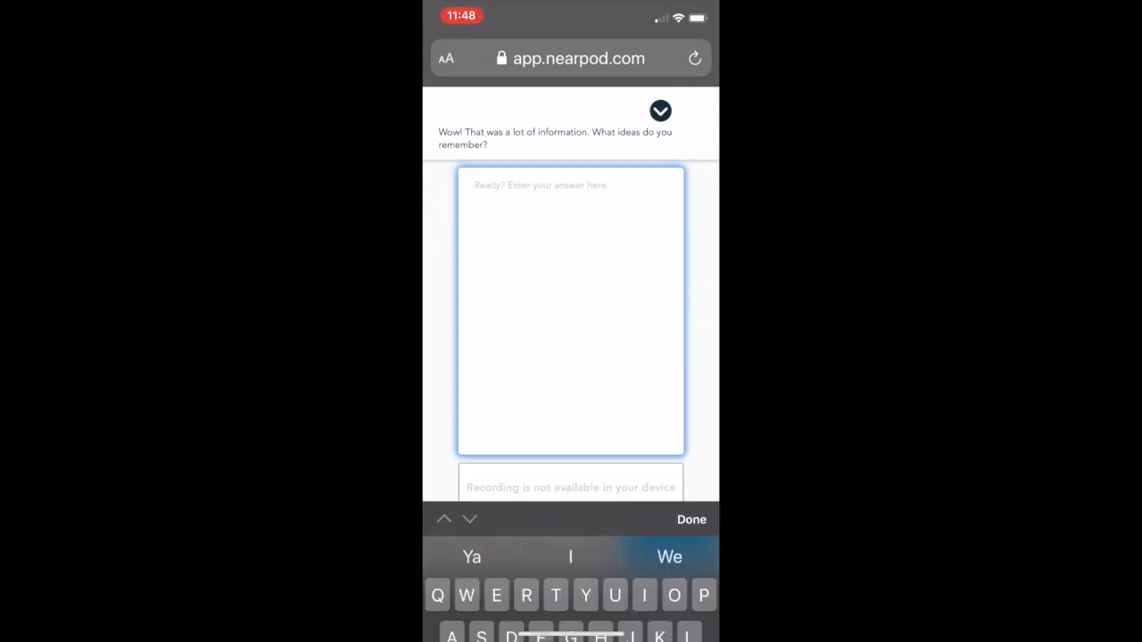
Step: Answer 'I did not remember anything' in the phone's open-ended response box
click(691, 519)
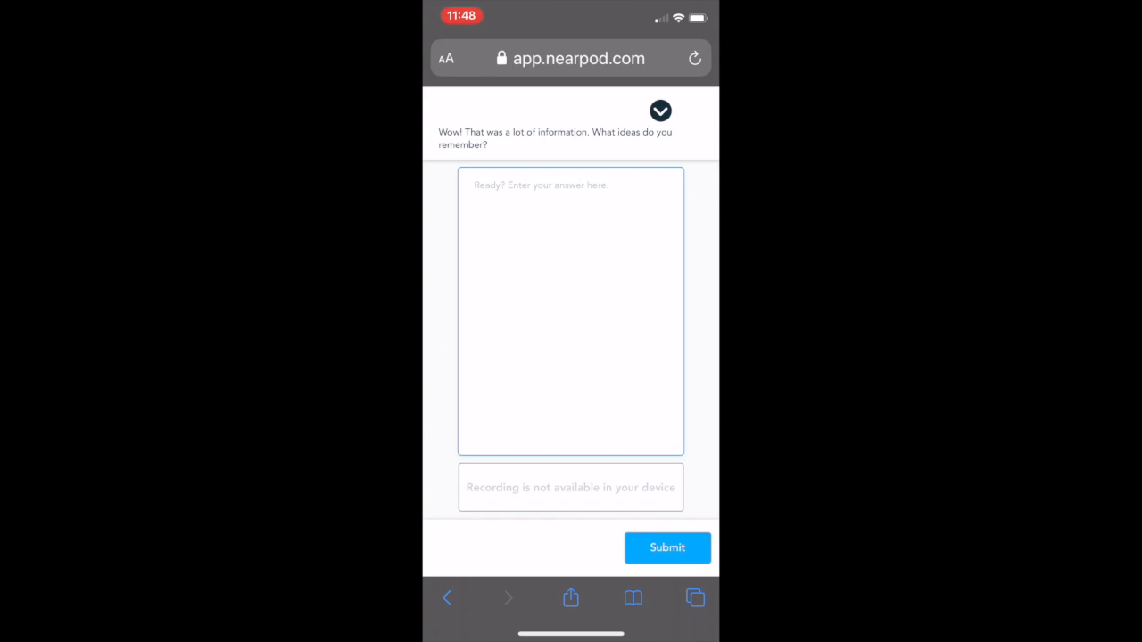
click(570, 267)
text(I did n)
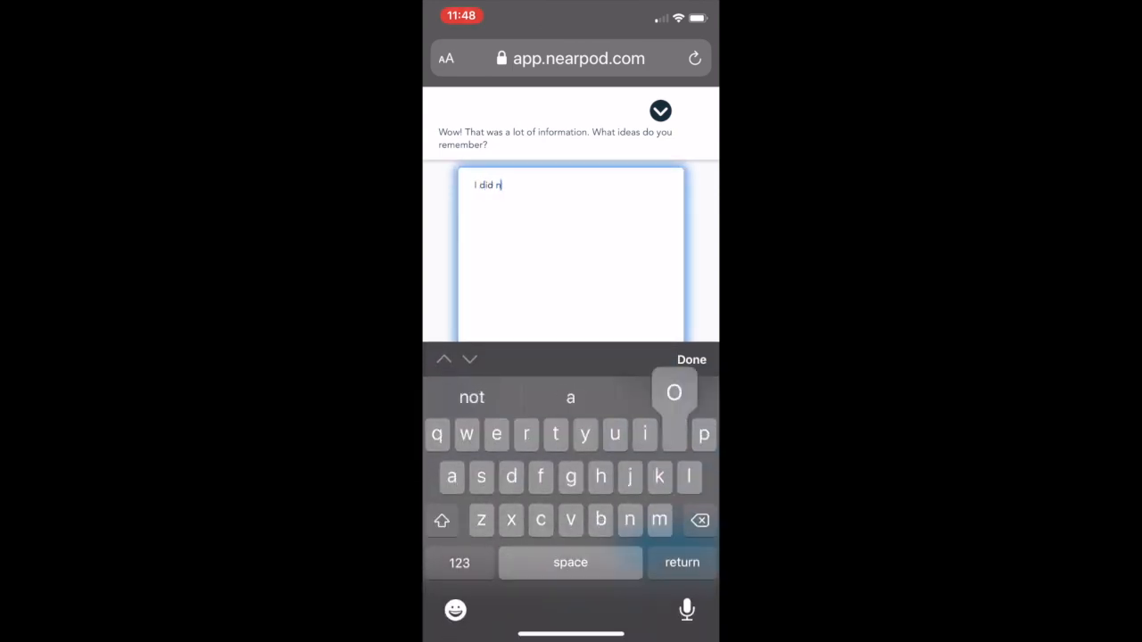
text(ot re)
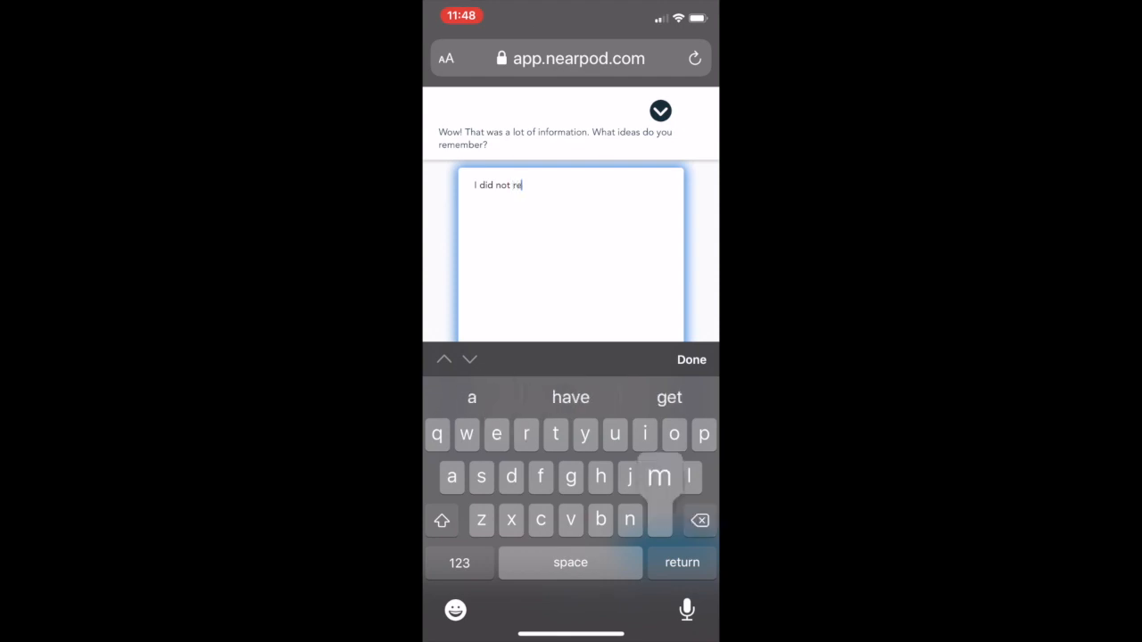
text(member)
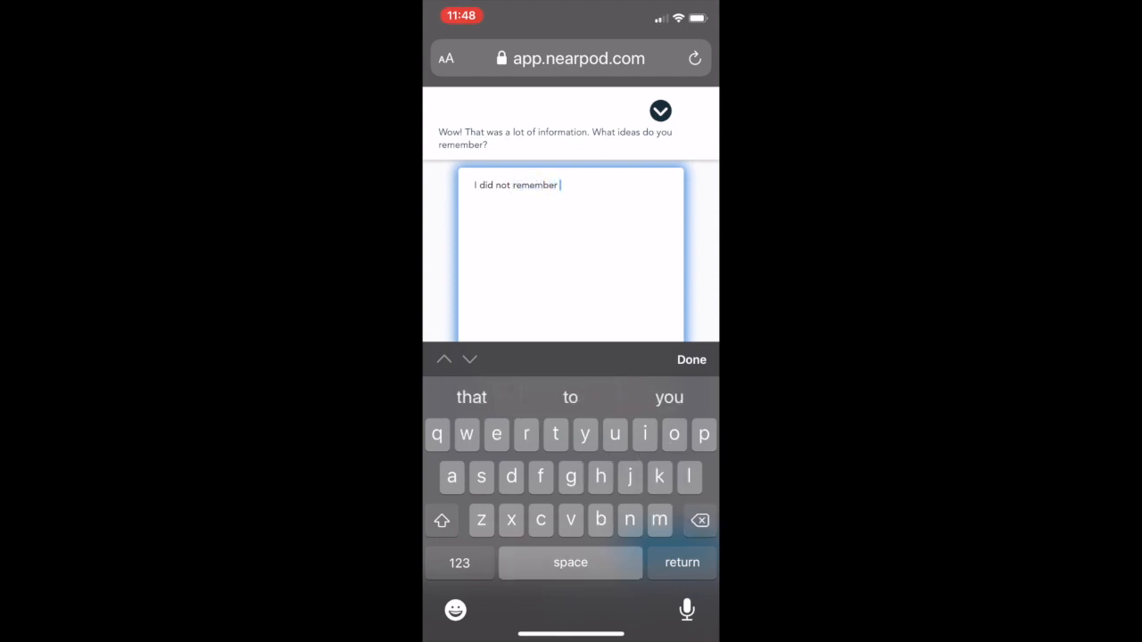
text(anything)
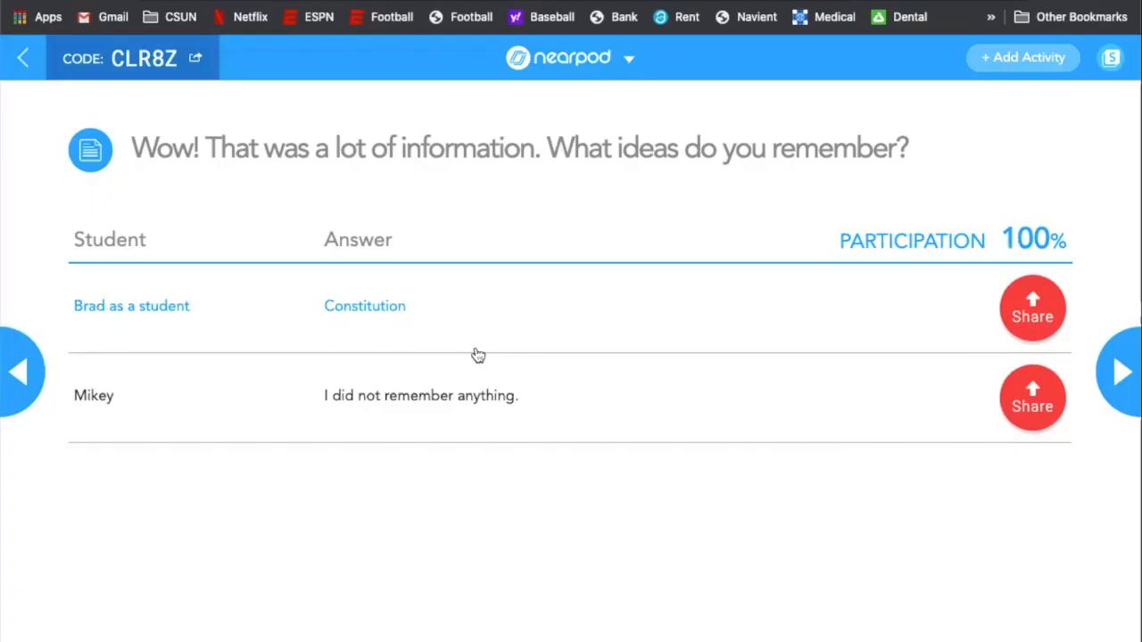
mouse_move(489, 338)
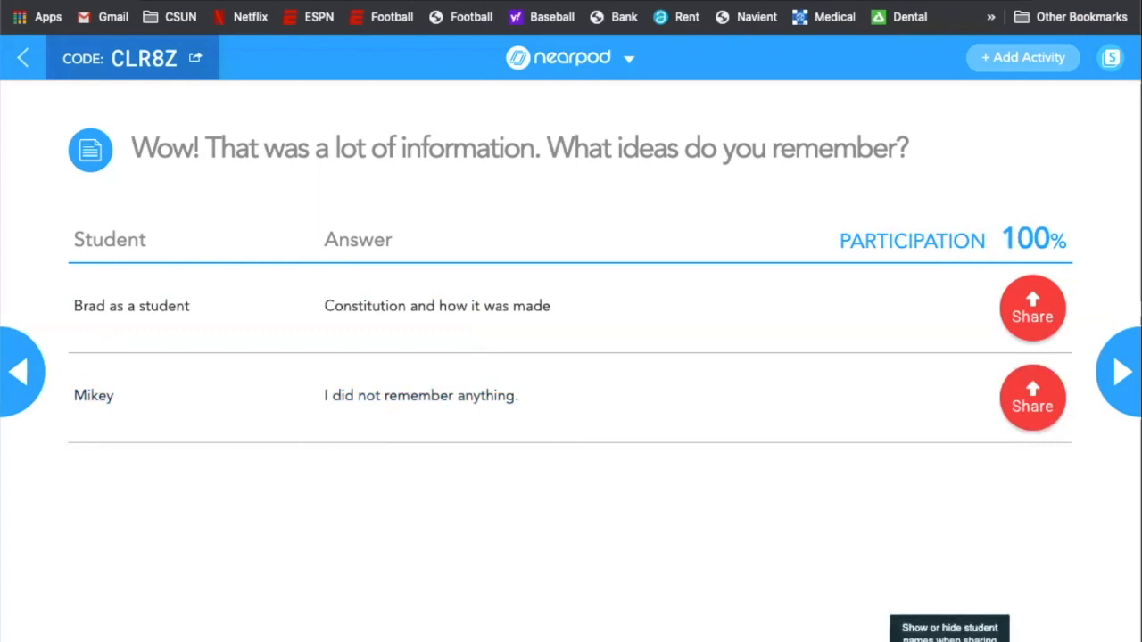
Step: Hide student names, then share and unshare the 'Constitution and how it was made' response
click(949, 629)
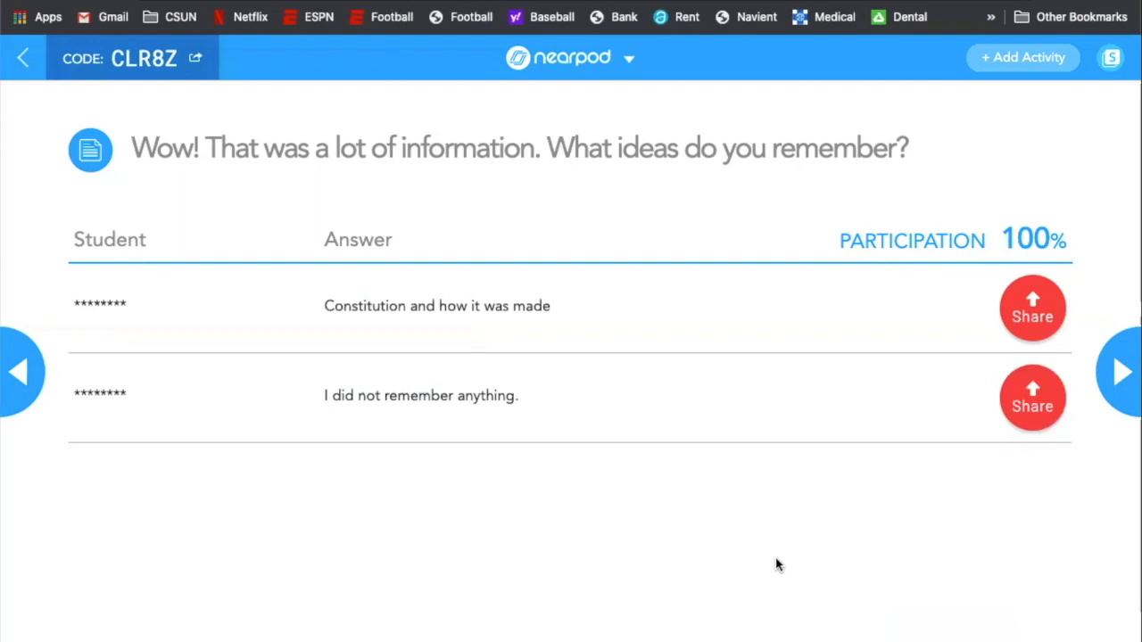
mouse_move(1007, 286)
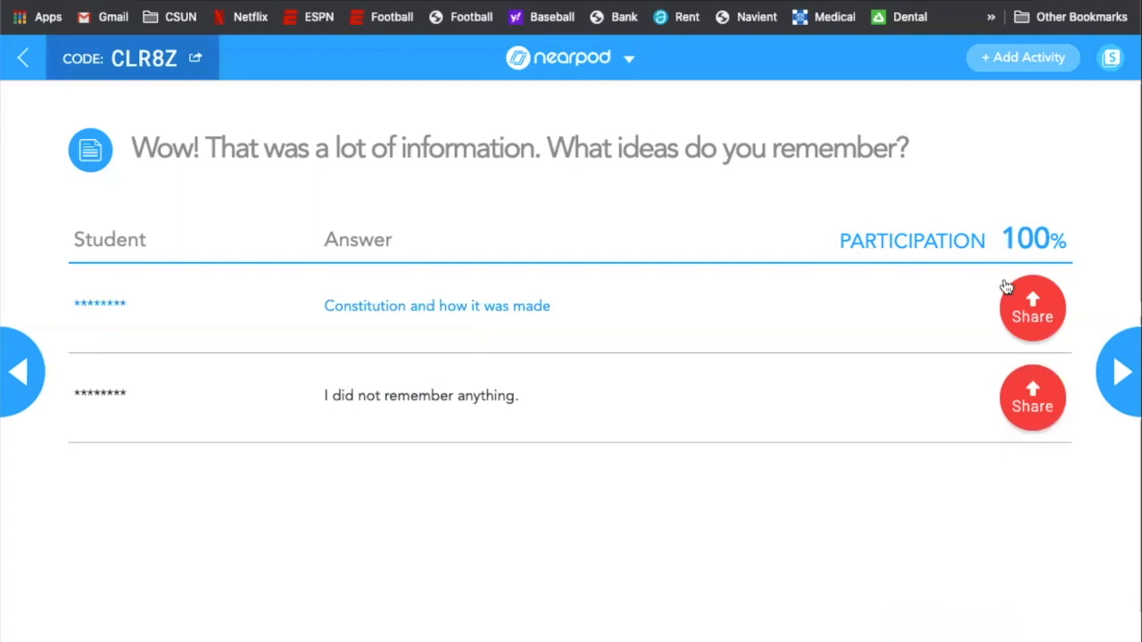
click(1033, 308)
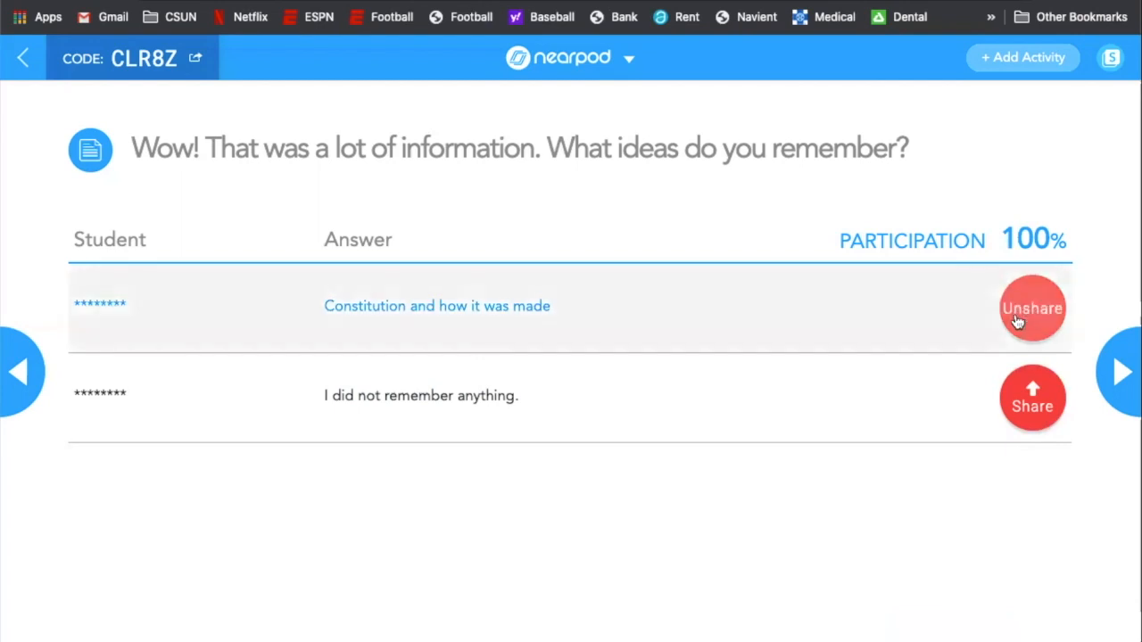
click(1032, 308)
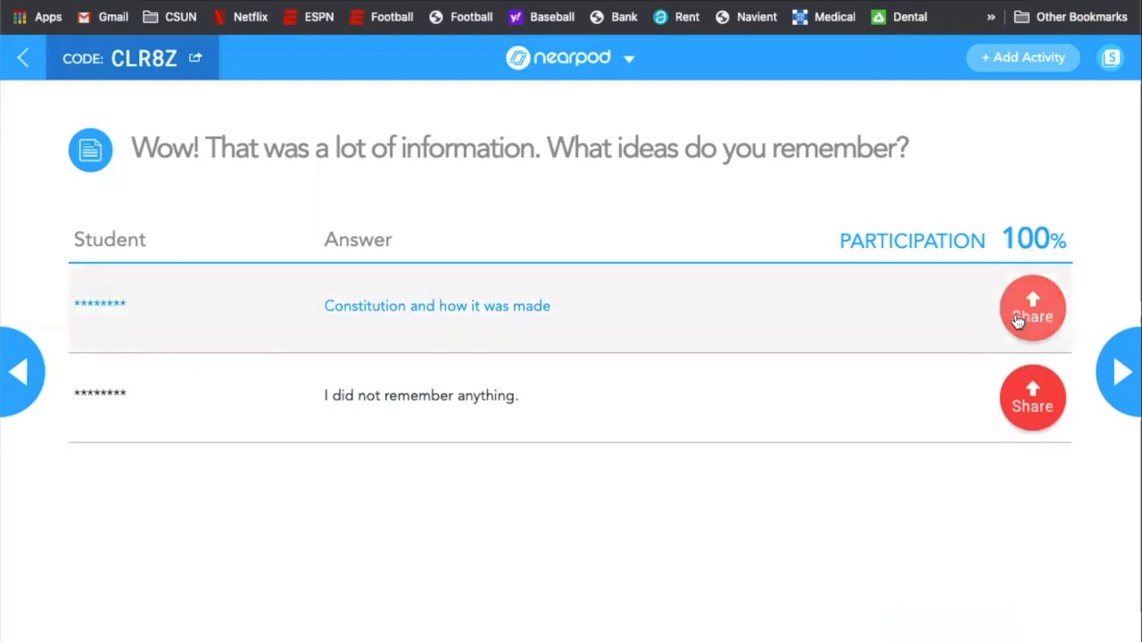
mouse_move(773, 613)
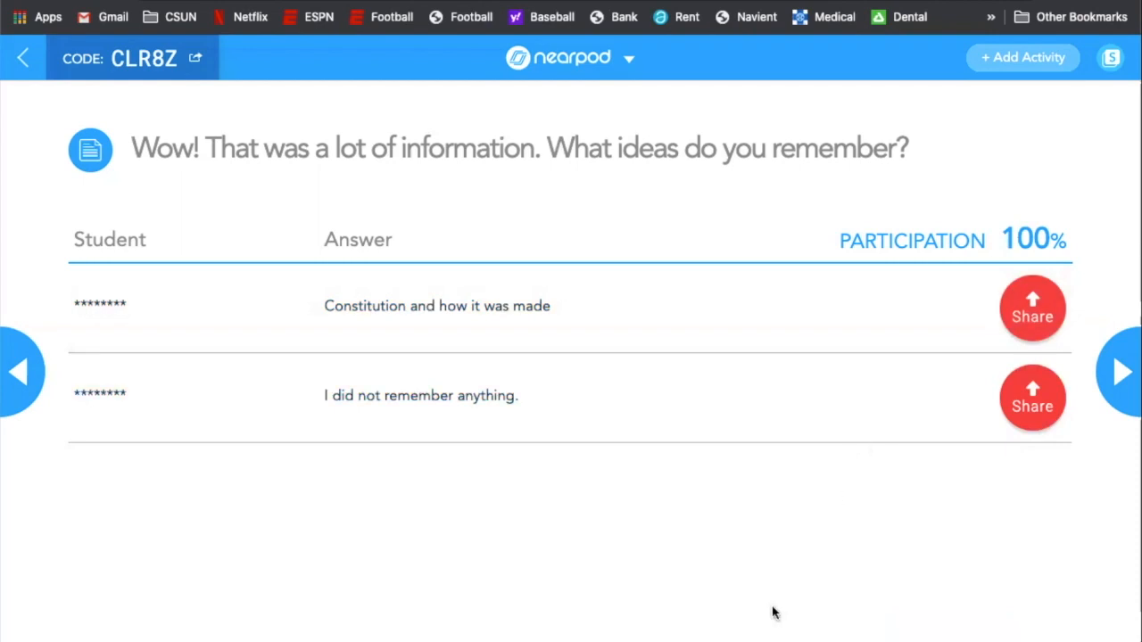
mouse_move(412, 542)
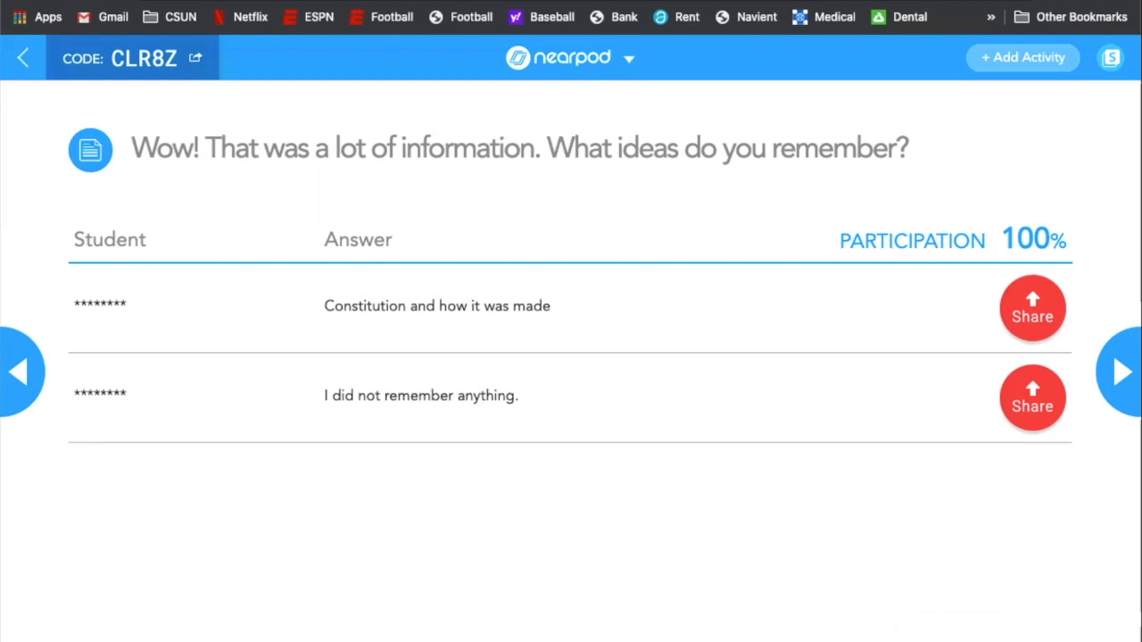
mouse_move(948, 629)
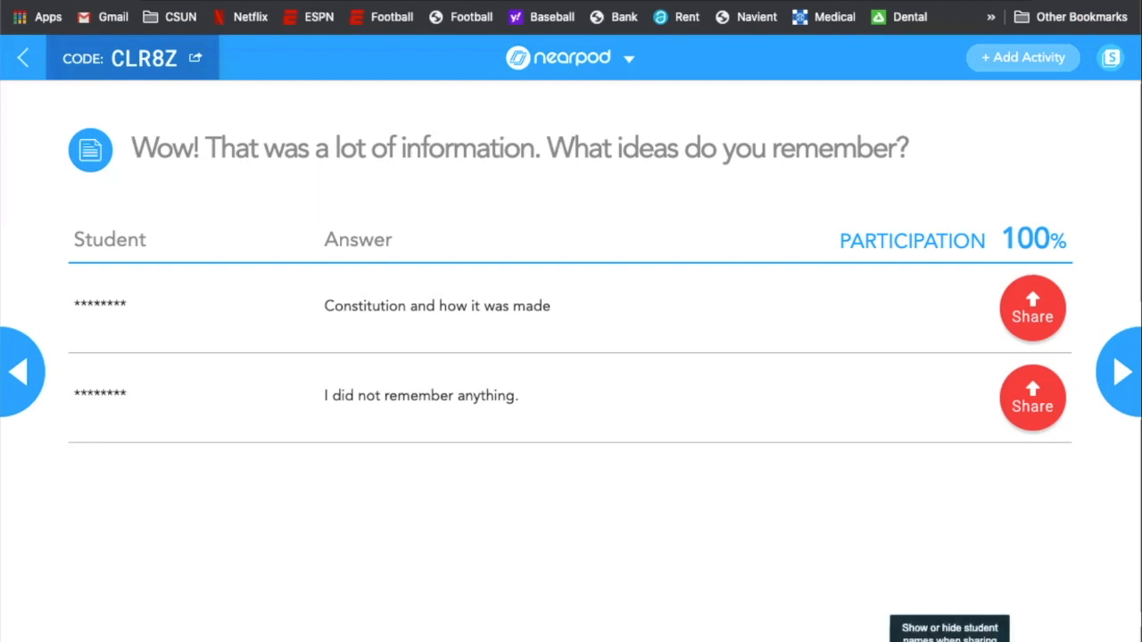
mouse_move(981, 519)
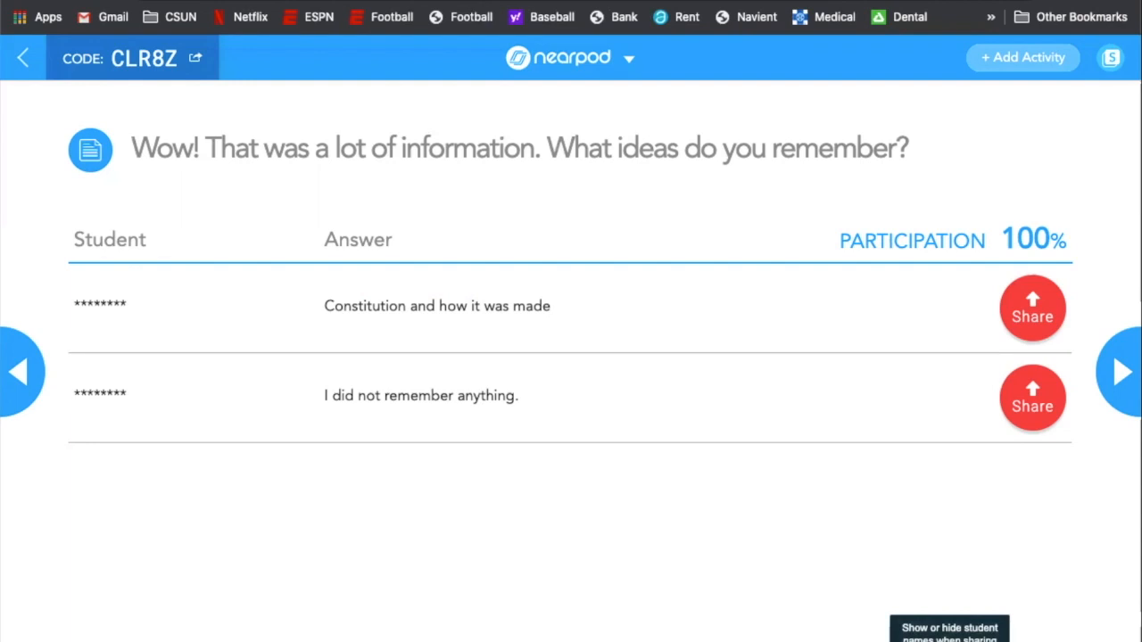
mouse_move(1035, 559)
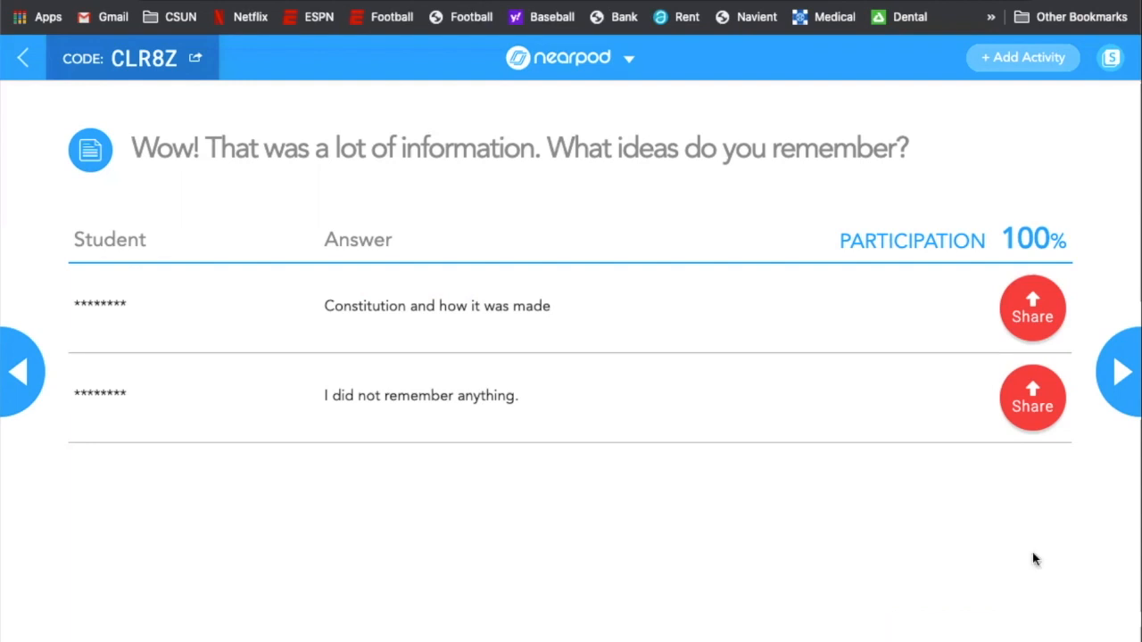
mouse_move(1121, 372)
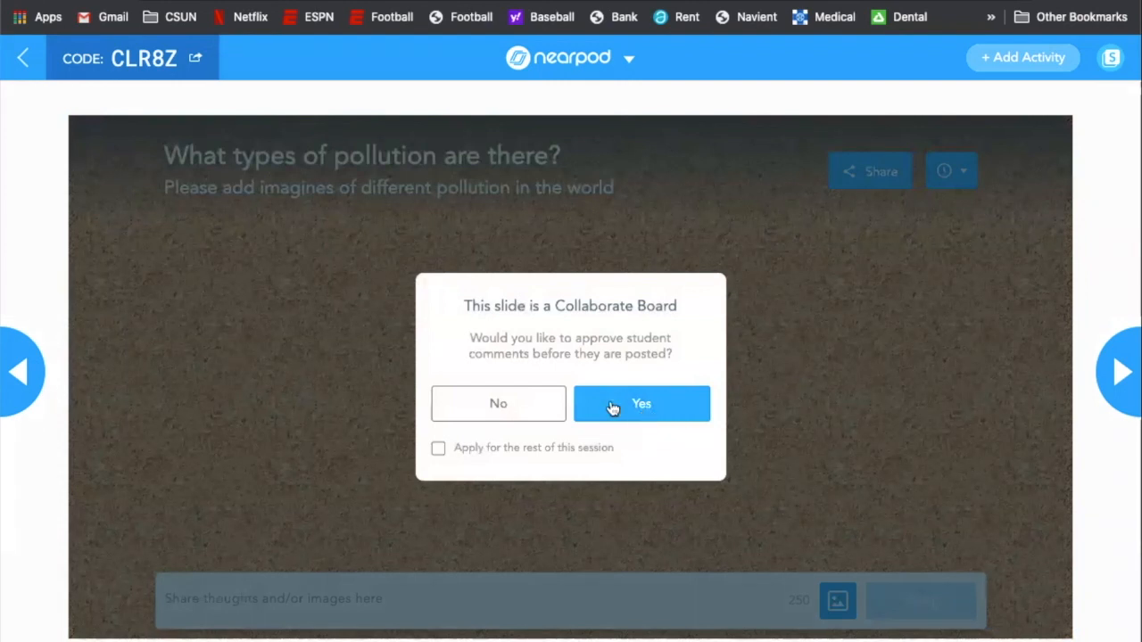
Step: Turn on comment approval and reject the pending post 'This is a bad word'
click(641, 403)
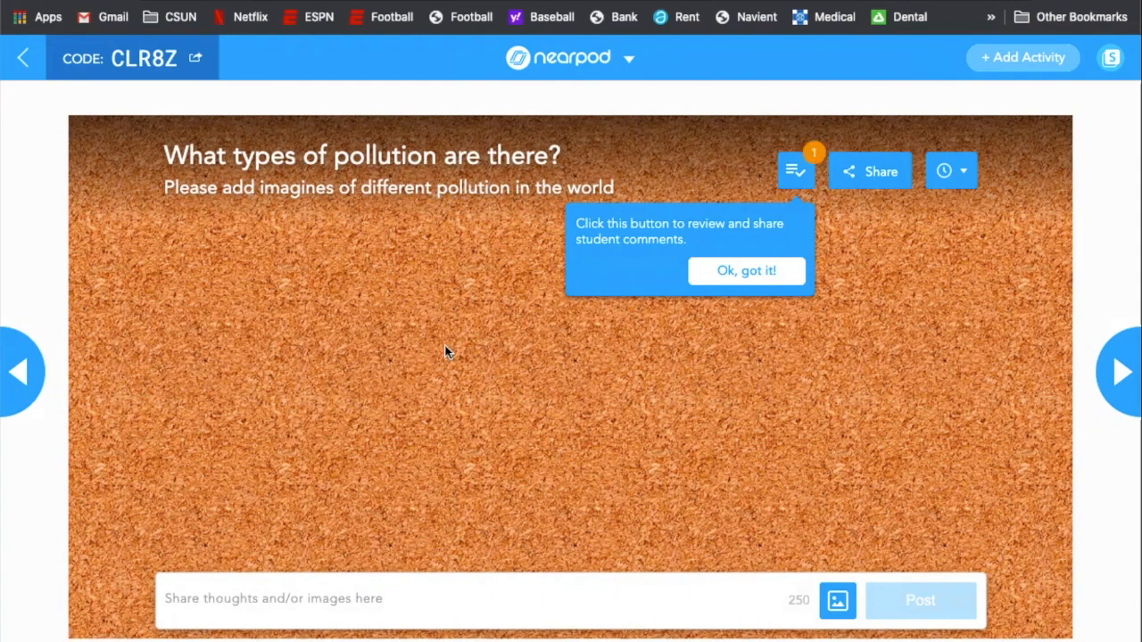
click(795, 171)
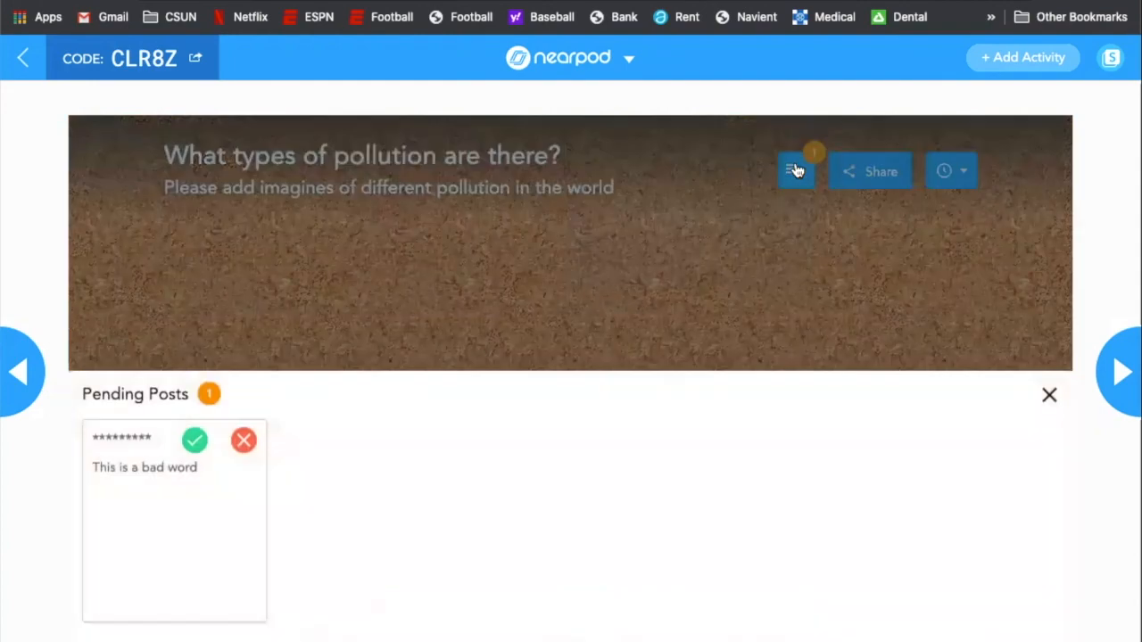
mouse_move(85, 475)
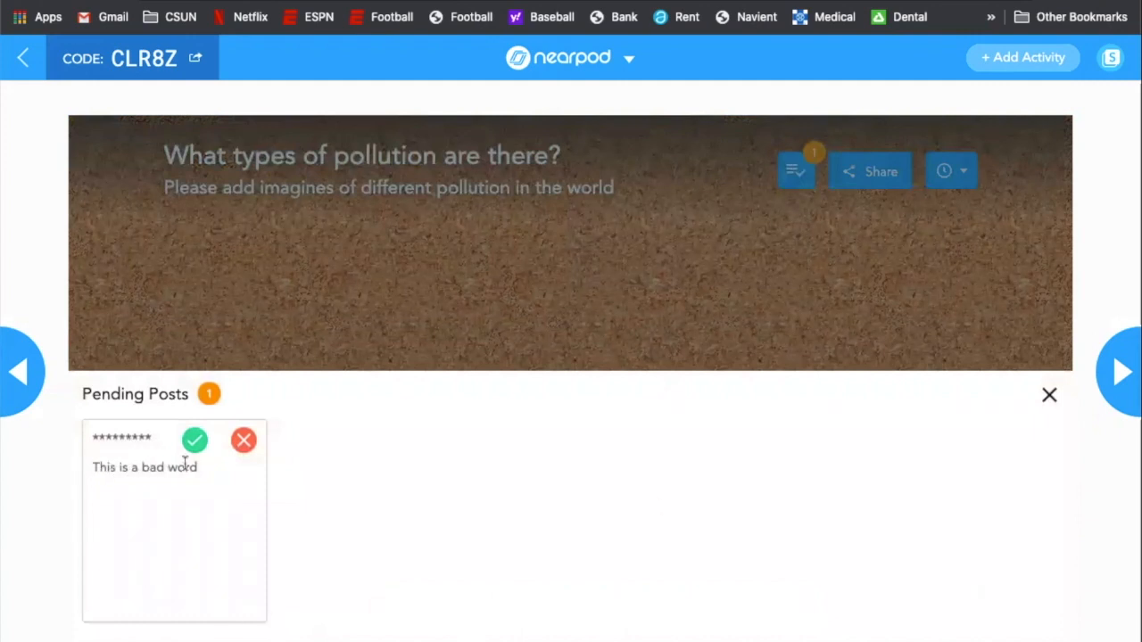
mouse_move(243, 440)
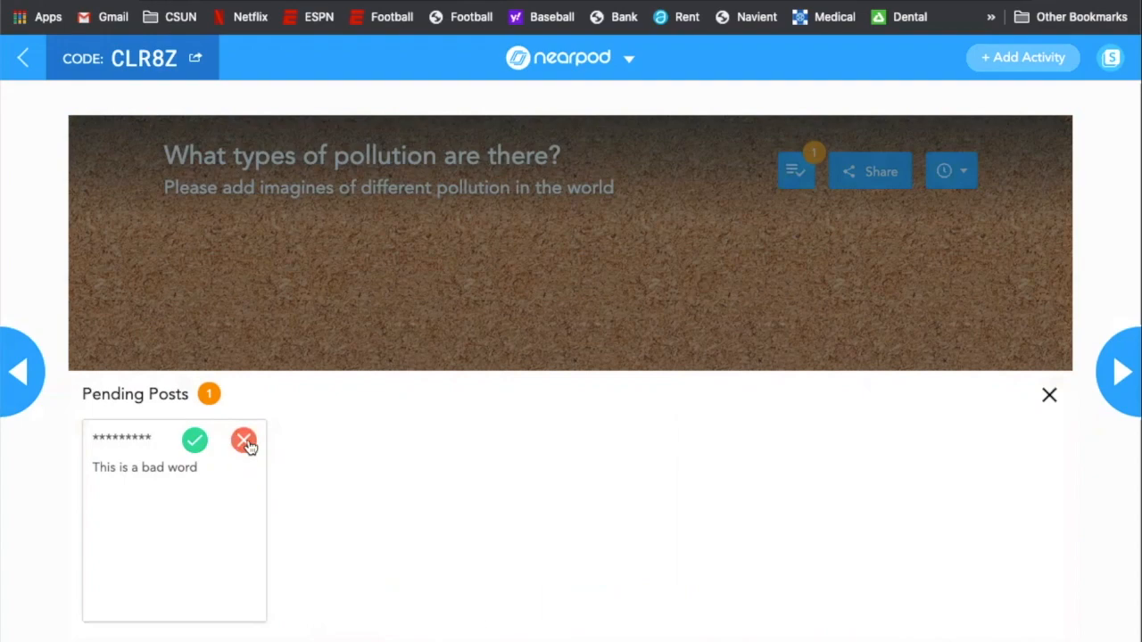
click(243, 439)
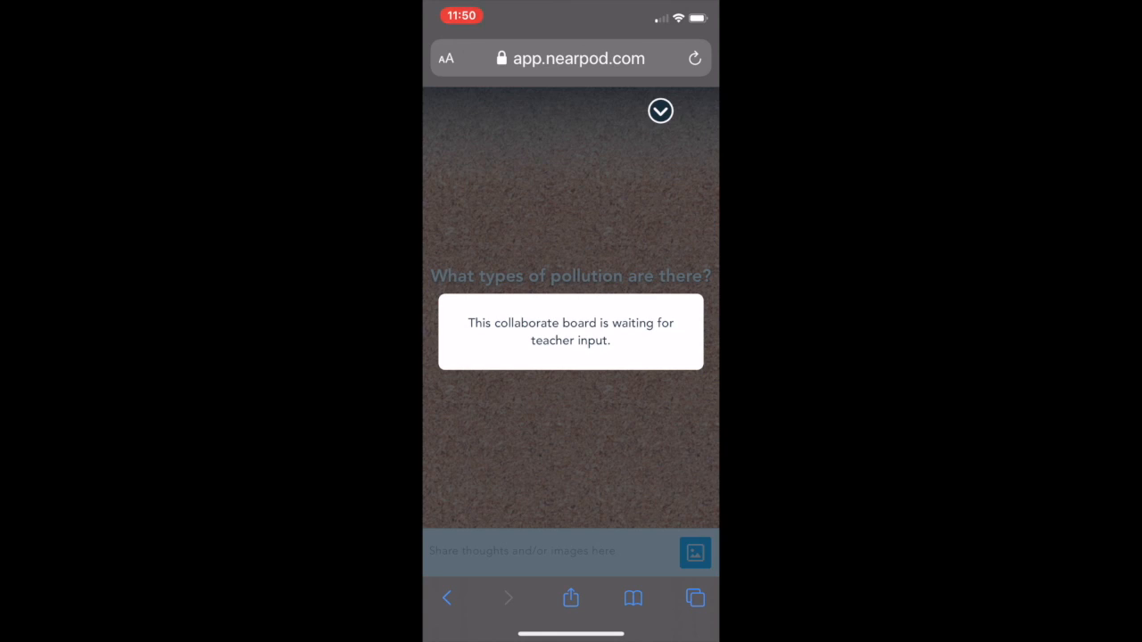
Step: On the student phone, start adding an image post to the collaborate board
click(660, 111)
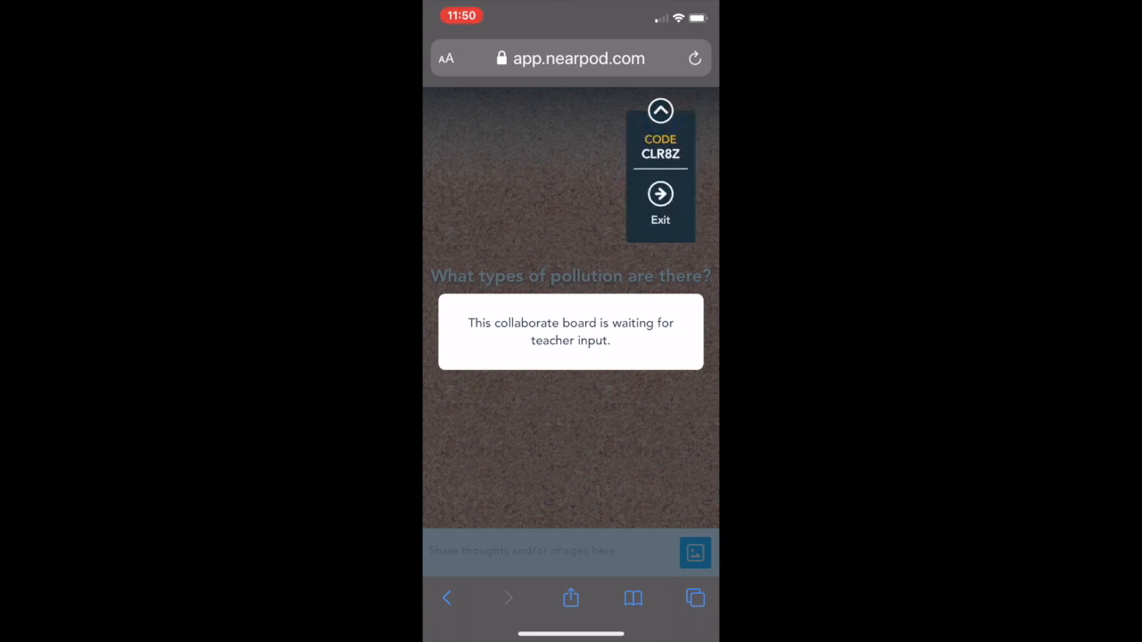
click(695, 58)
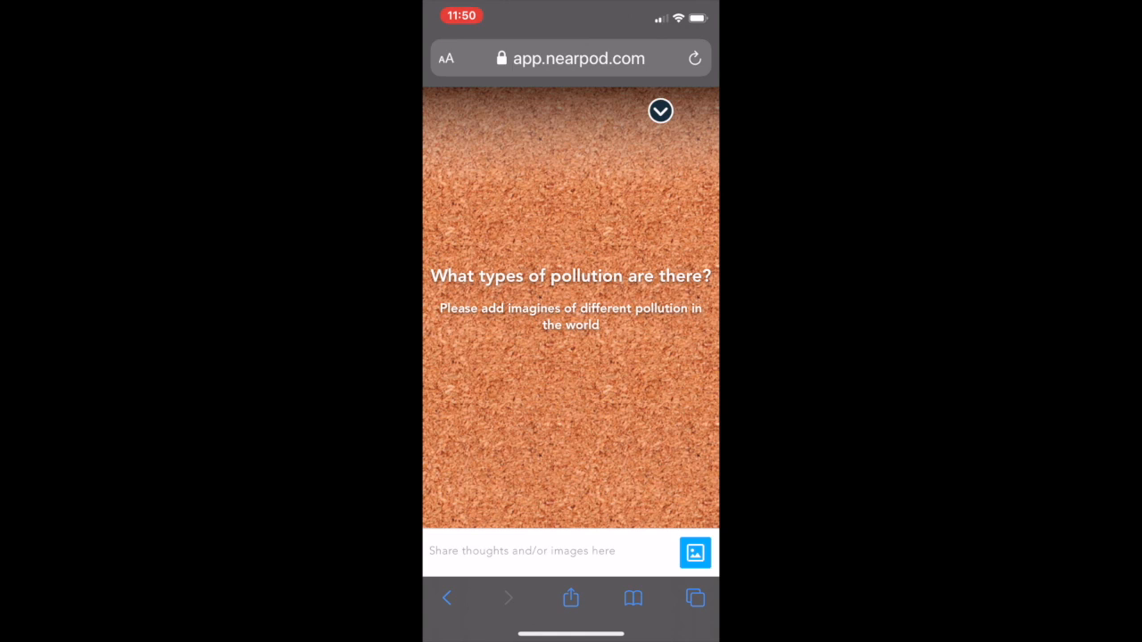
click(694, 552)
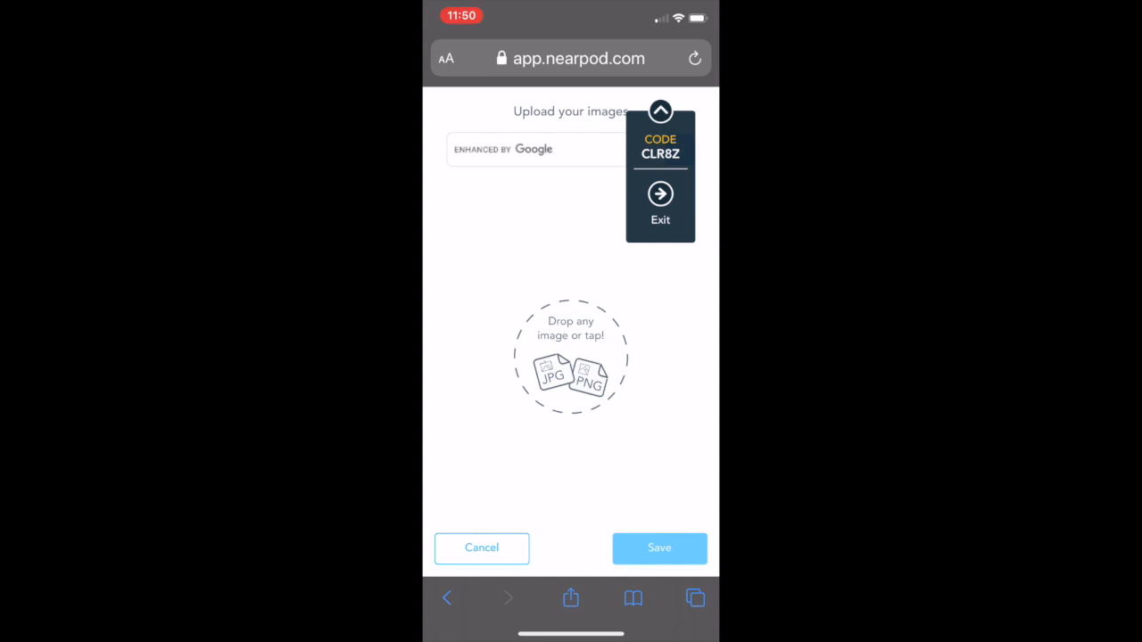
click(660, 111)
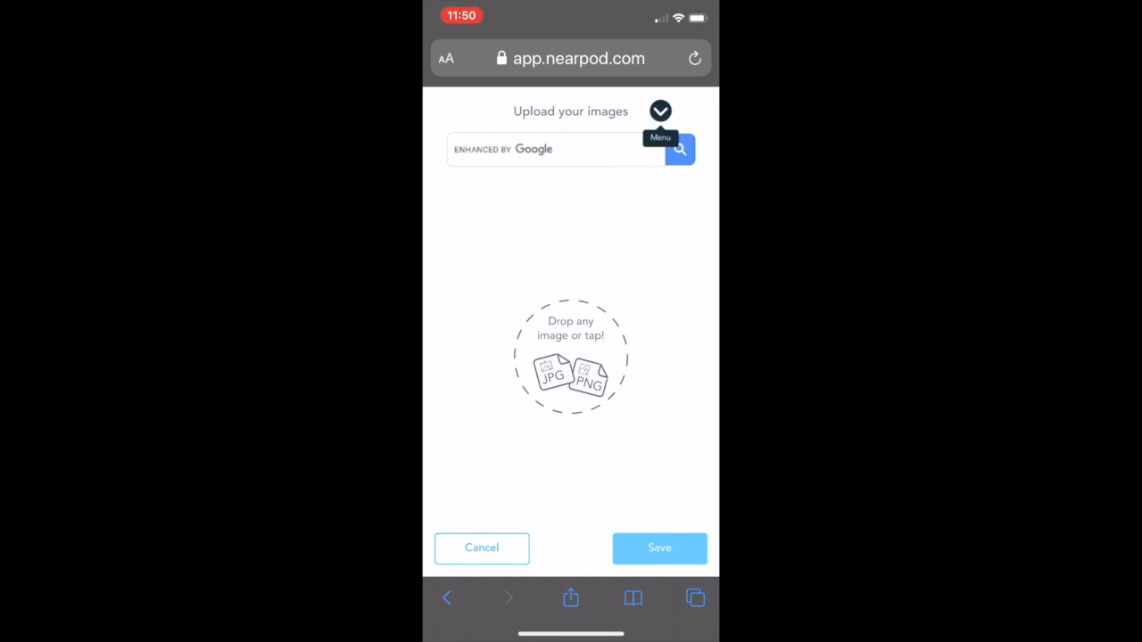
Step: Search images for 'Light pollution' and pick the first night-lights photo
click(553, 149)
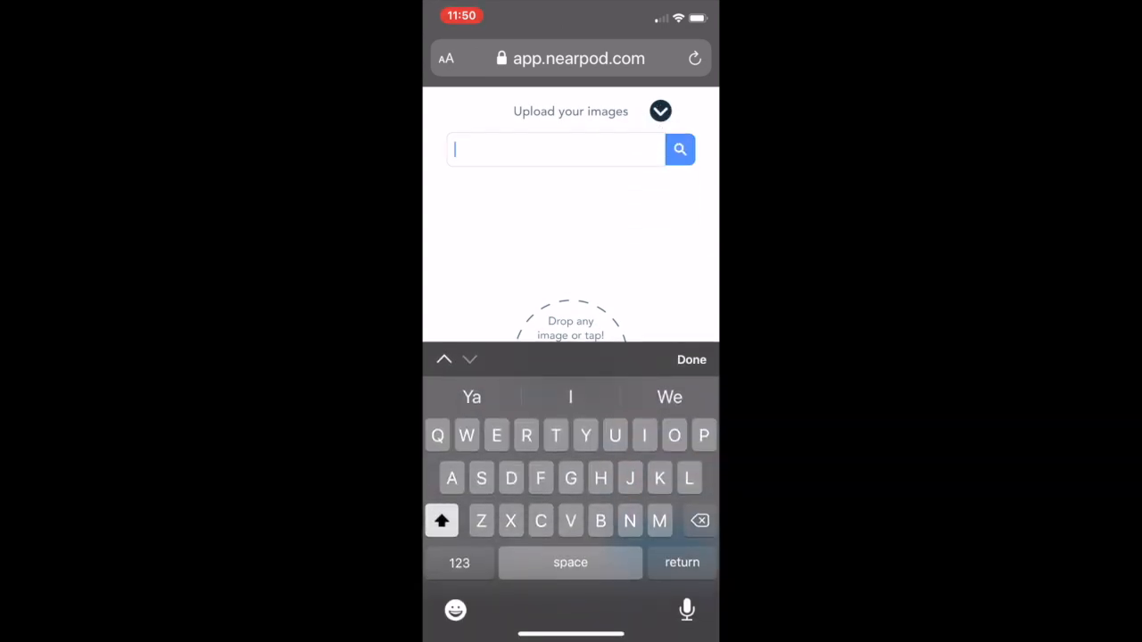
text(S)
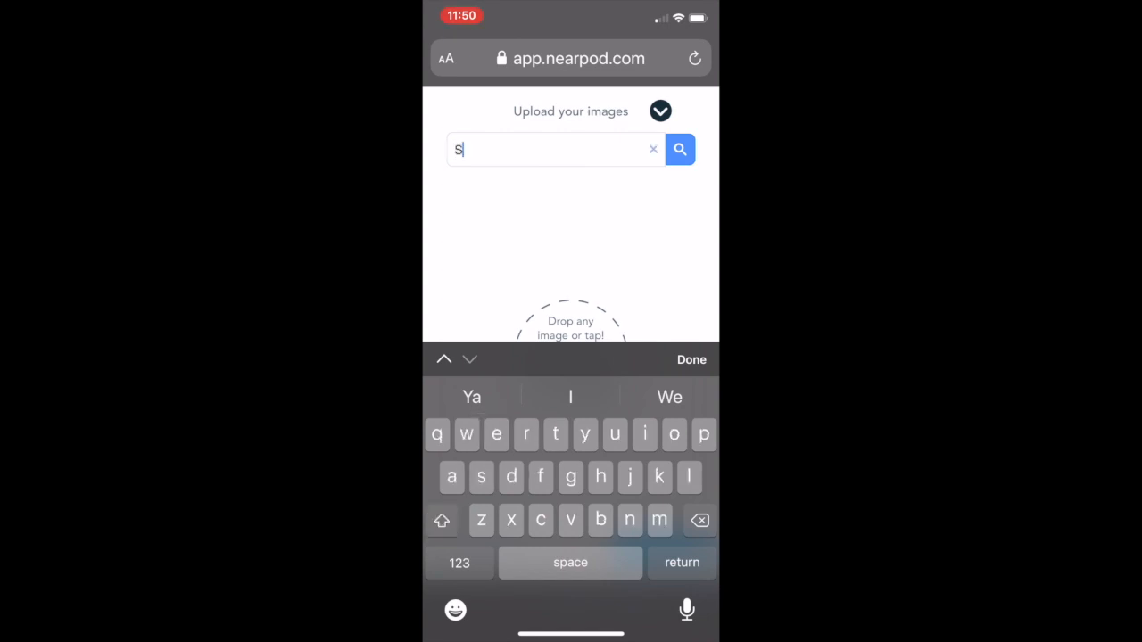
text(Light poll)
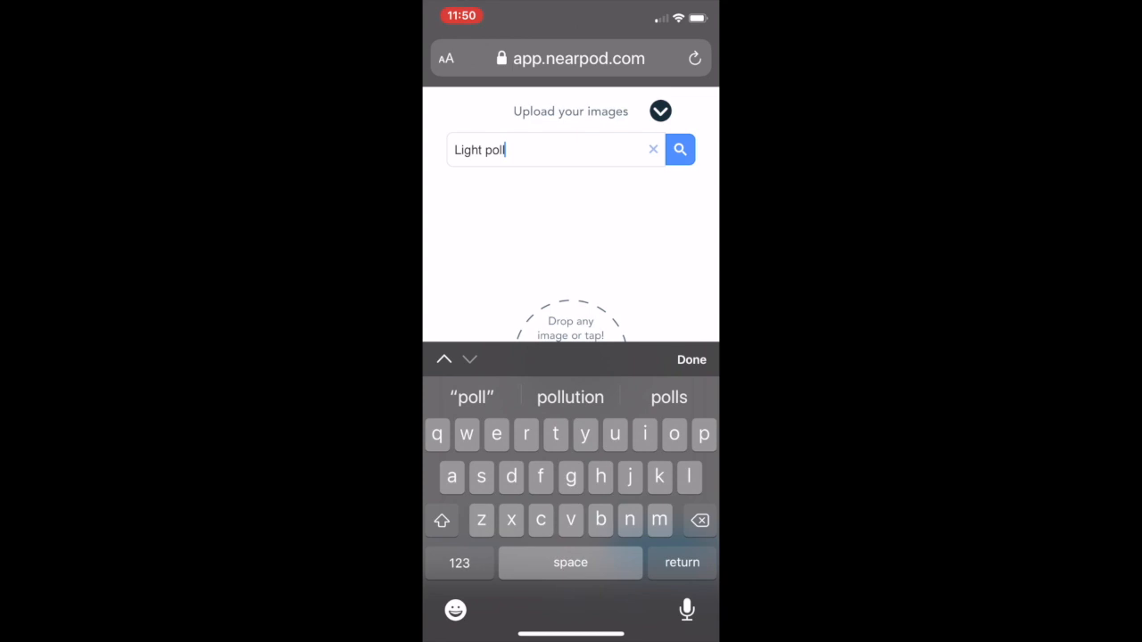
click(571, 397)
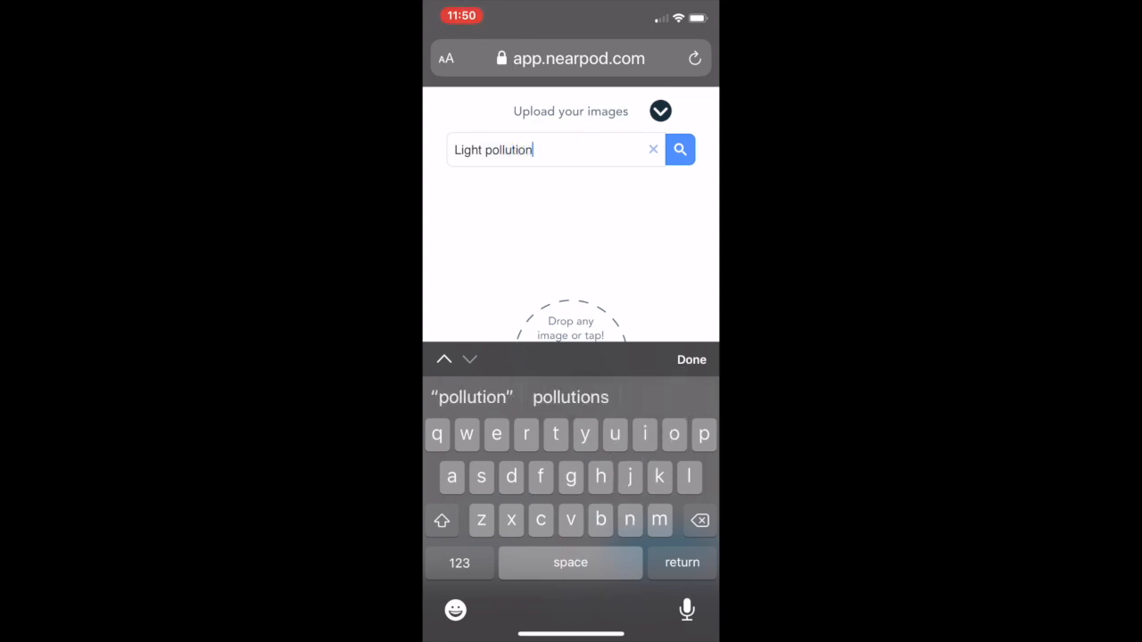
click(679, 149)
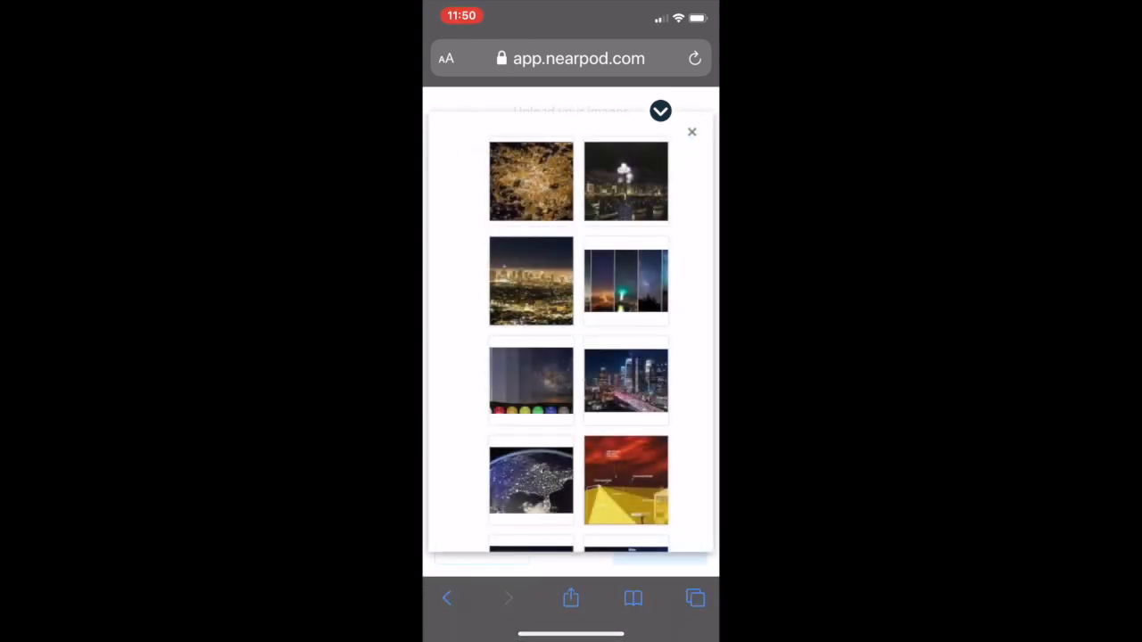
click(531, 181)
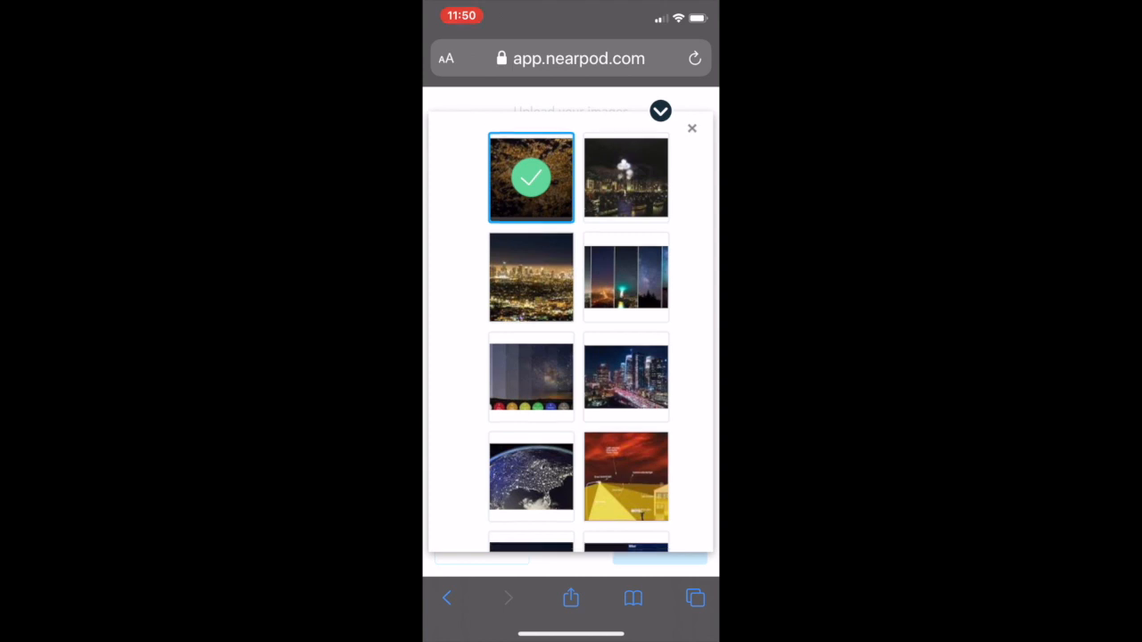
scroll(down, 3)
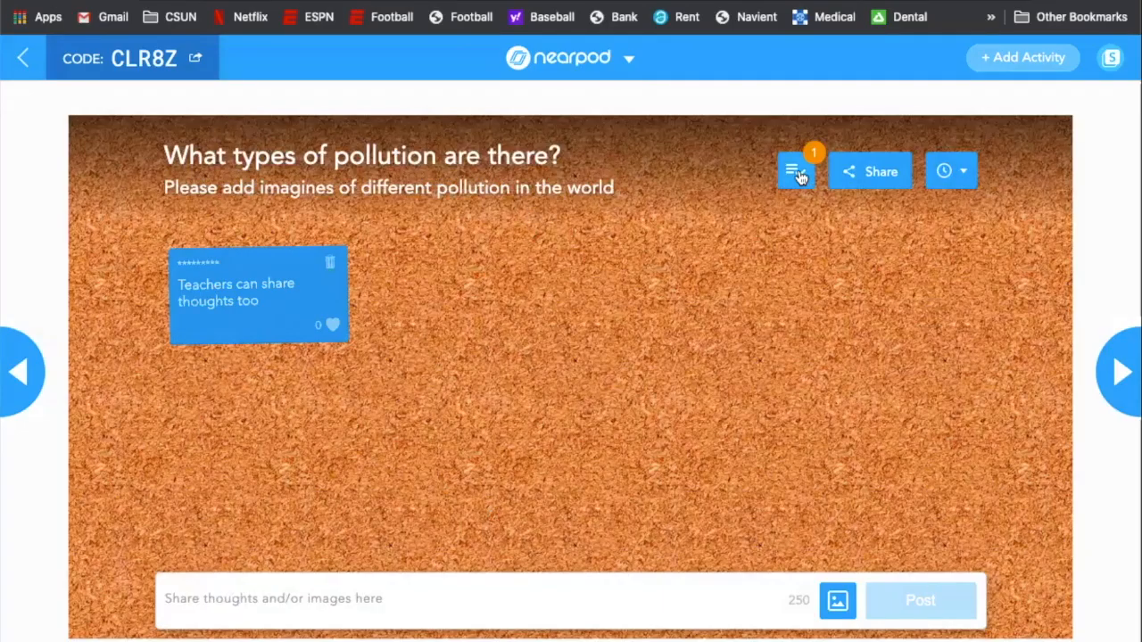
Step: Approve the pending light-pollution photo and like both the photo and 'Teachers can share thoughts too' posts
click(794, 170)
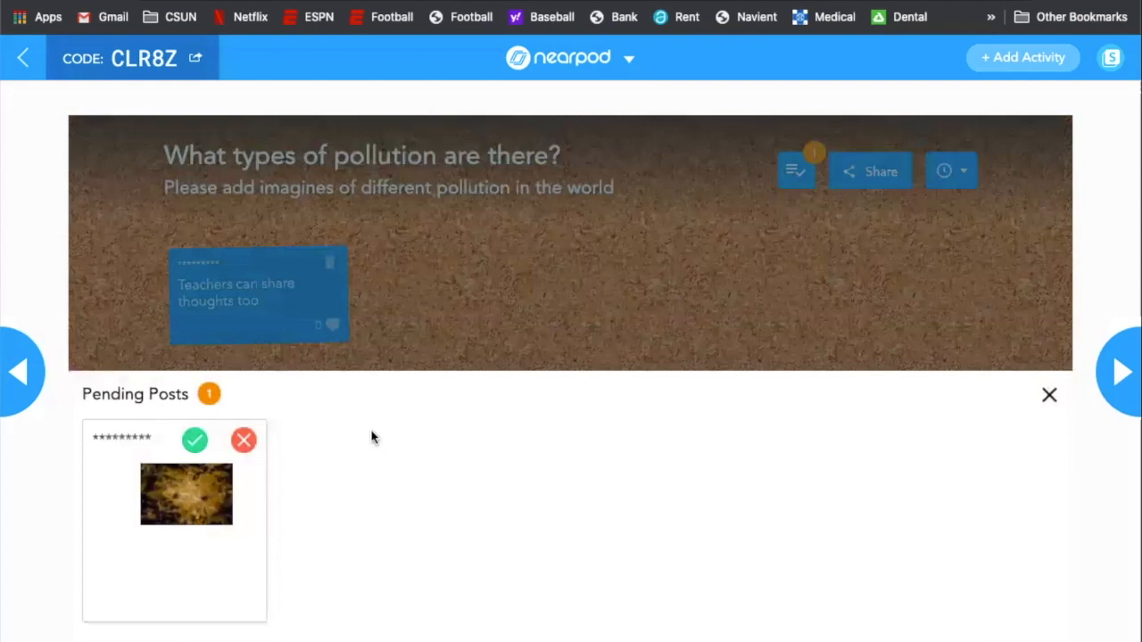
click(194, 439)
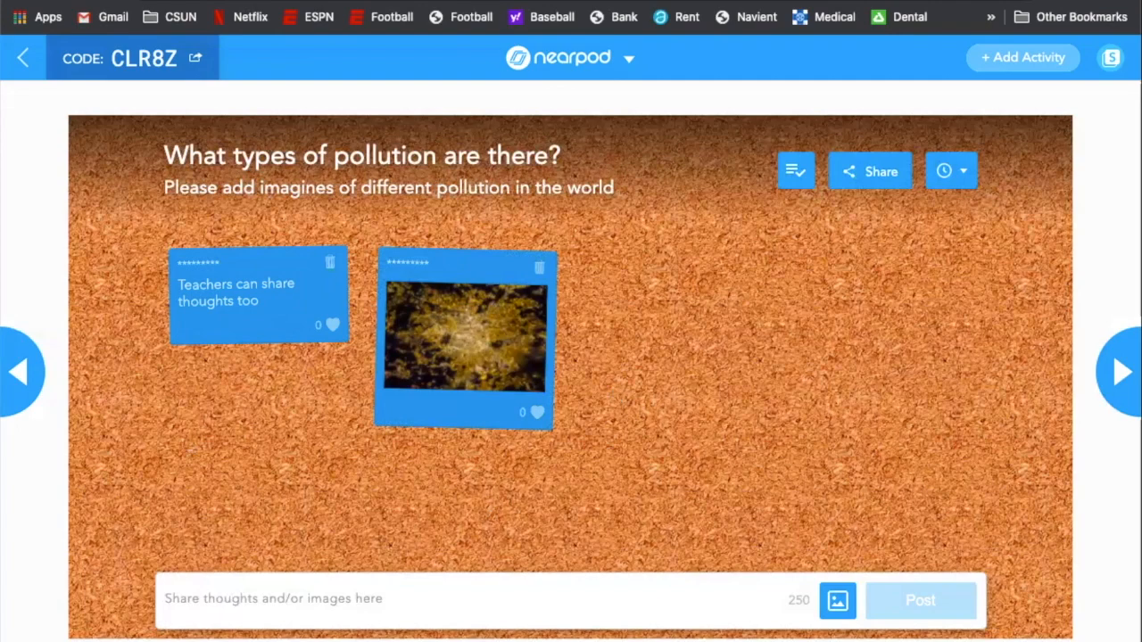
mouse_move(839, 379)
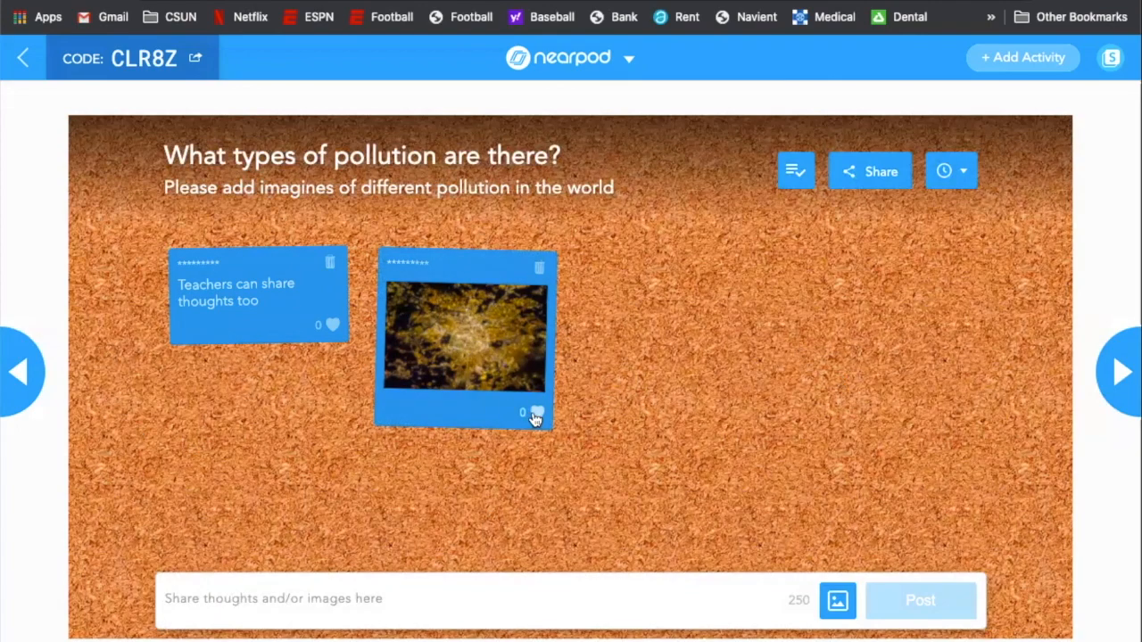
click(536, 412)
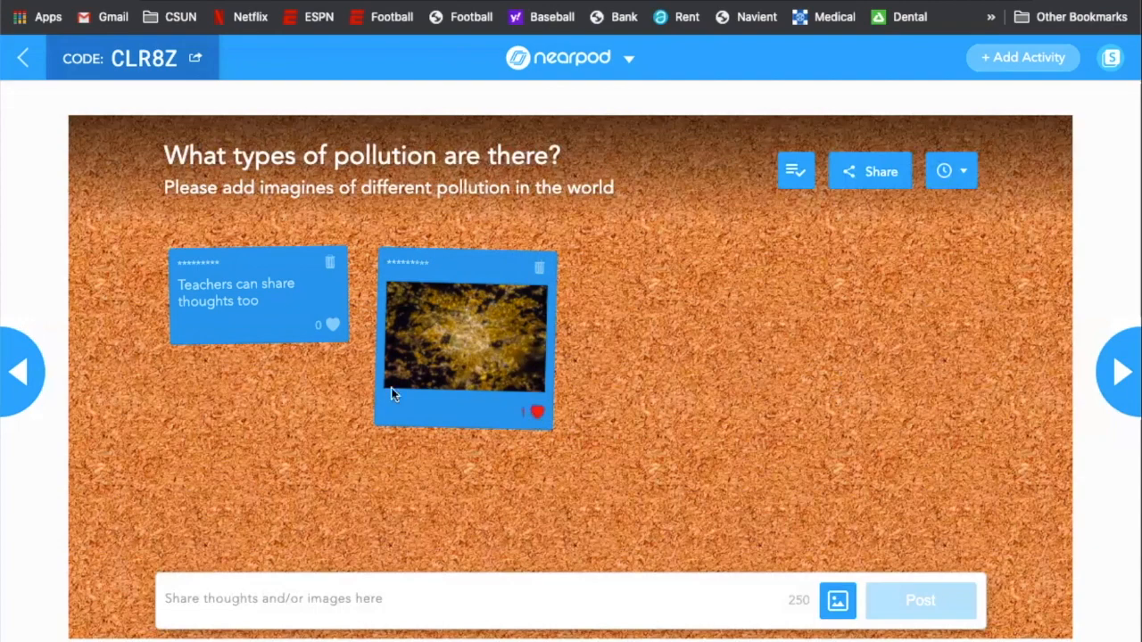
click(332, 324)
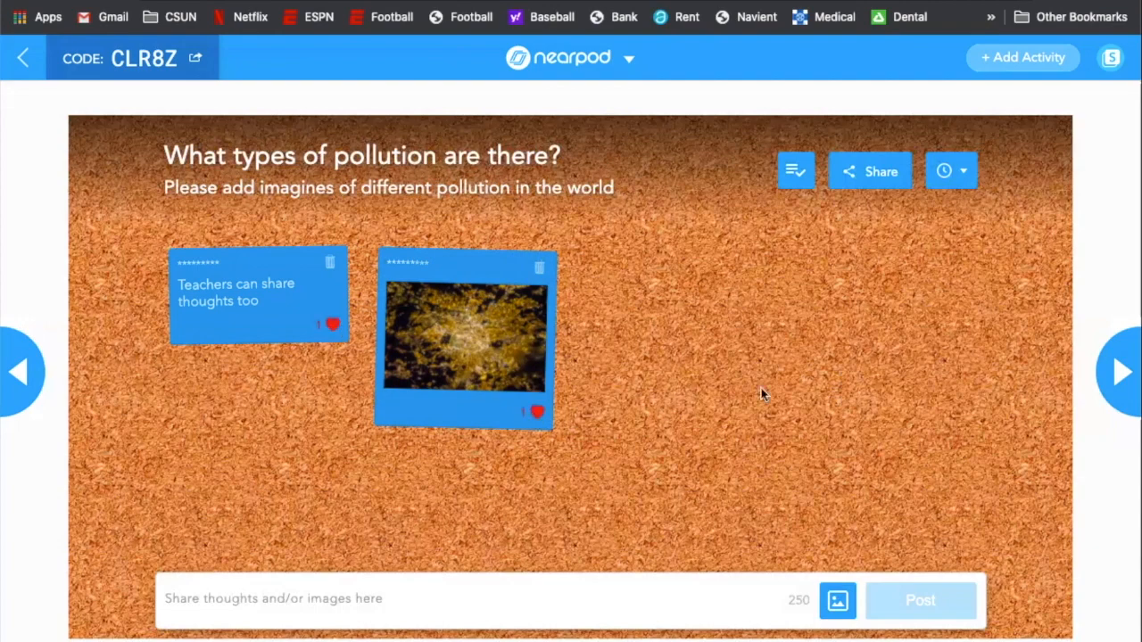
click(332, 324)
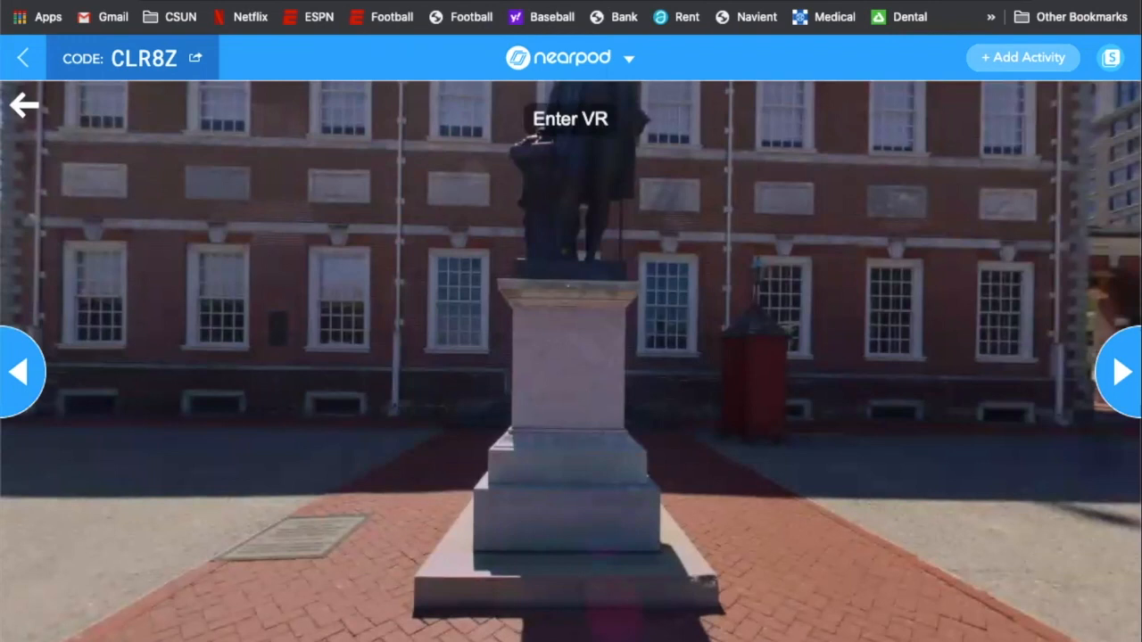
mouse_move(409, 257)
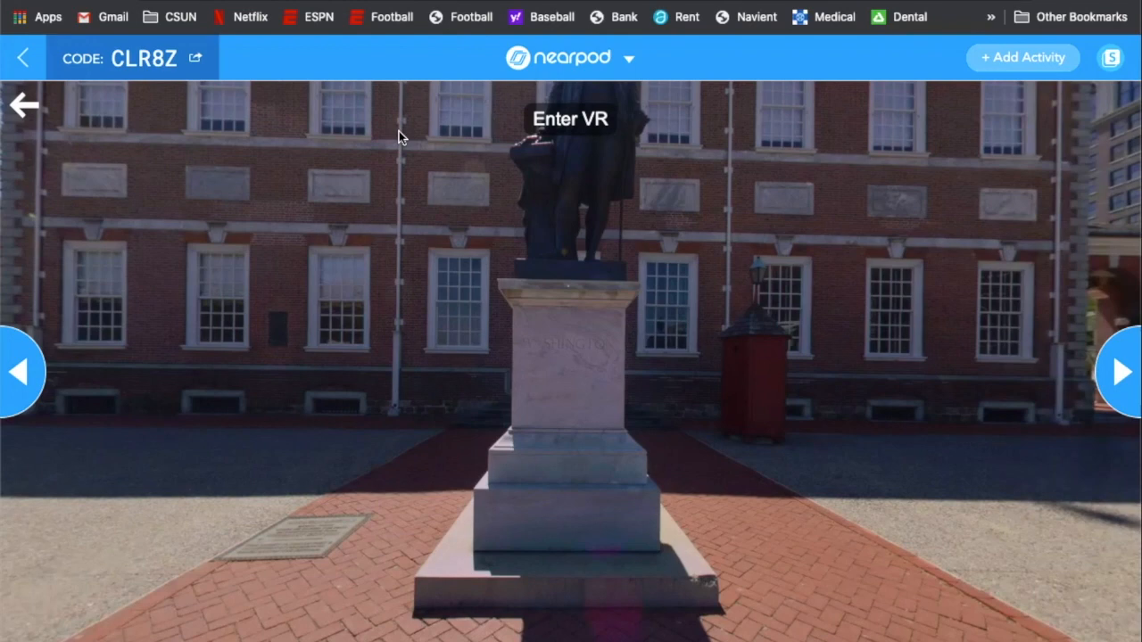
mouse_move(355, 145)
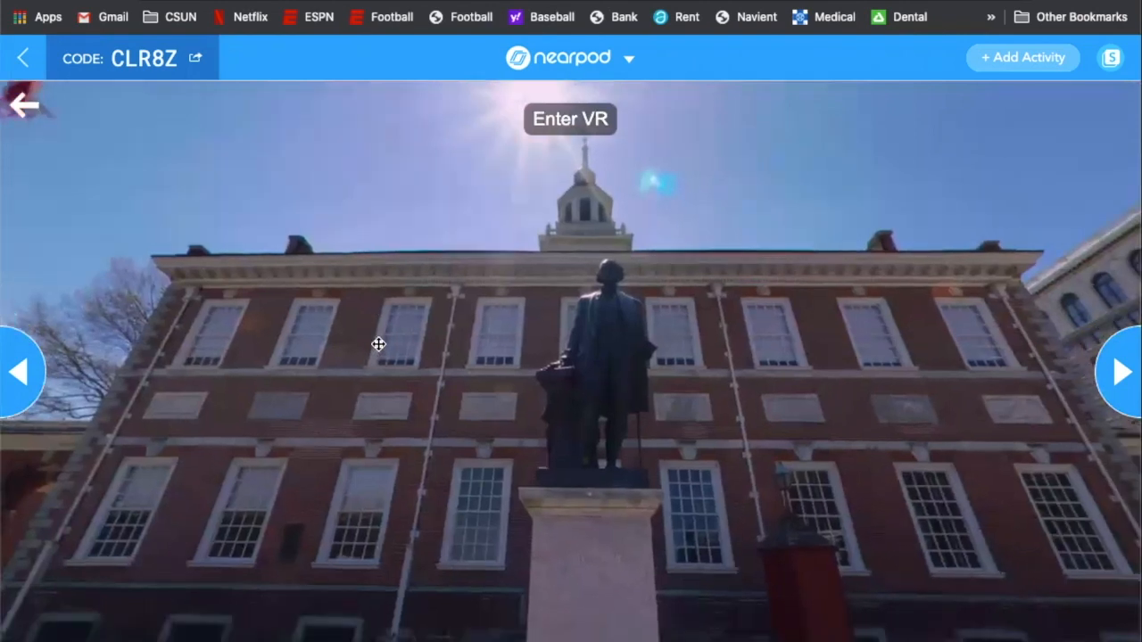
Step: Pan around the Independence Hall panorama, then advance two slides to the HEAT in 1787 question
drag(378, 344, 870, 384)
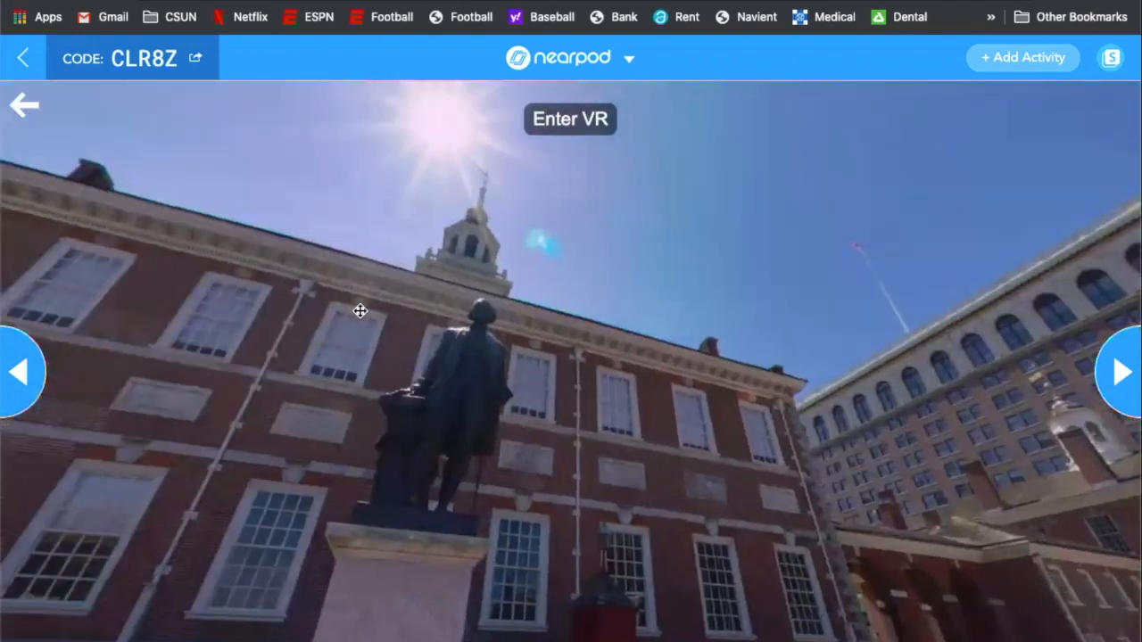
drag(360, 312, 269, 536)
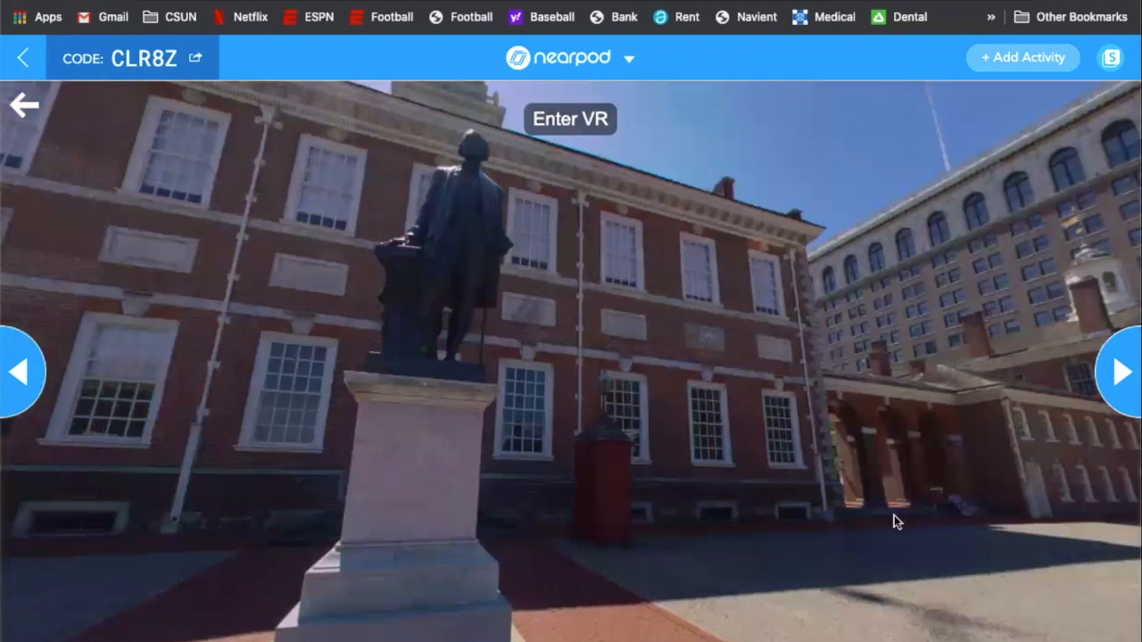
click(1122, 373)
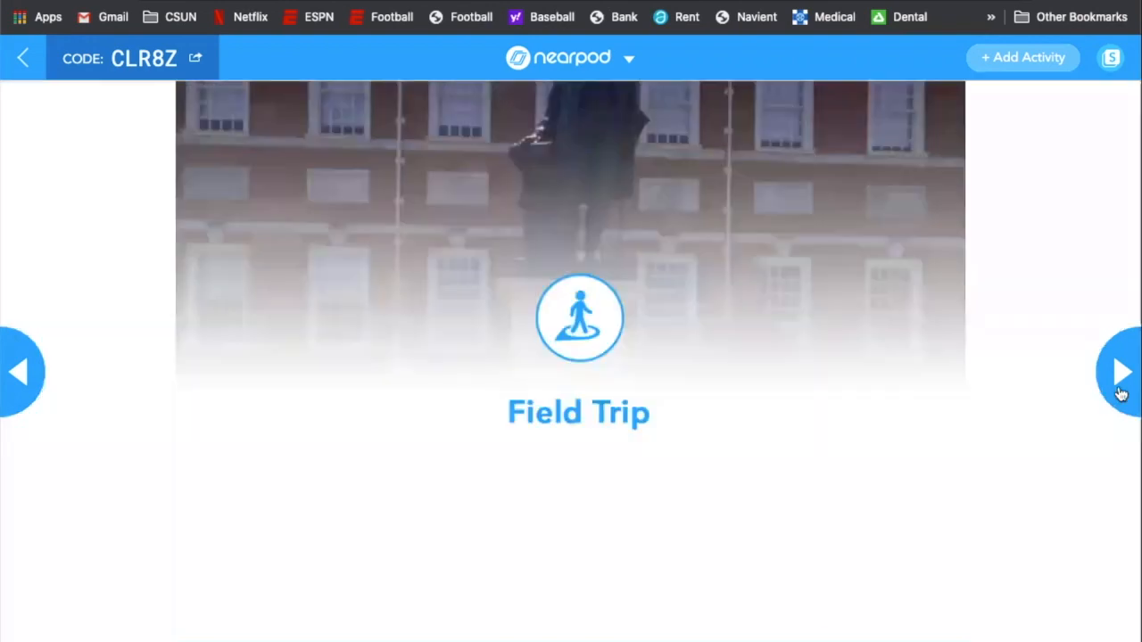
click(1121, 372)
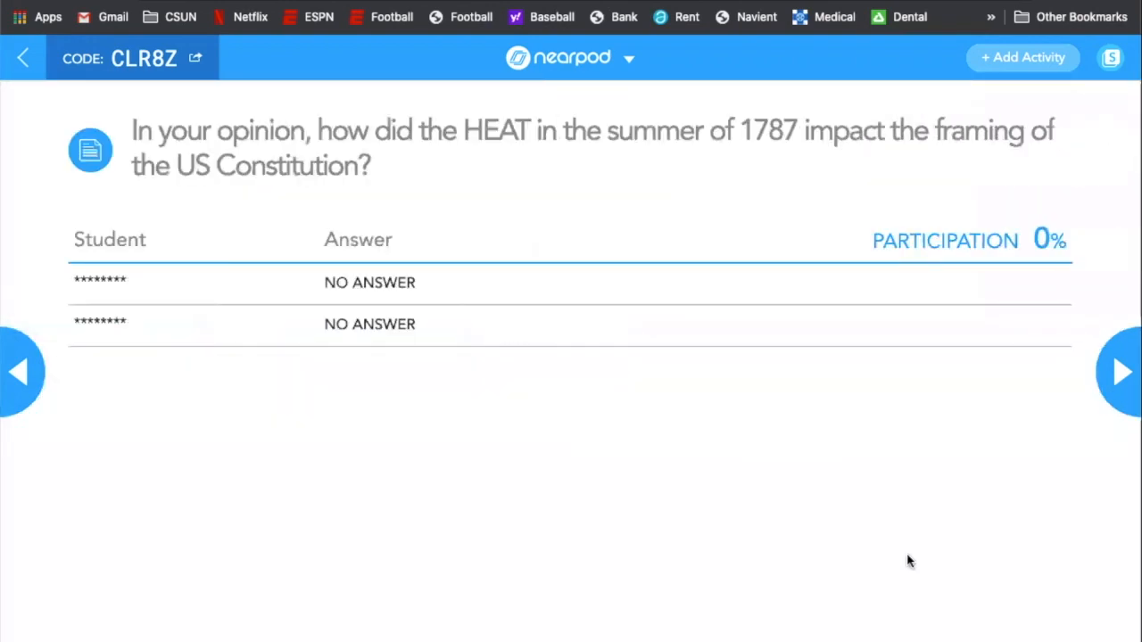
mouse_move(847, 522)
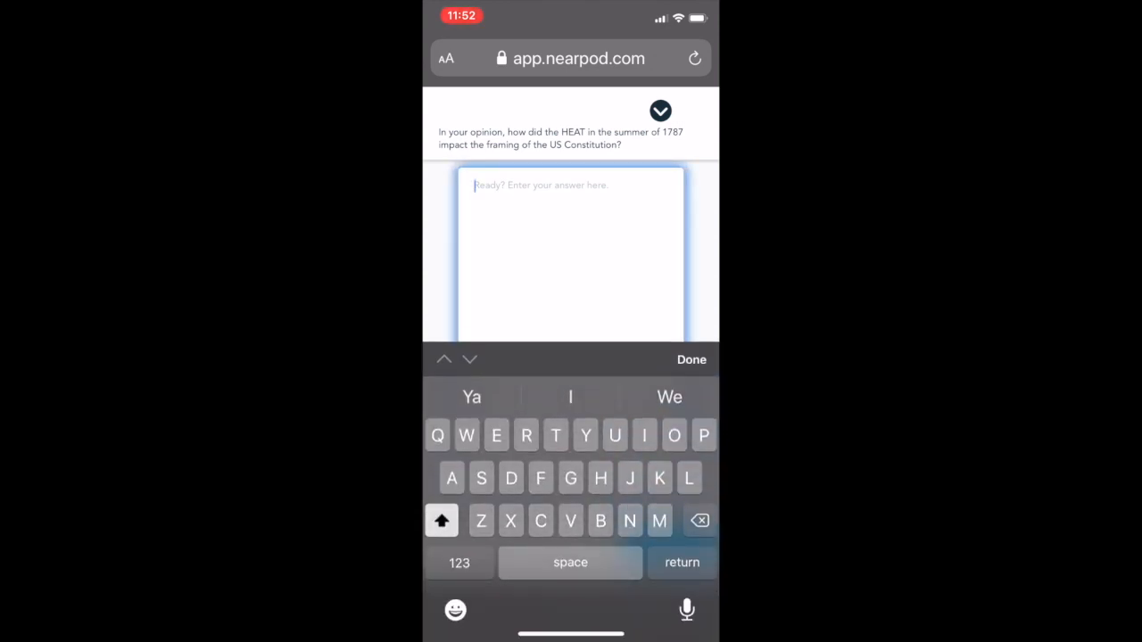
Step: Submit the phone answer 'People get annoyed' and advance to the geometry fill-in-the-blanks slide
text(People get)
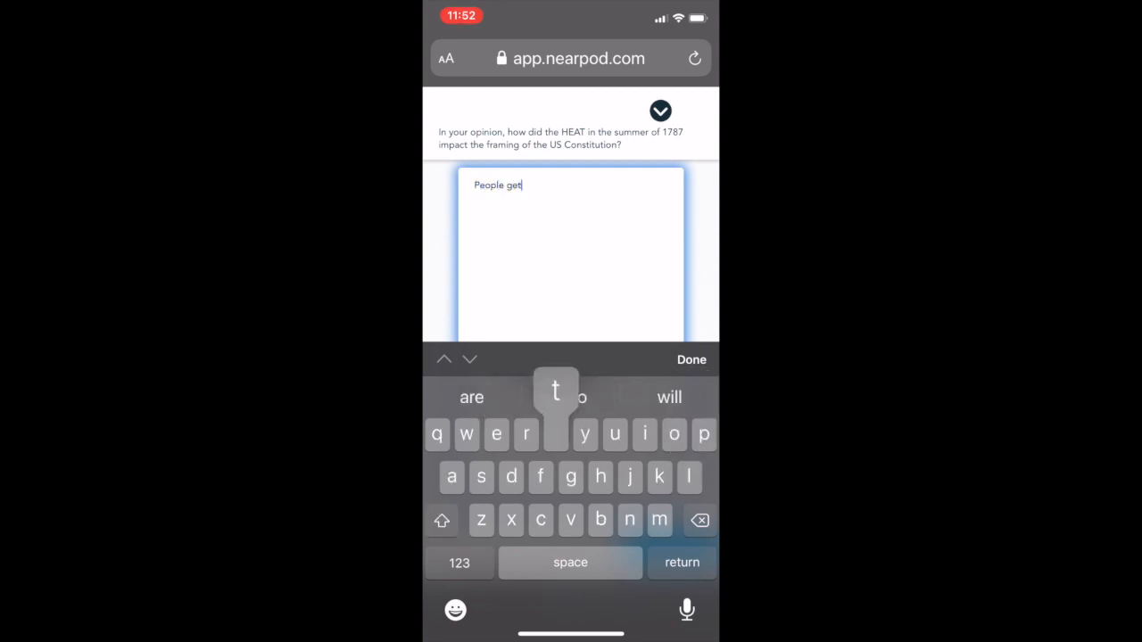
text(annoyed)
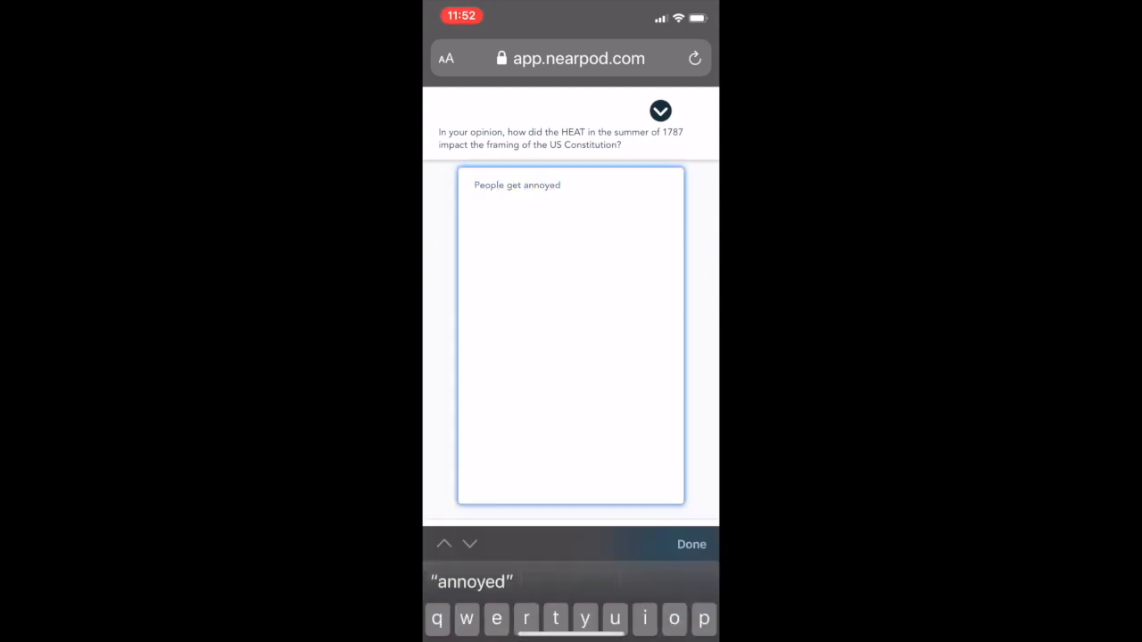
click(692, 544)
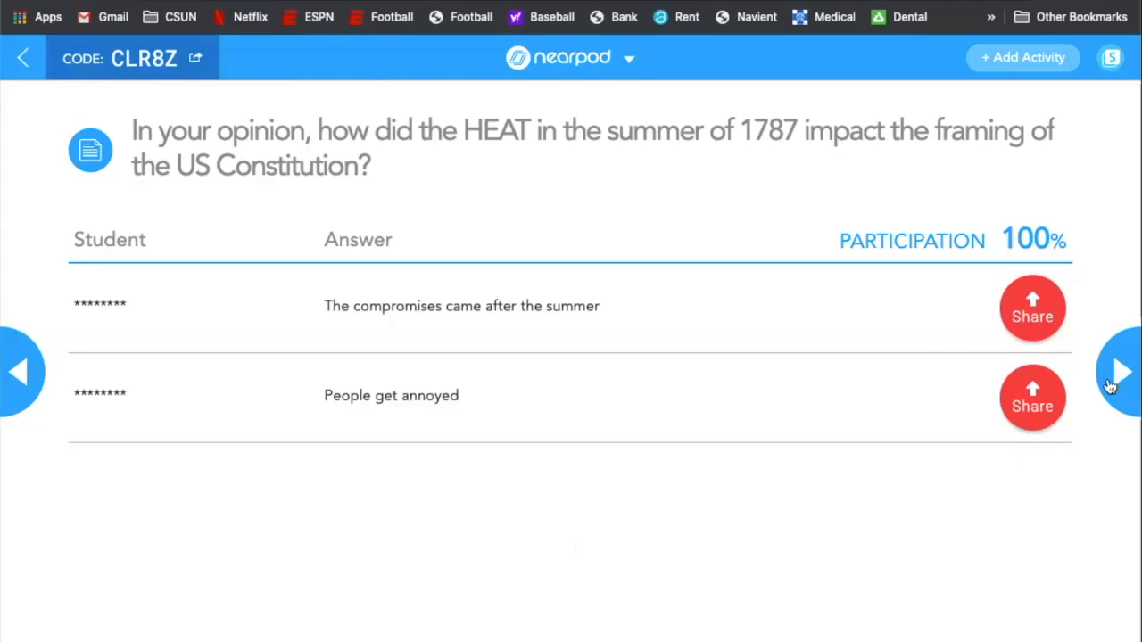
click(1120, 372)
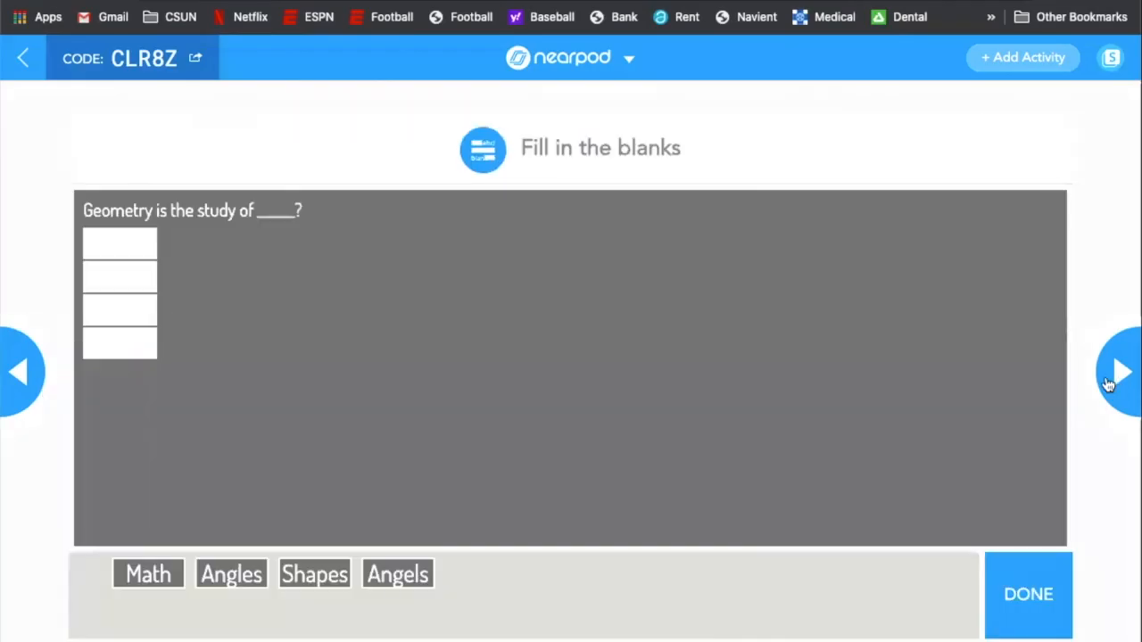
mouse_move(808, 187)
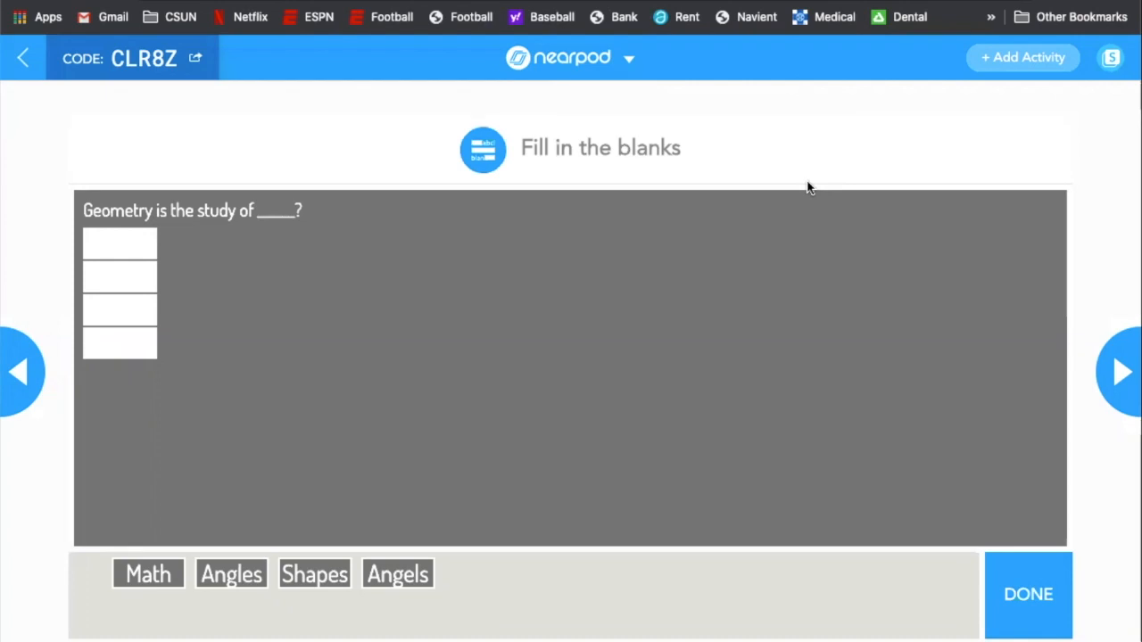
mouse_move(746, 198)
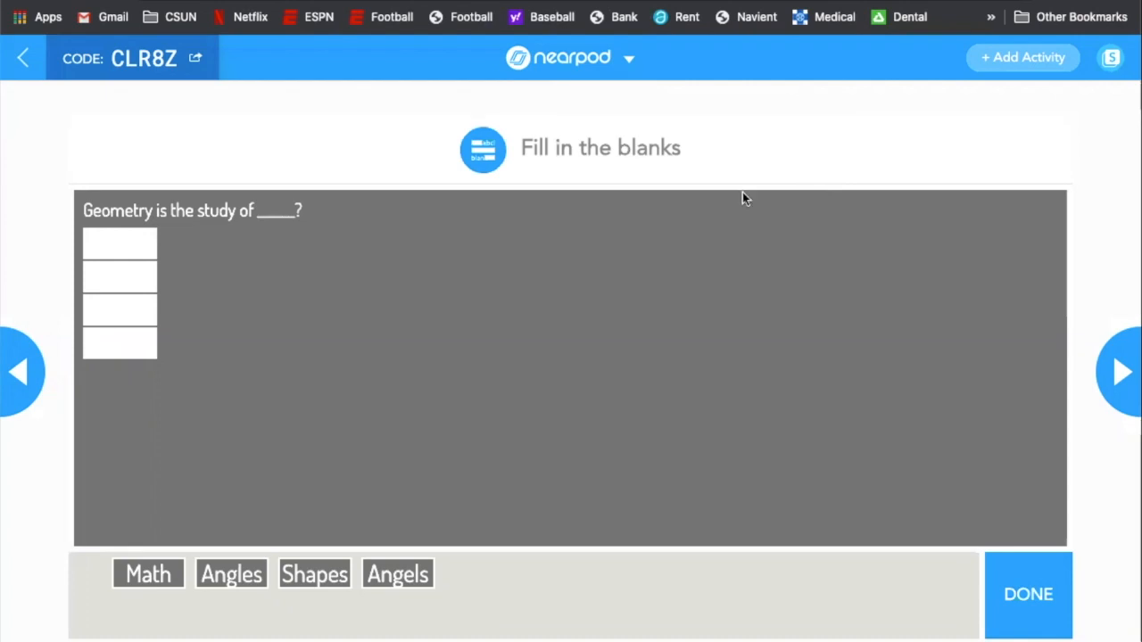
Step: Drag Math and Angles tiles into the geometry blanks, then advance to the Vitamin C question
drag(148, 573, 131, 337)
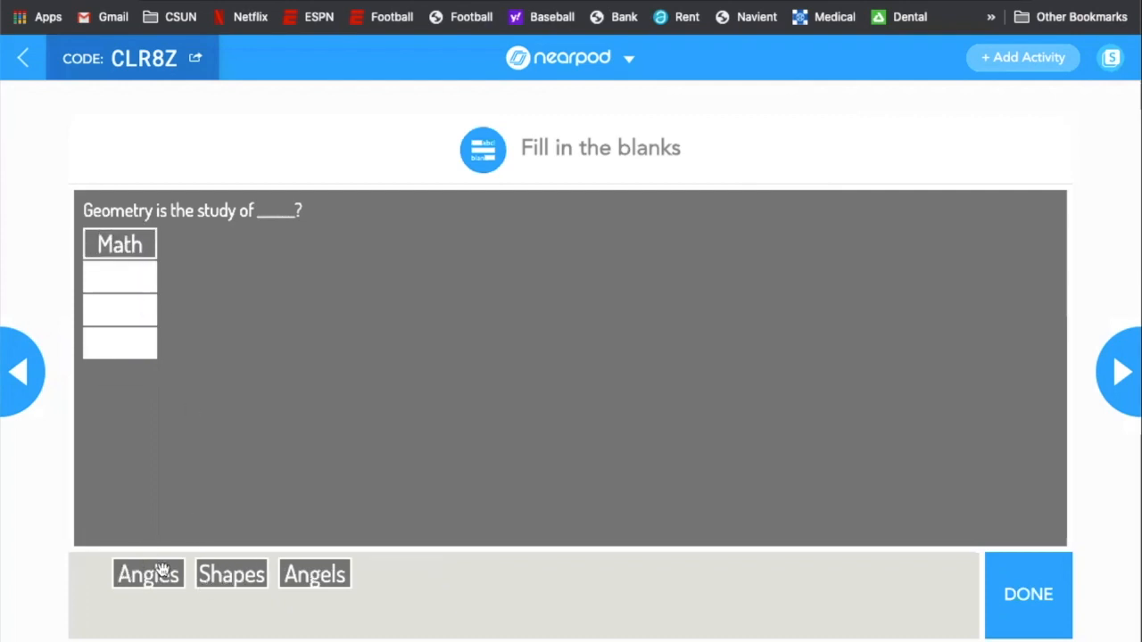
drag(314, 574, 180, 341)
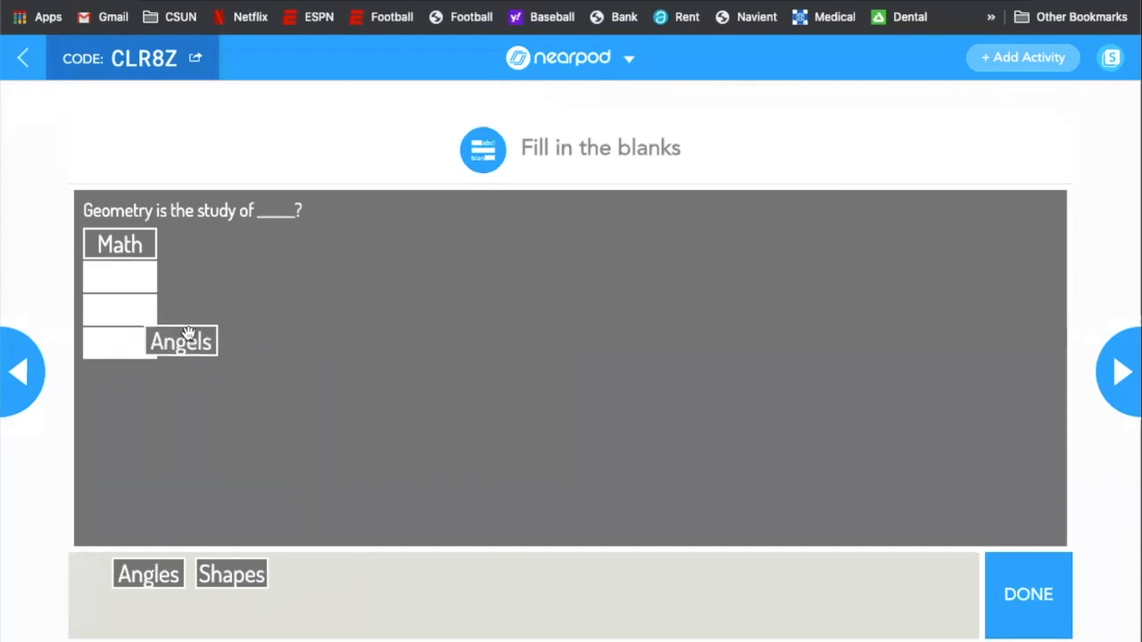
drag(181, 340, 119, 277)
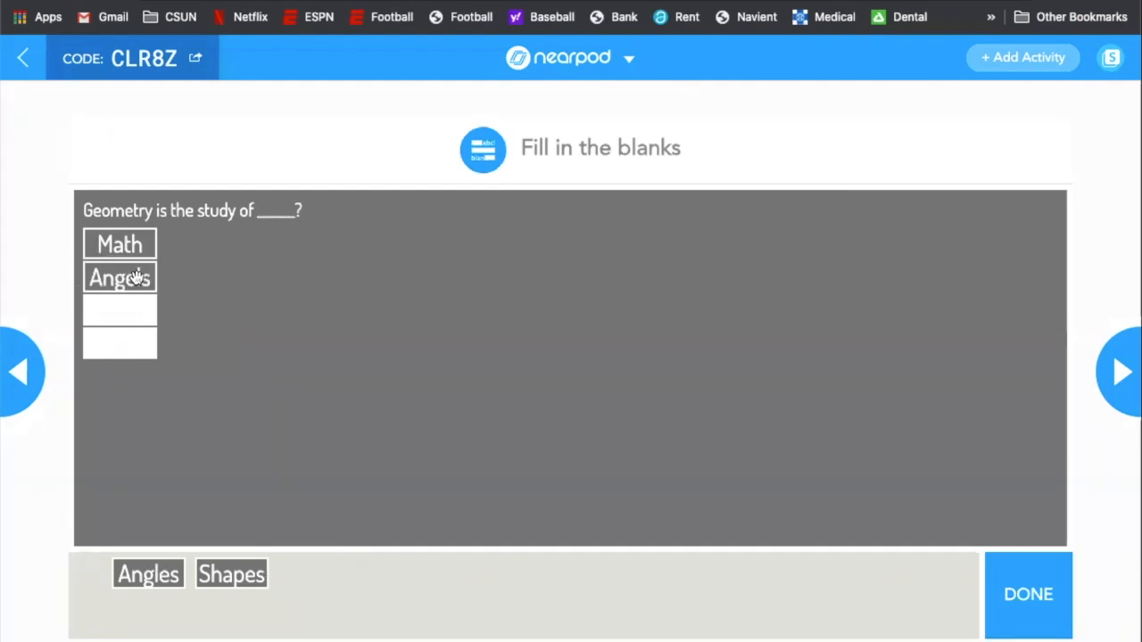
drag(120, 278, 180, 307)
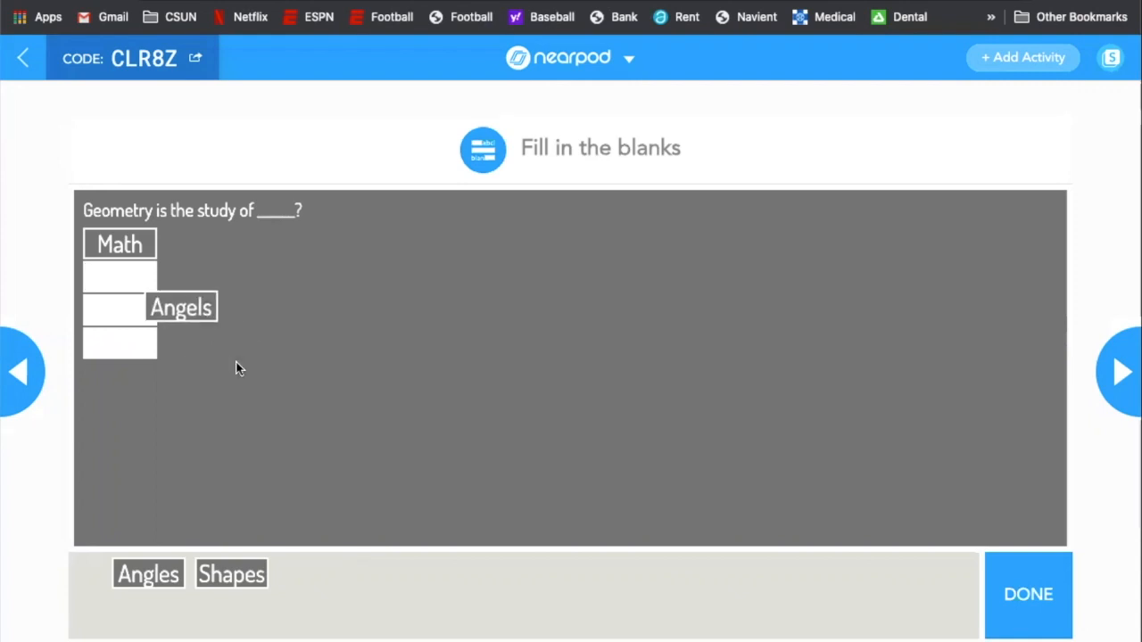
drag(180, 307, 119, 278)
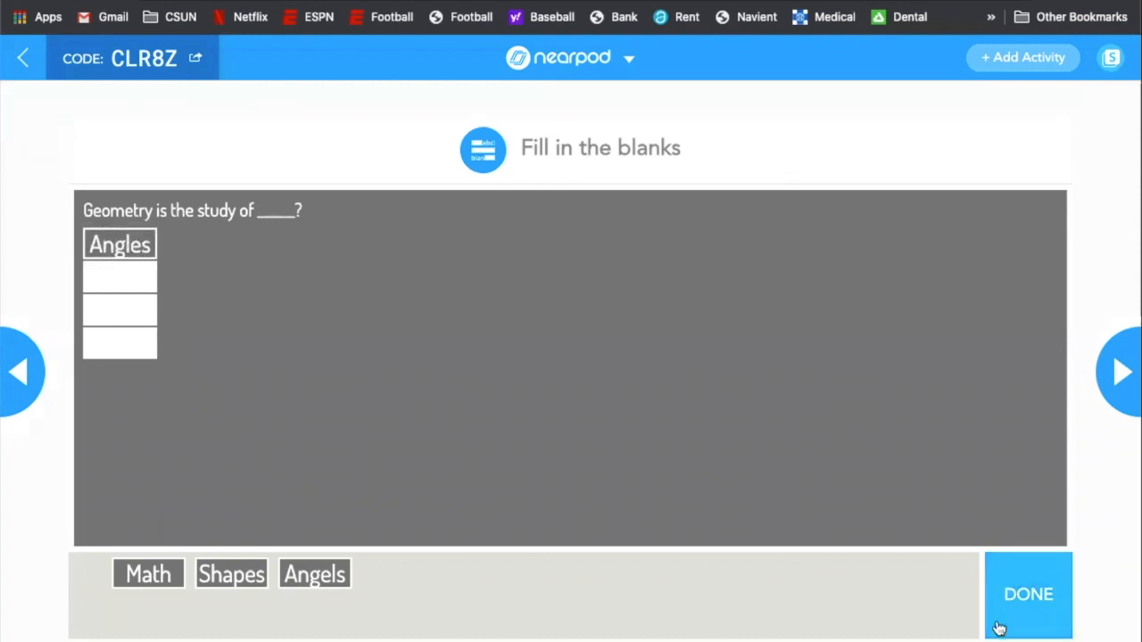
drag(120, 245, 364, 524)
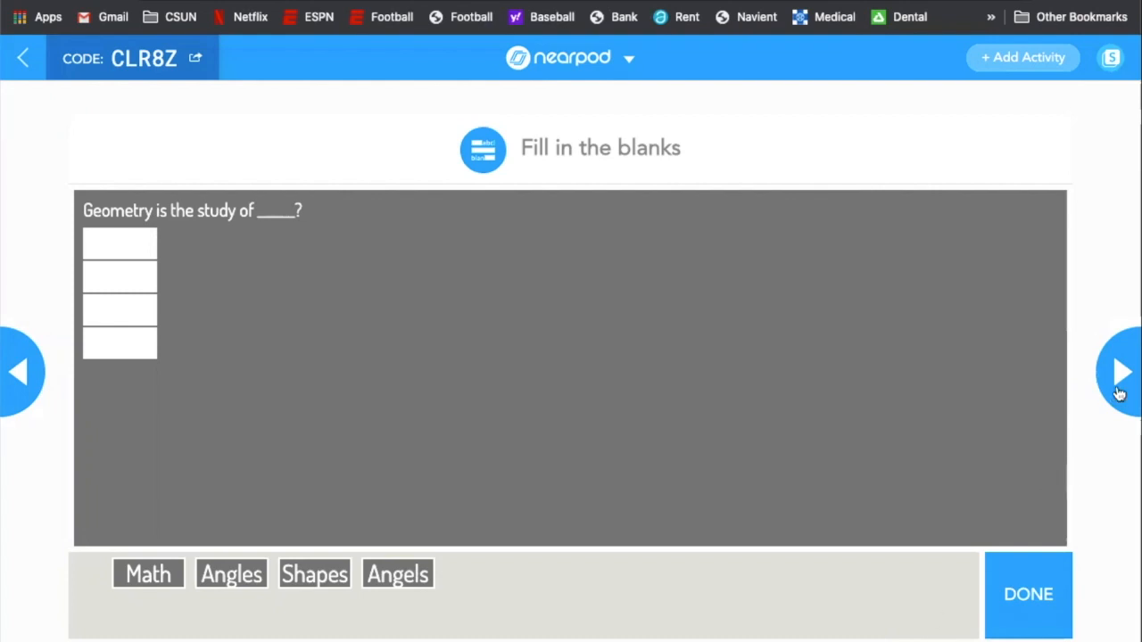
click(1120, 372)
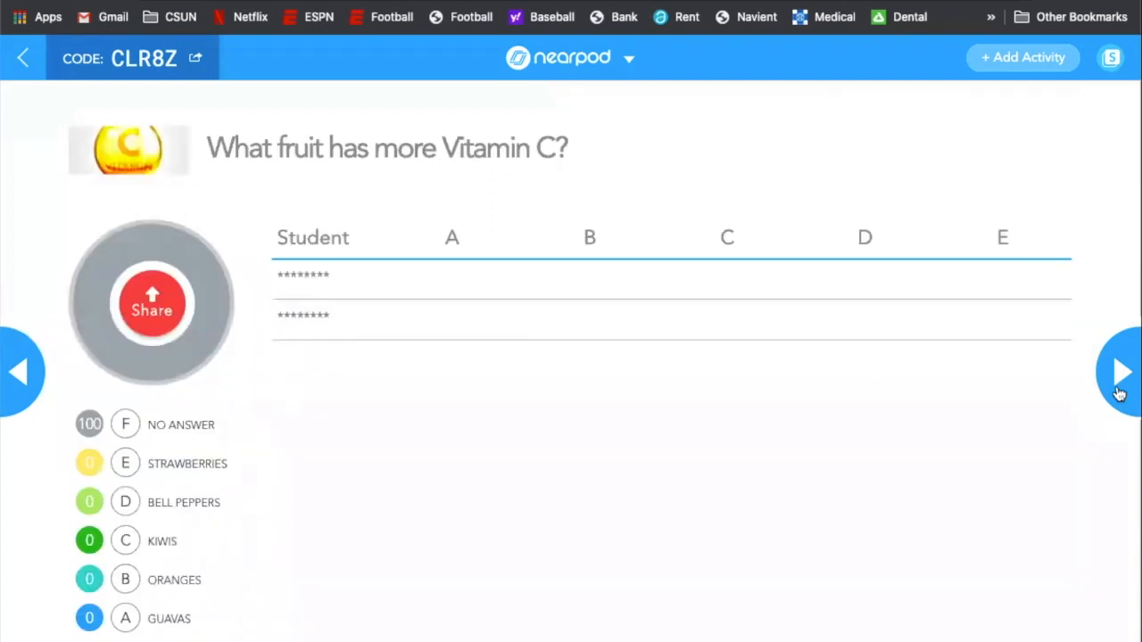
mouse_move(448, 512)
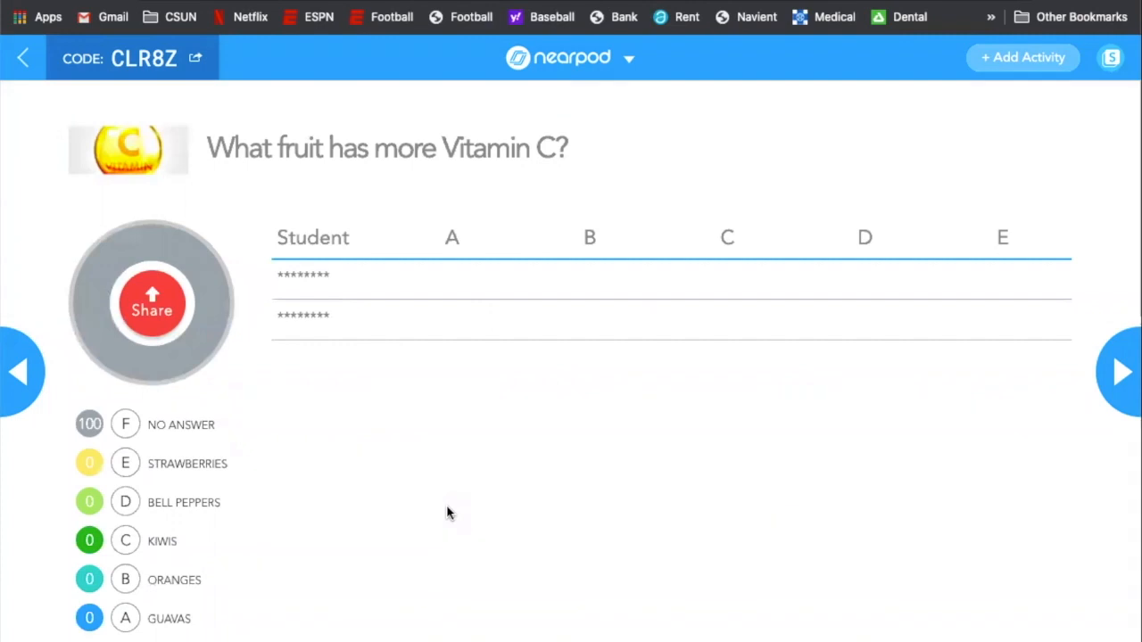
mouse_move(263, 352)
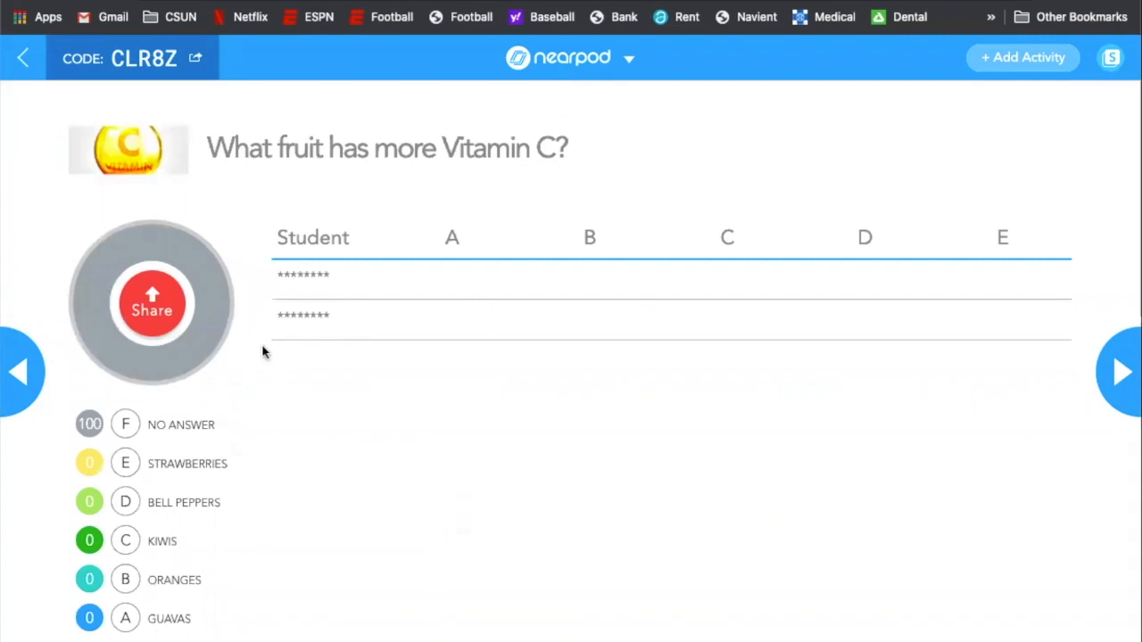
mouse_move(520, 512)
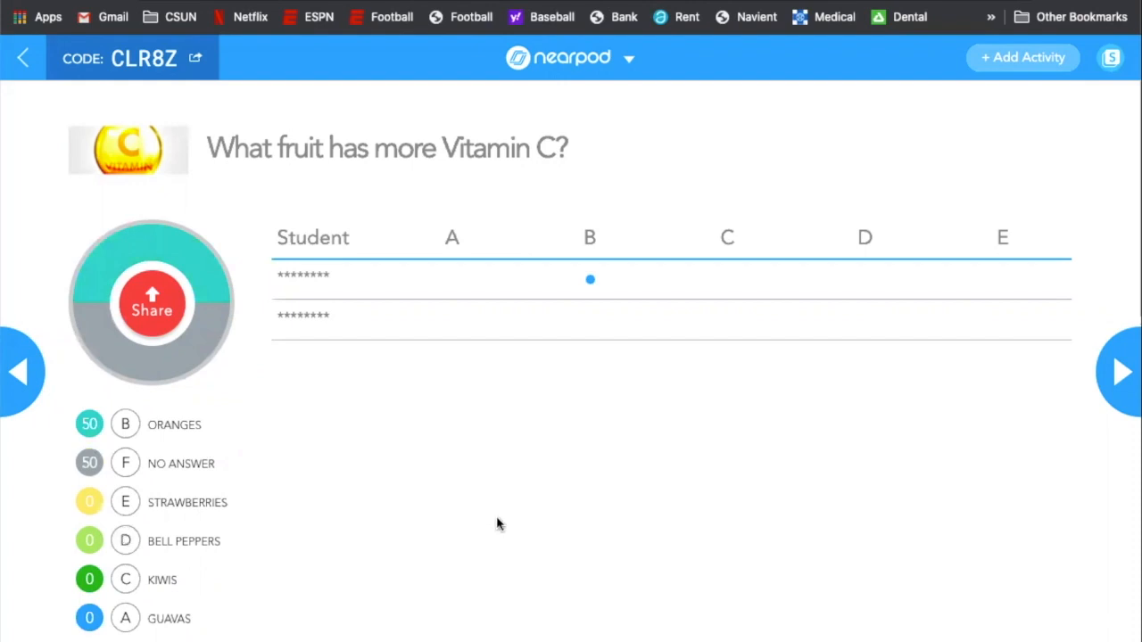
mouse_move(215, 369)
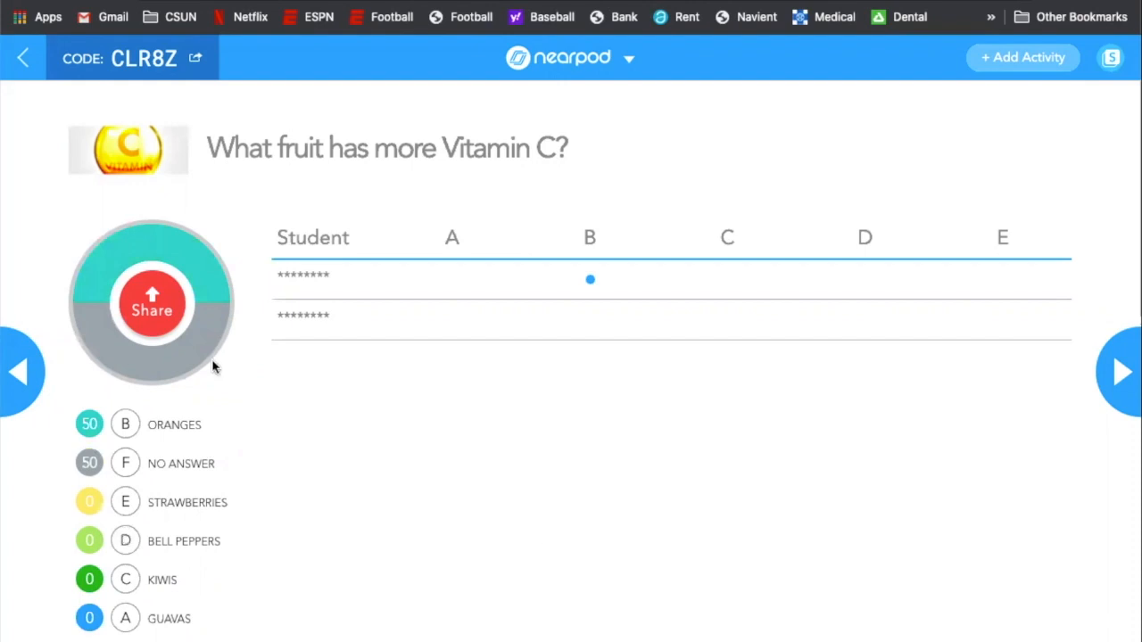
mouse_move(157, 448)
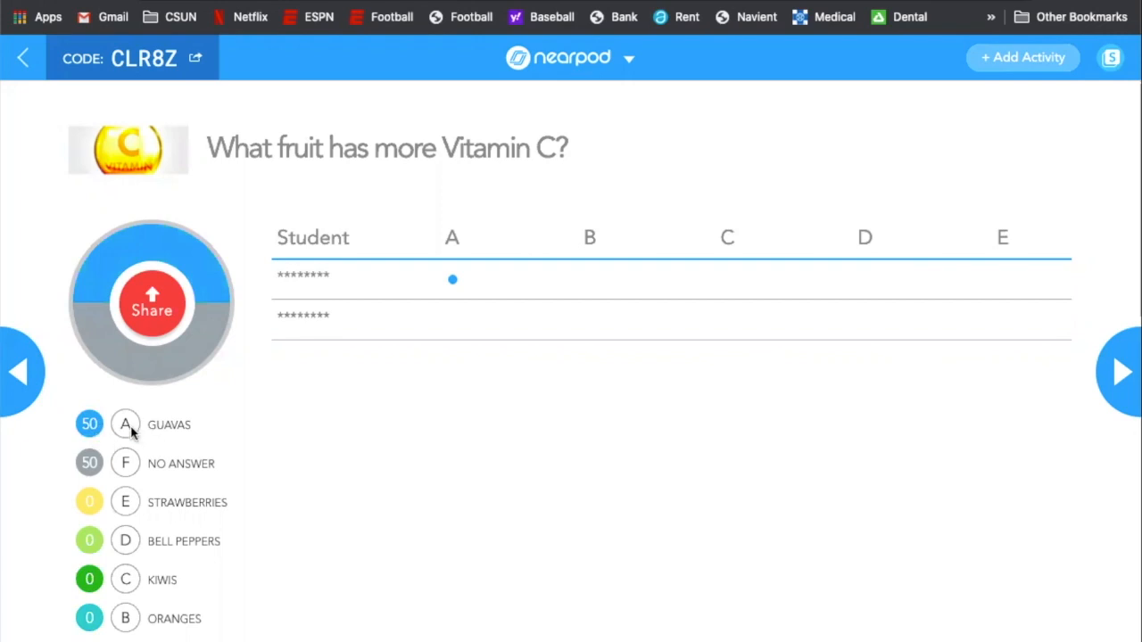
Step: Share the Oranges/Guavas poll results with students, then unshare them
click(152, 305)
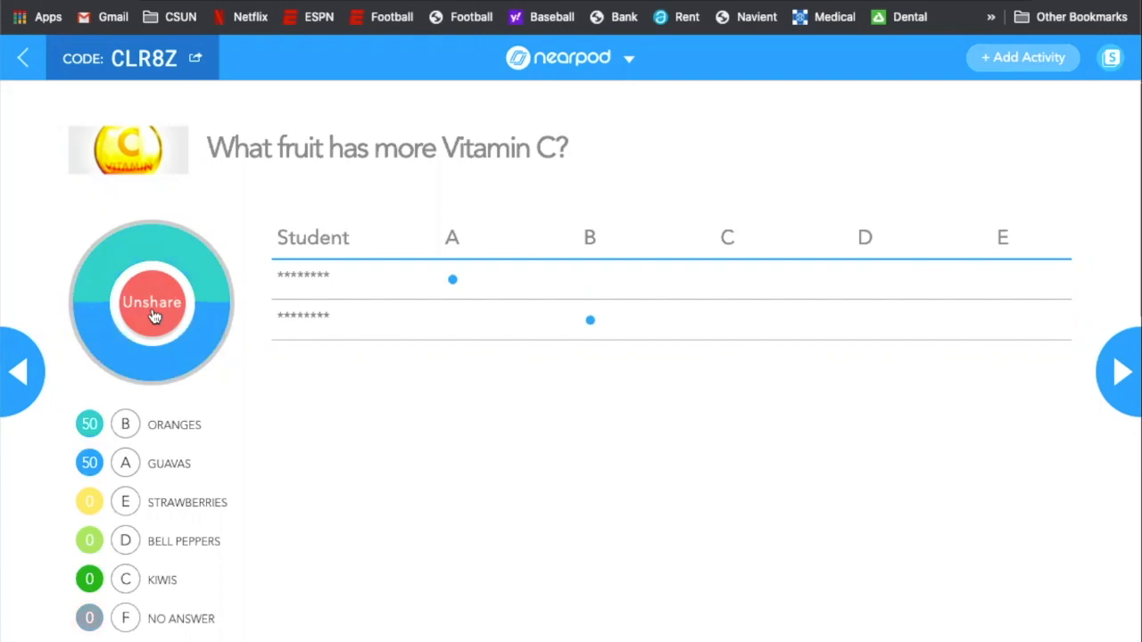
mouse_move(202, 415)
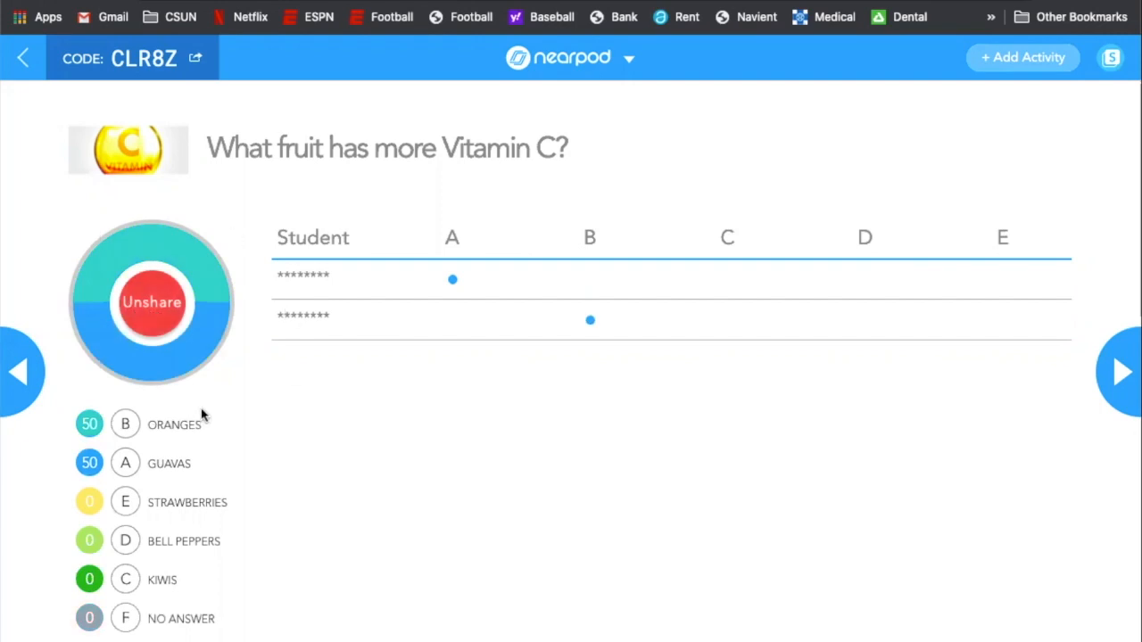
mouse_move(248, 346)
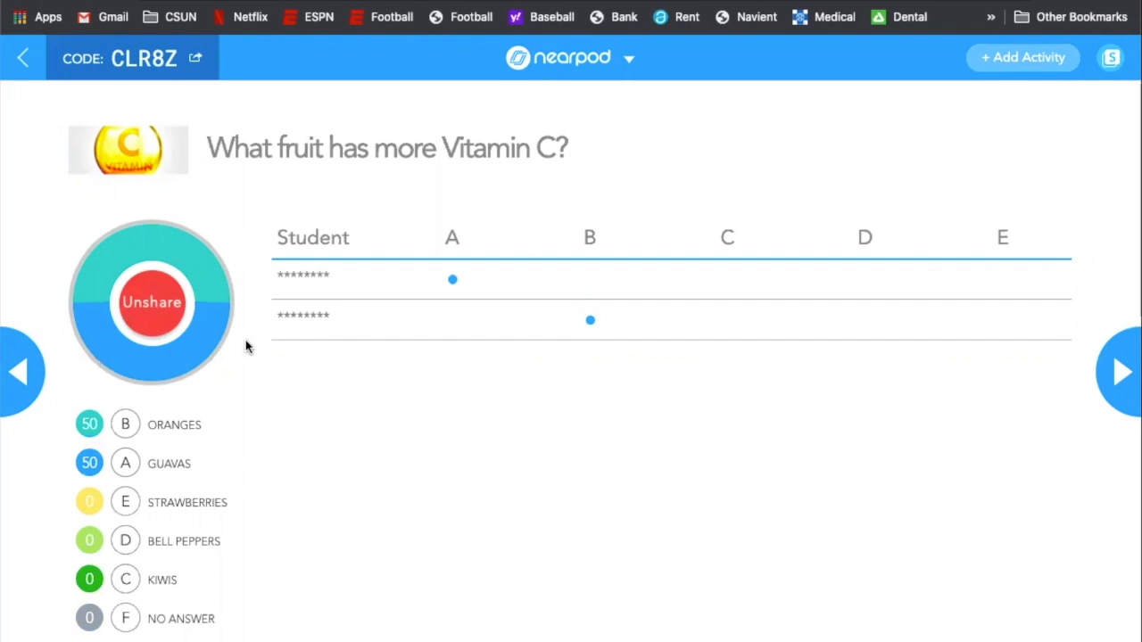
mouse_move(108, 304)
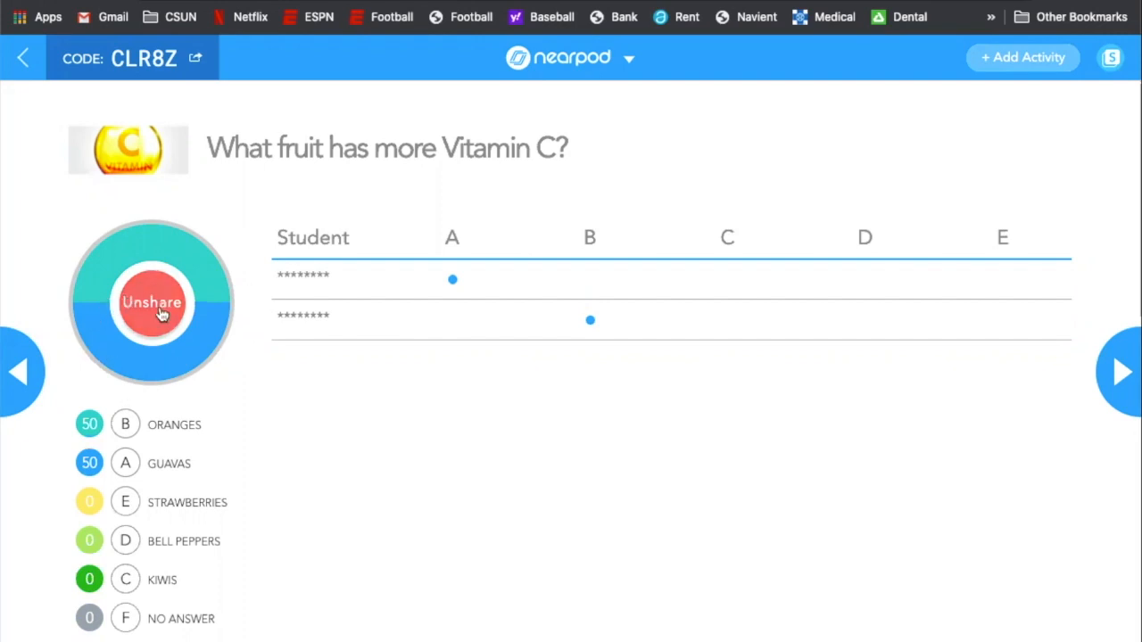
mouse_move(159, 194)
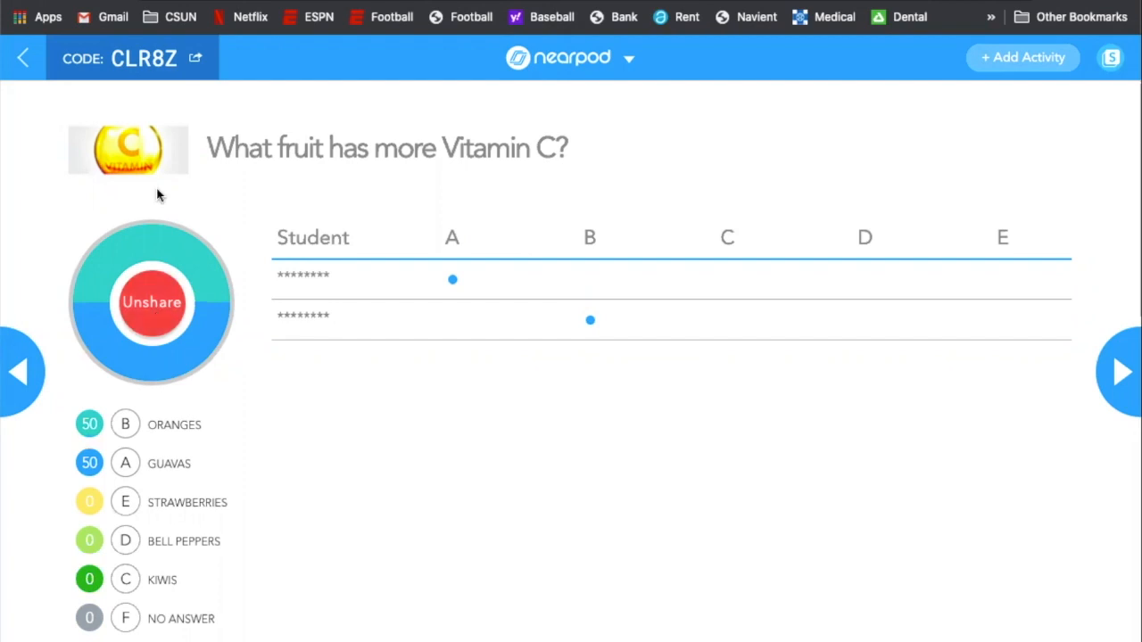
mouse_move(125, 359)
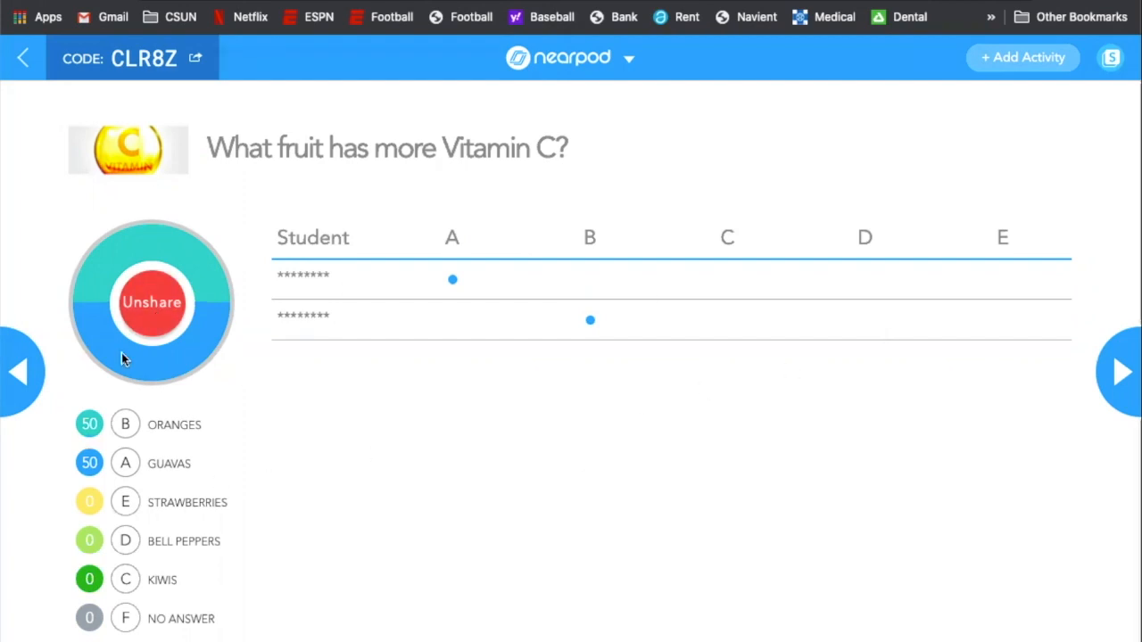
mouse_move(151, 303)
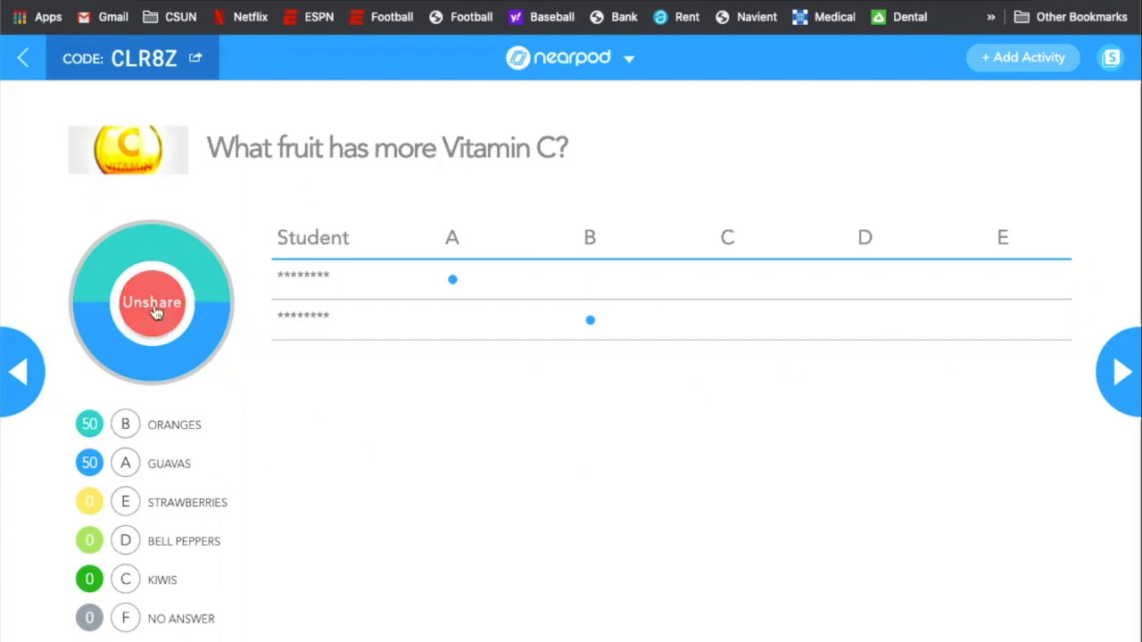
click(151, 303)
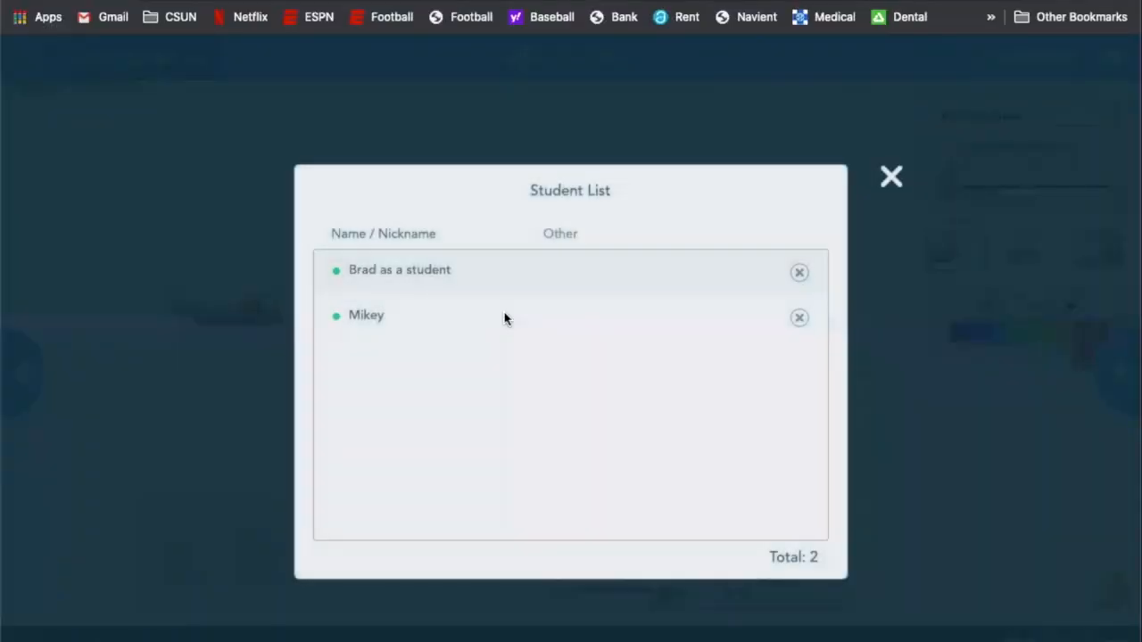
Step: Close the student list and look through the simulation's options list
click(890, 175)
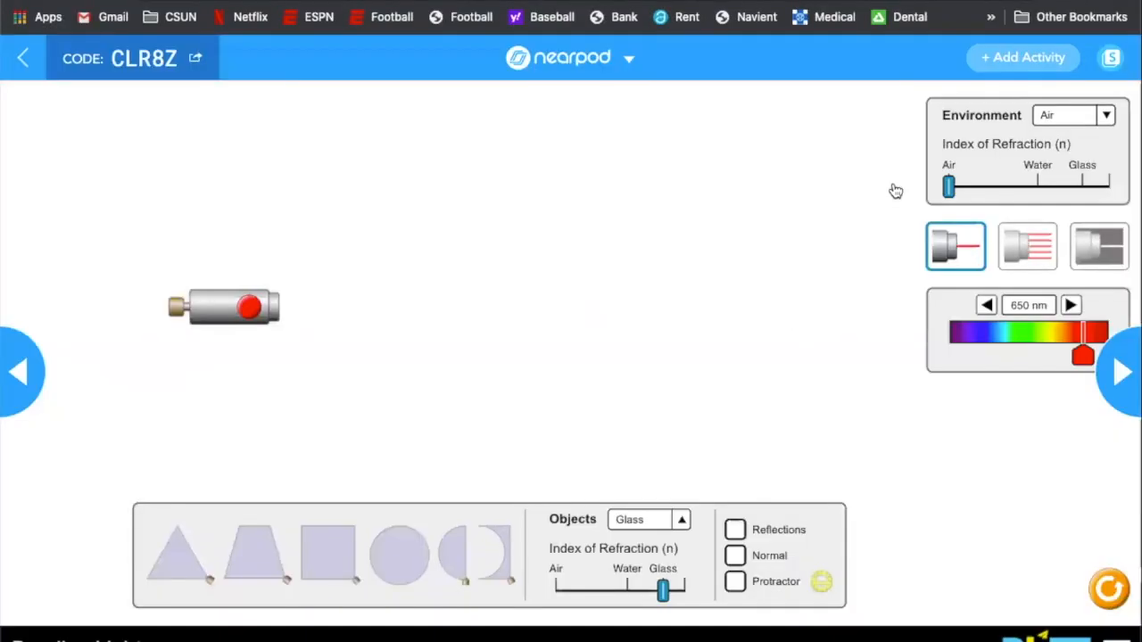
click(223, 306)
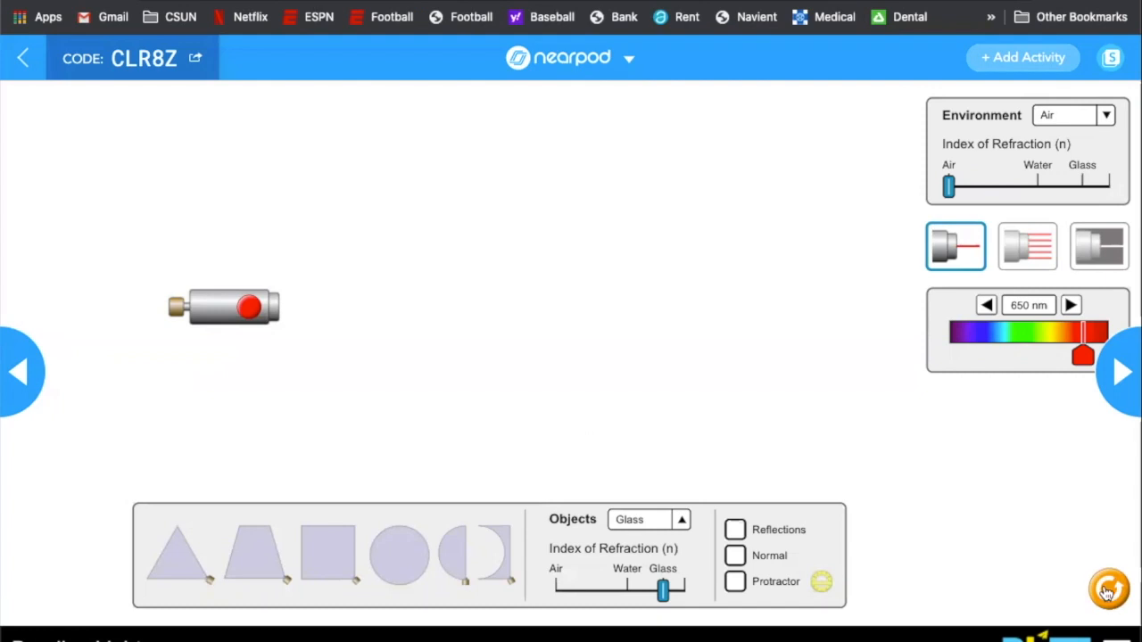
click(1109, 591)
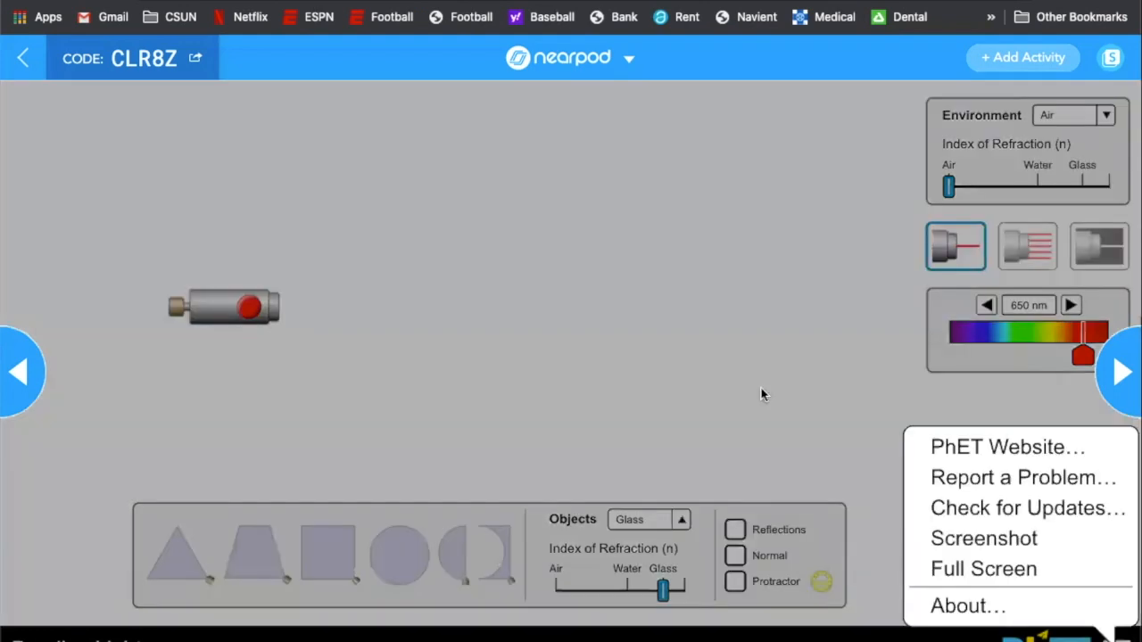
click(267, 481)
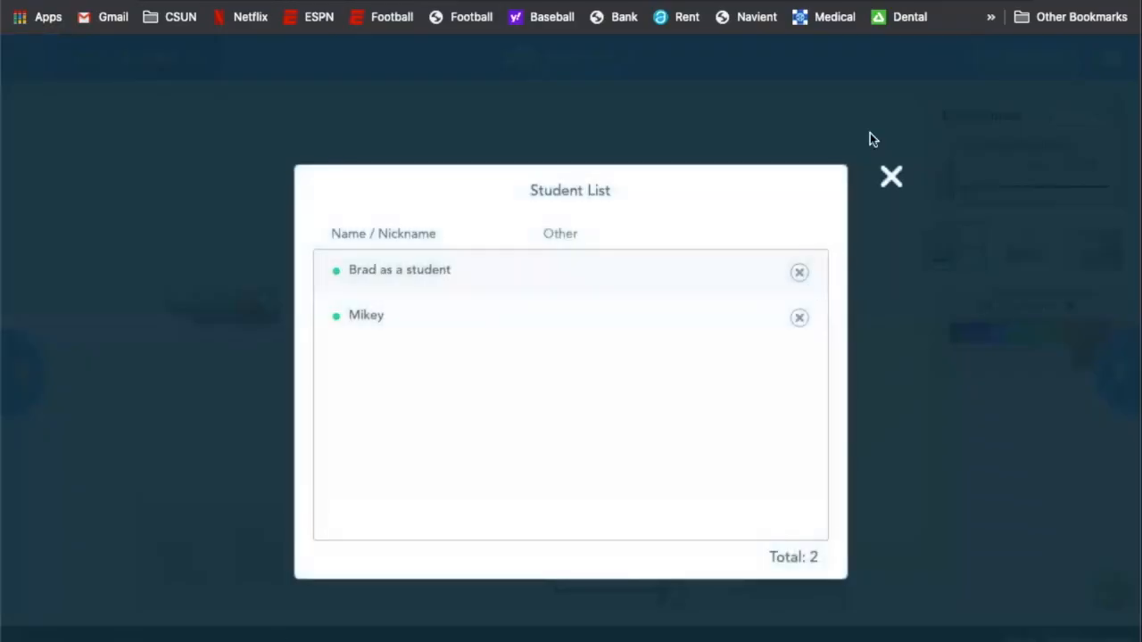
click(890, 176)
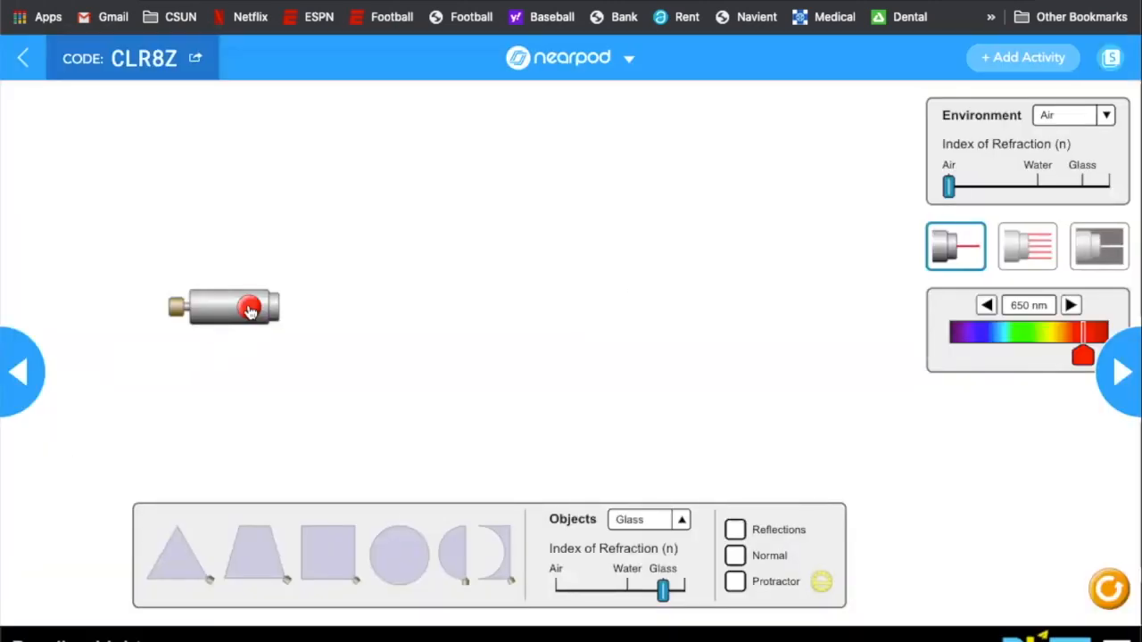
Step: Turn on the laser and set the object's refraction index near Water
click(249, 307)
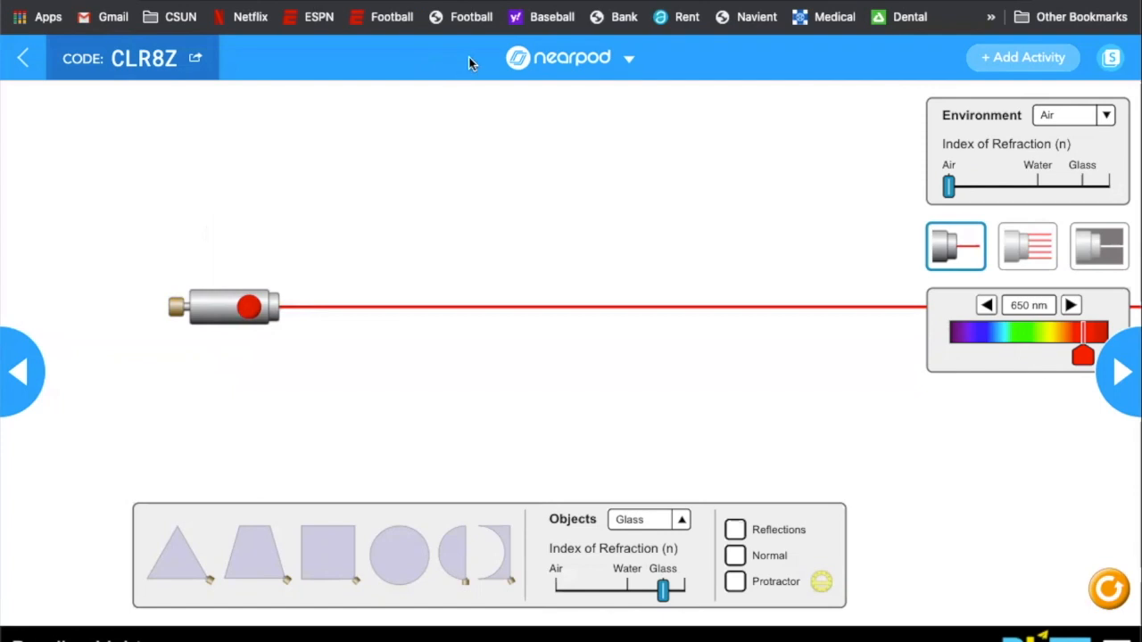
click(629, 57)
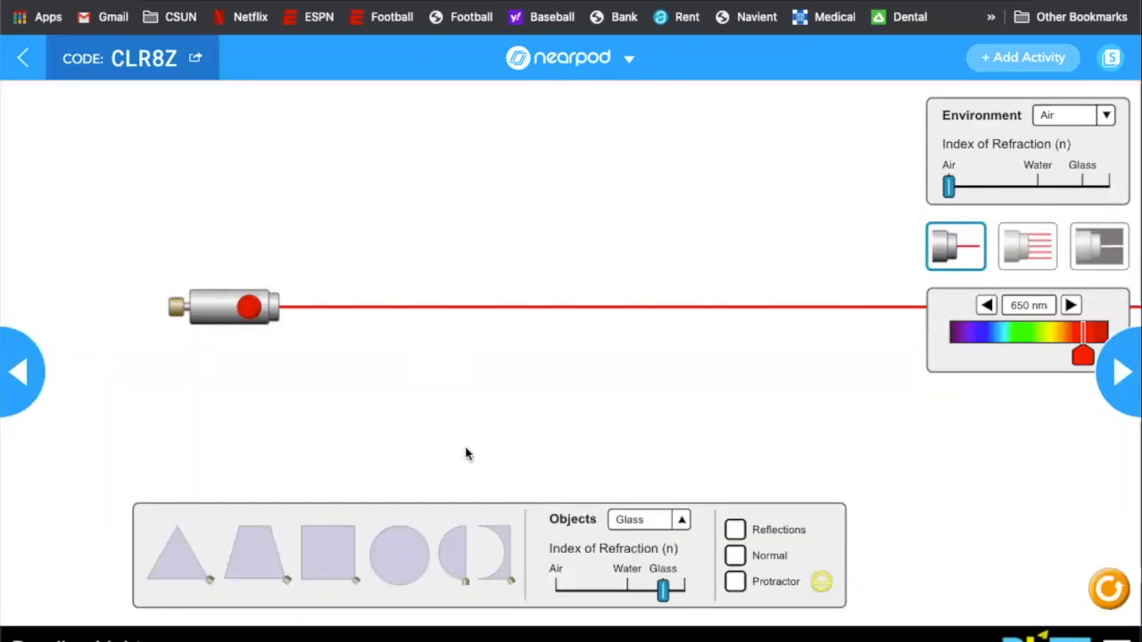
mouse_move(531, 400)
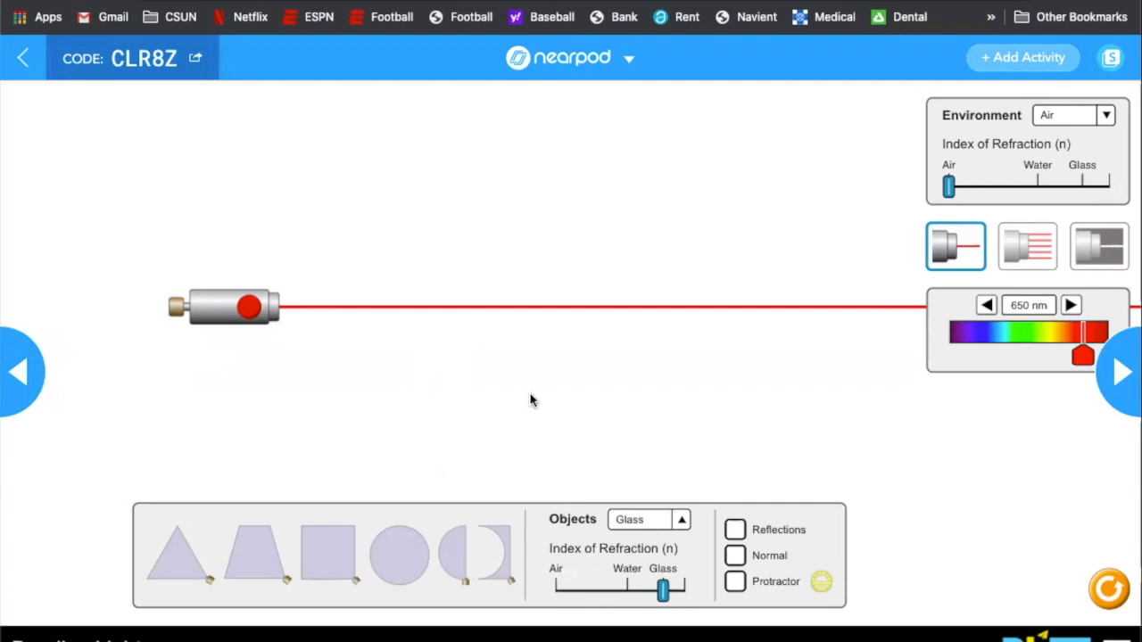
mouse_move(407, 354)
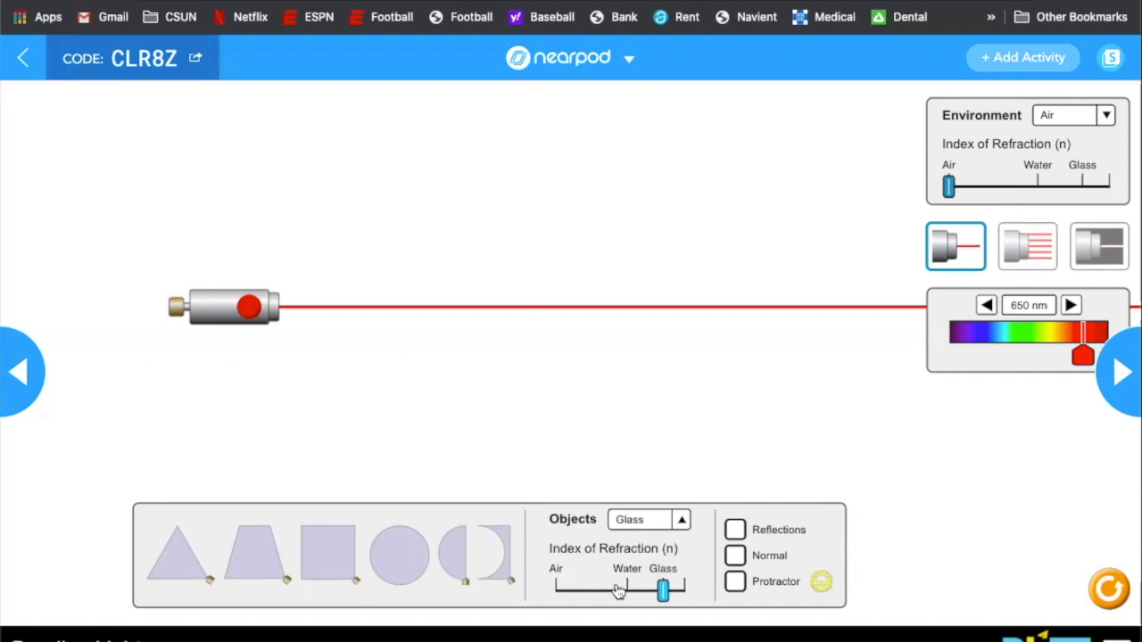
drag(663, 590, 632, 590)
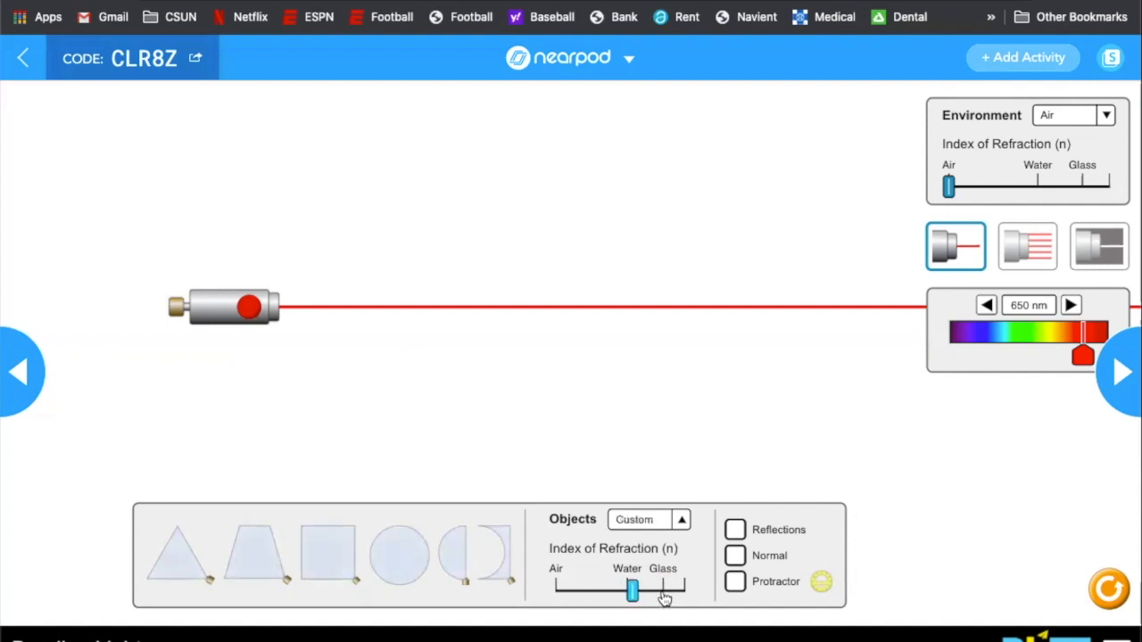
drag(632, 589, 644, 589)
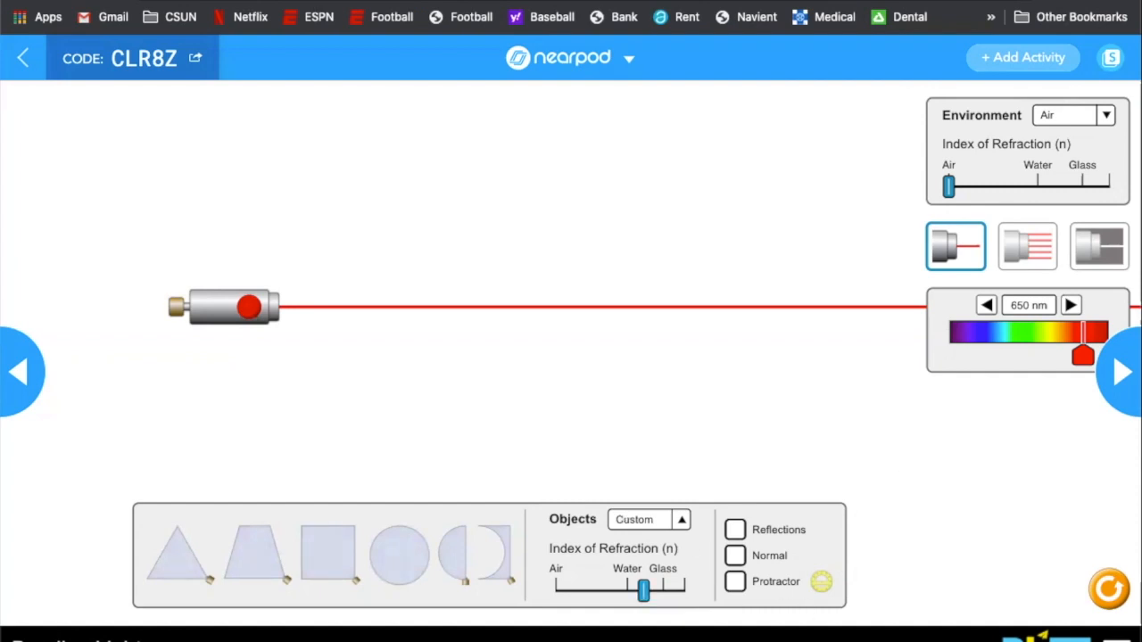
mouse_move(1121, 399)
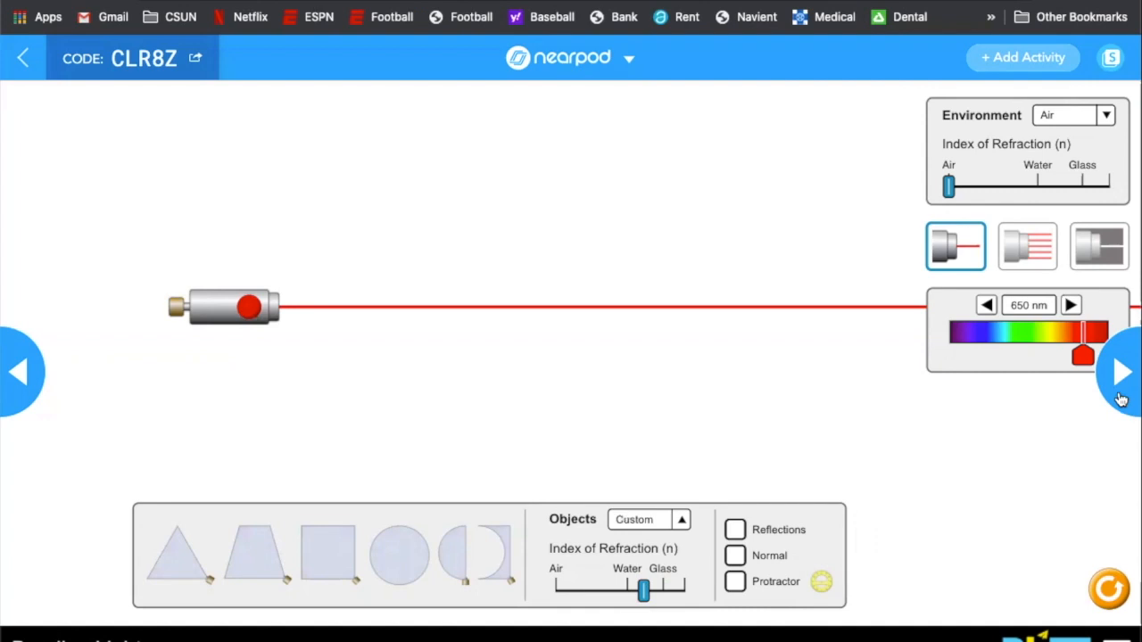
Step: Advance from the refraction simulation to the -2x+3=11 quiz slide
click(1122, 373)
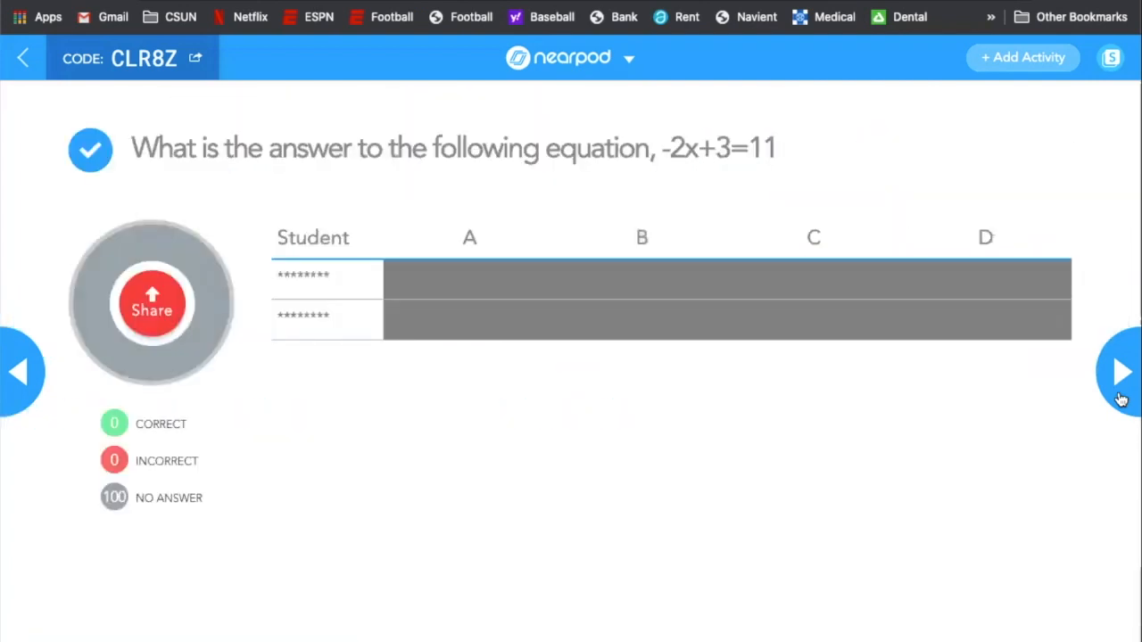
mouse_move(250, 444)
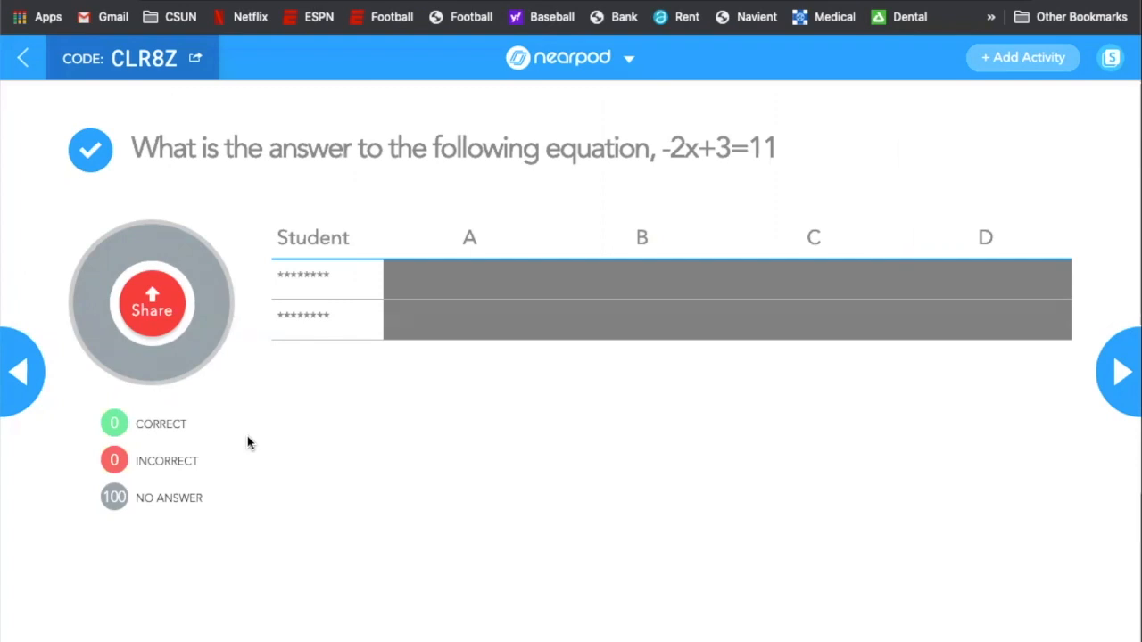
mouse_move(596, 430)
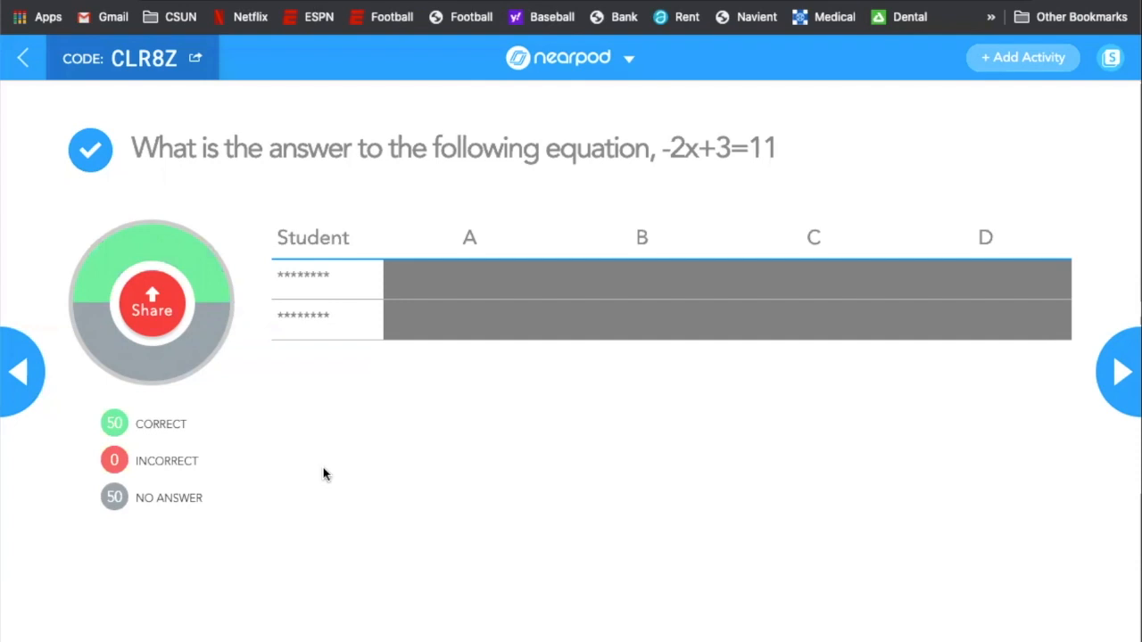
mouse_move(400, 432)
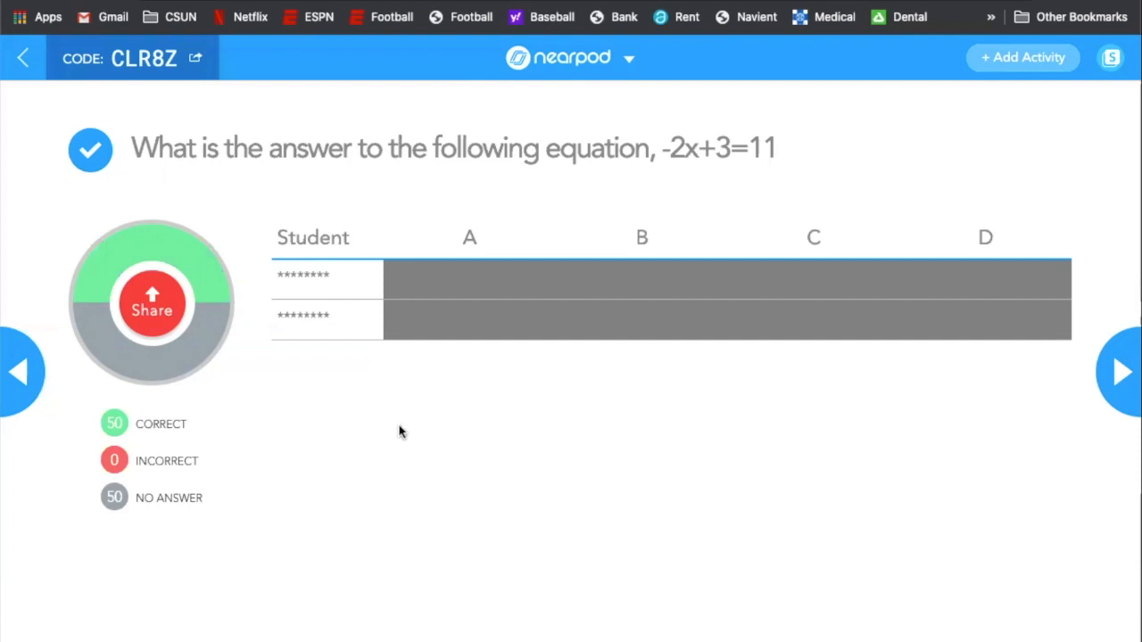
click(1121, 372)
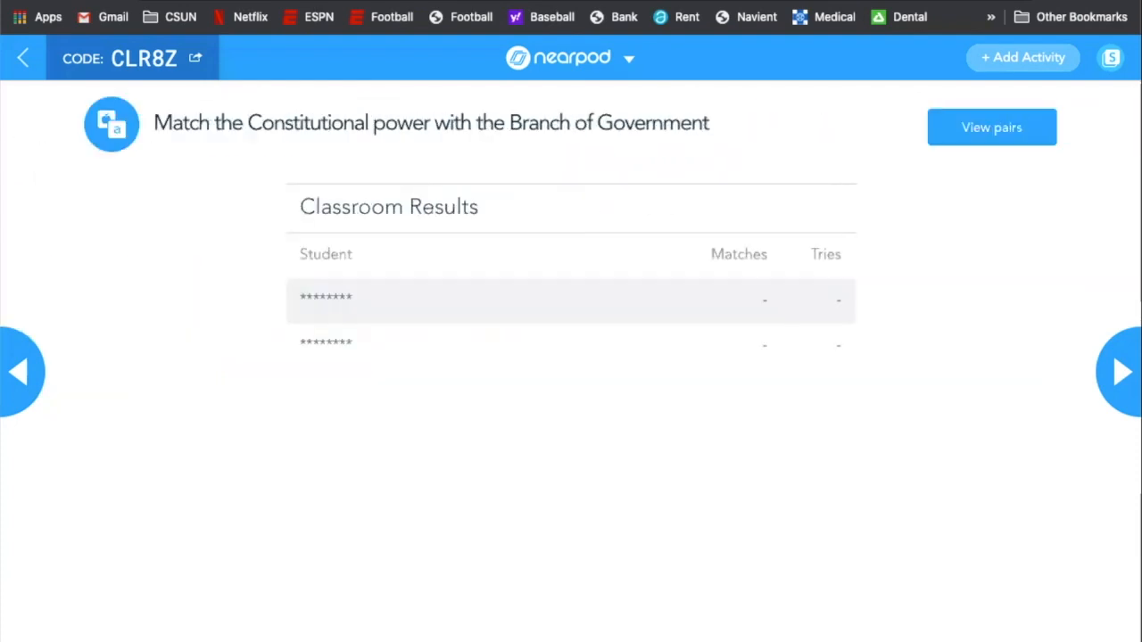
mouse_move(568, 411)
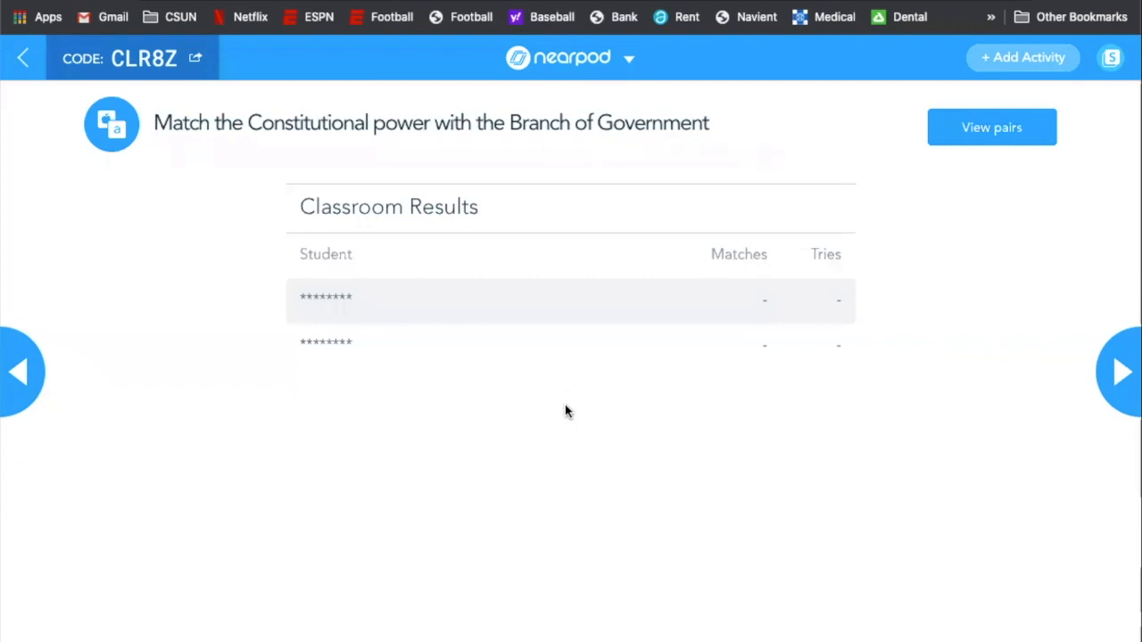
mouse_move(1006, 111)
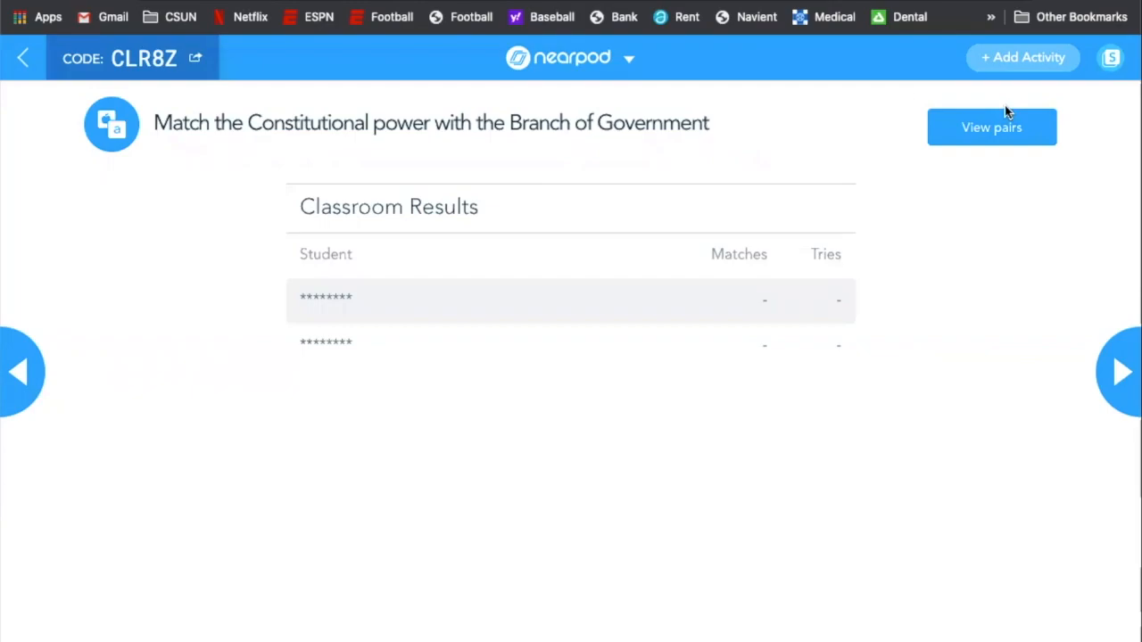
click(991, 127)
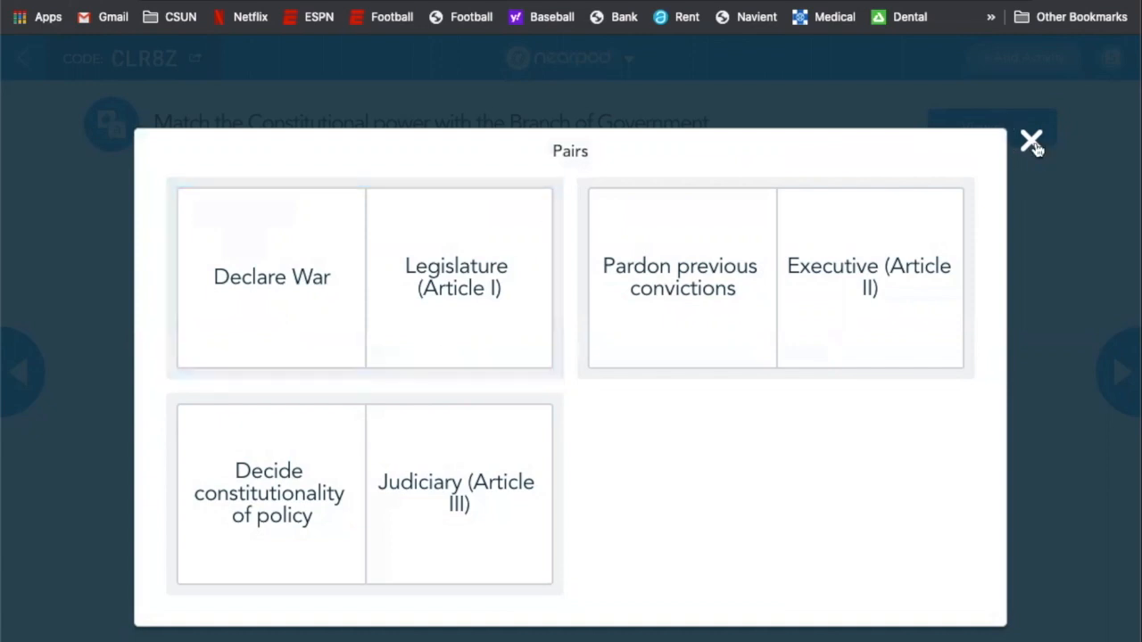
click(1030, 142)
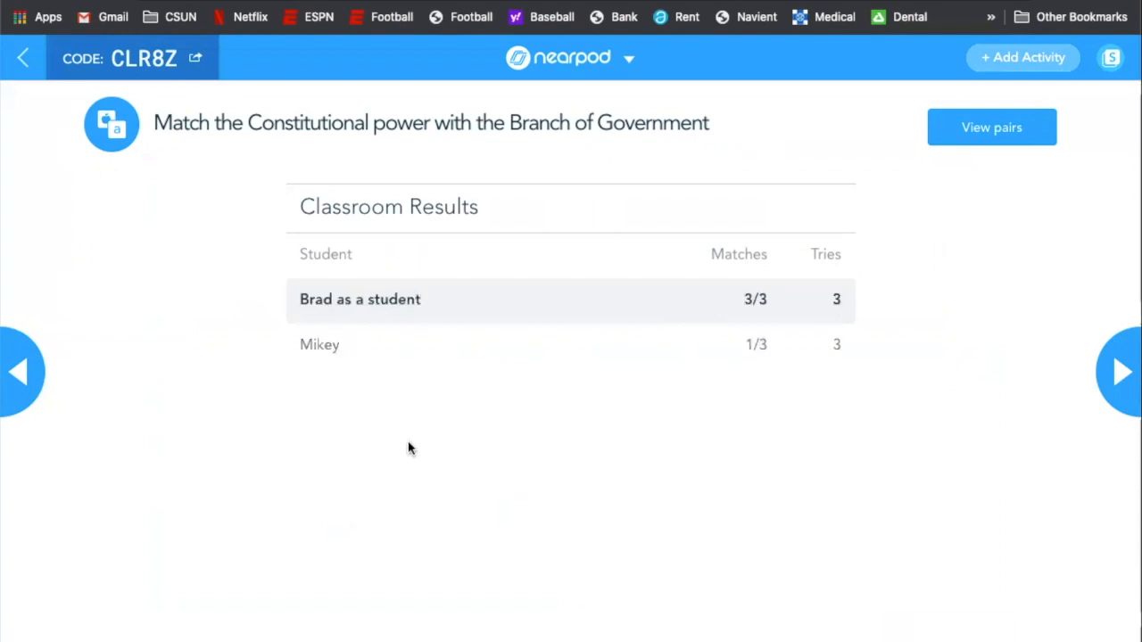
mouse_move(396, 575)
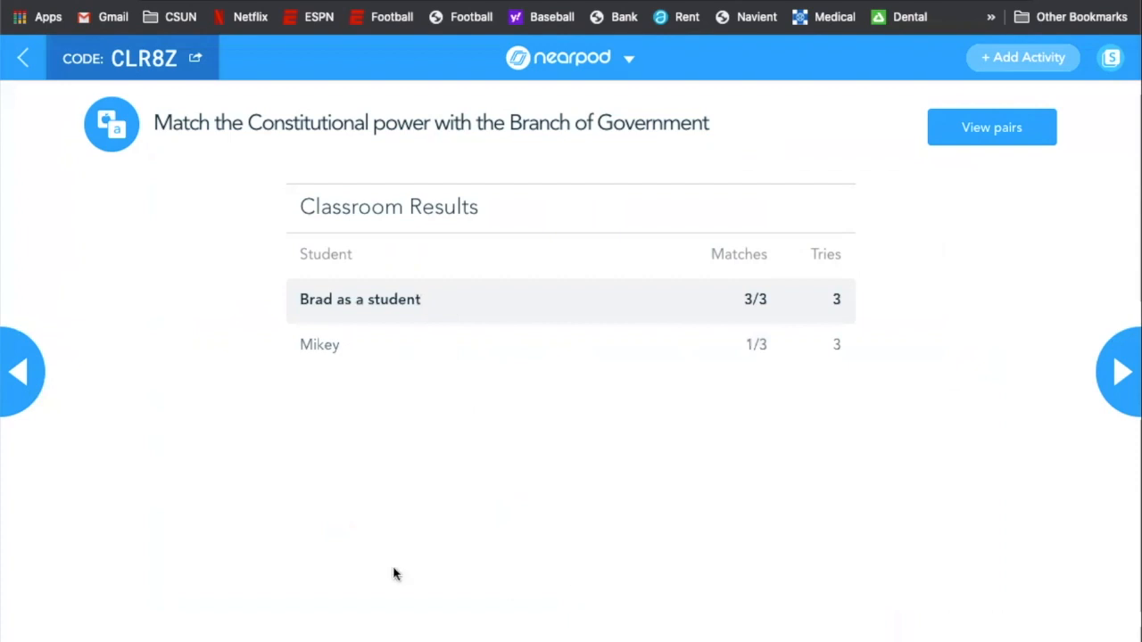
mouse_move(962, 175)
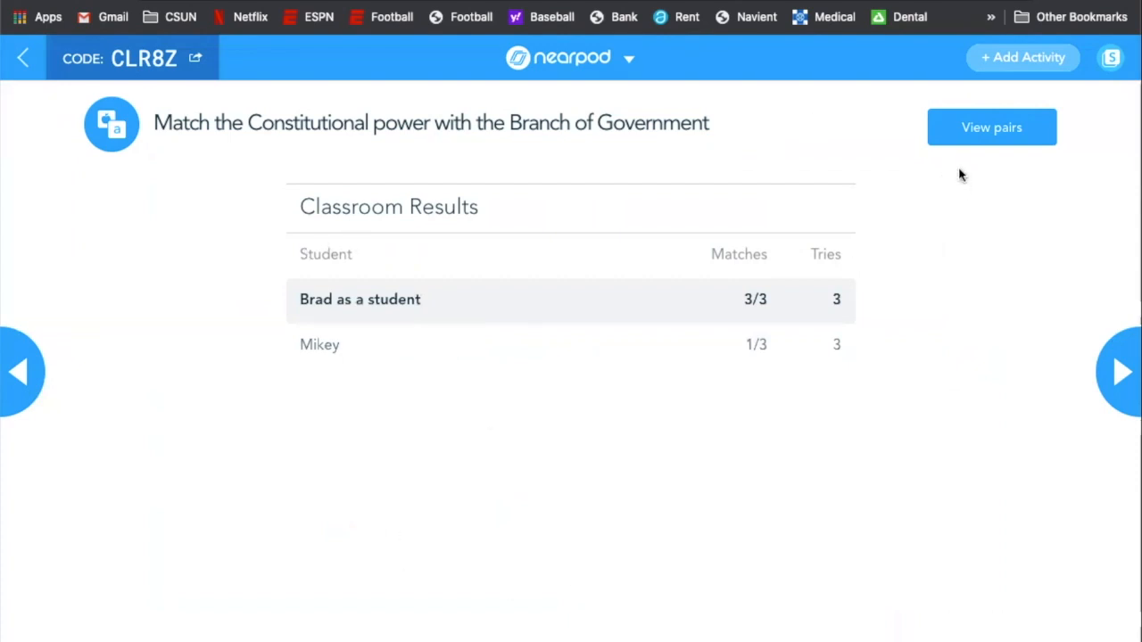
click(991, 126)
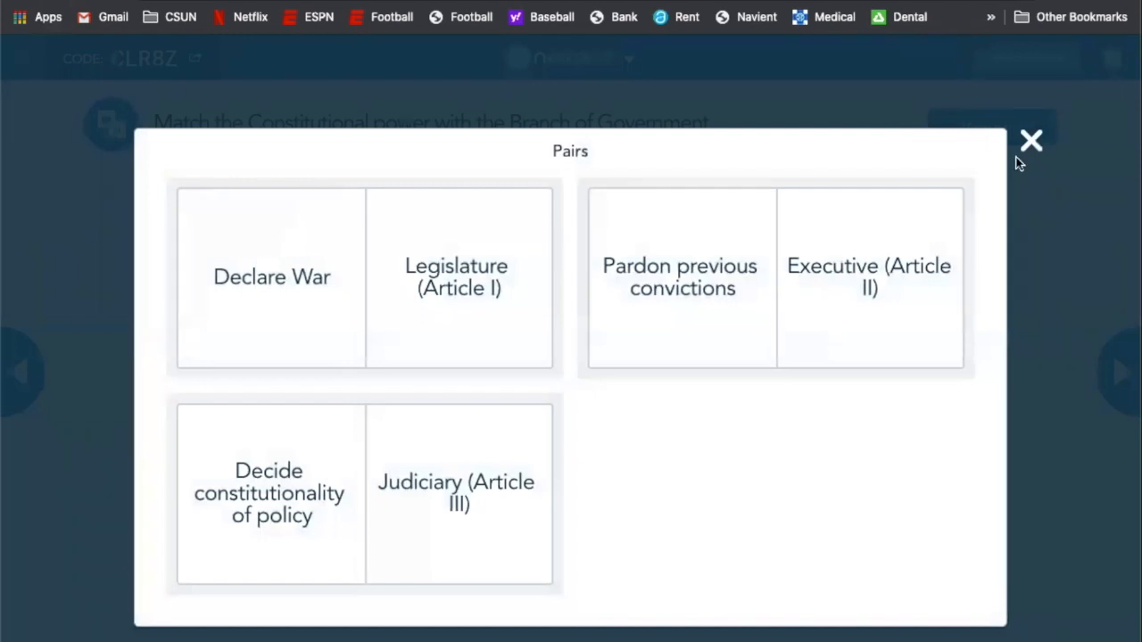
mouse_move(1031, 147)
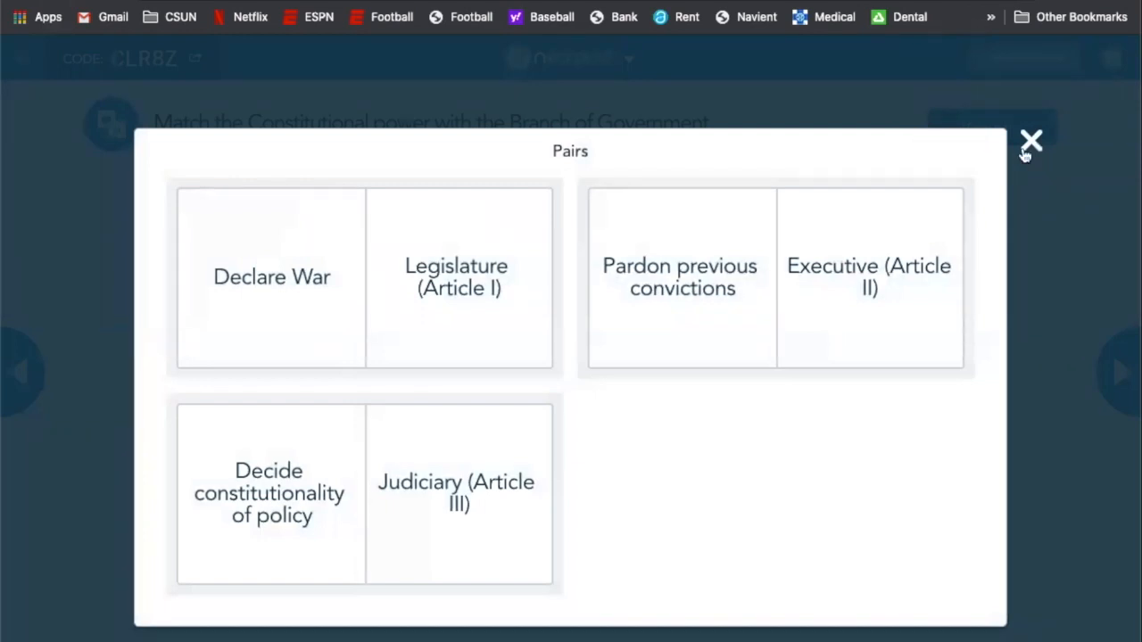
click(1030, 142)
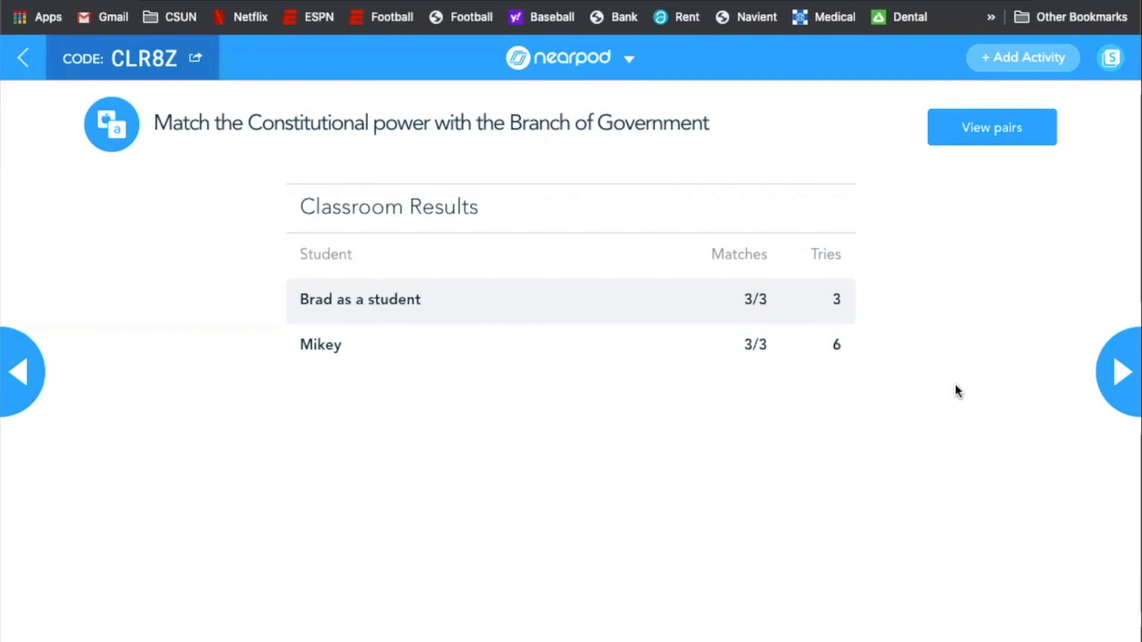
mouse_move(1113, 383)
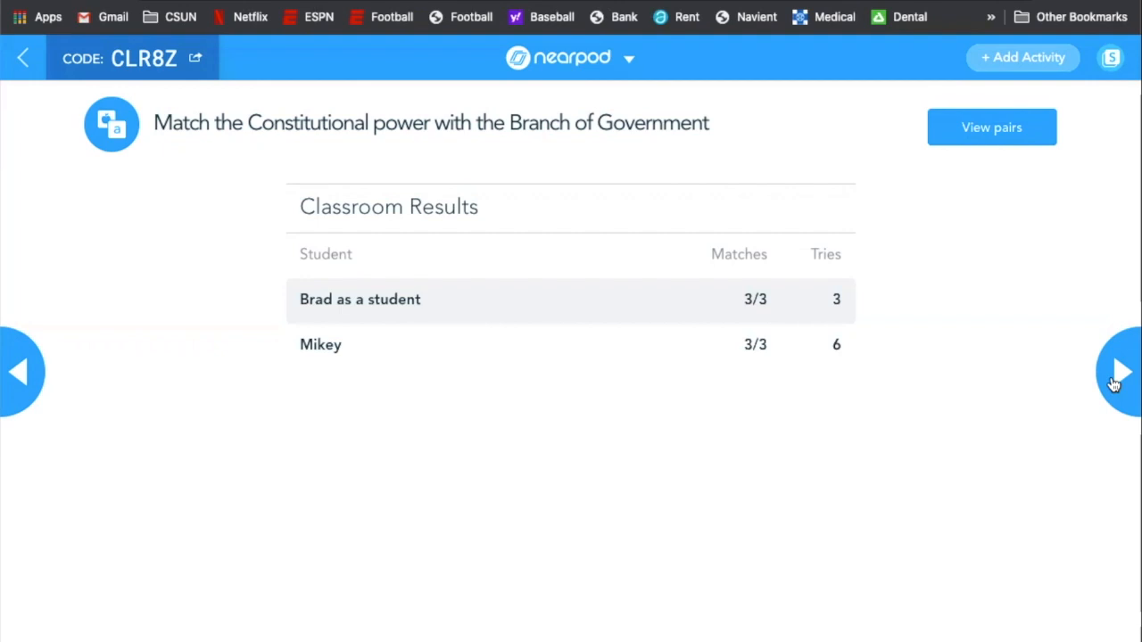
Step: Advance to Time to Climb and continue with the Underwater theme
click(1121, 372)
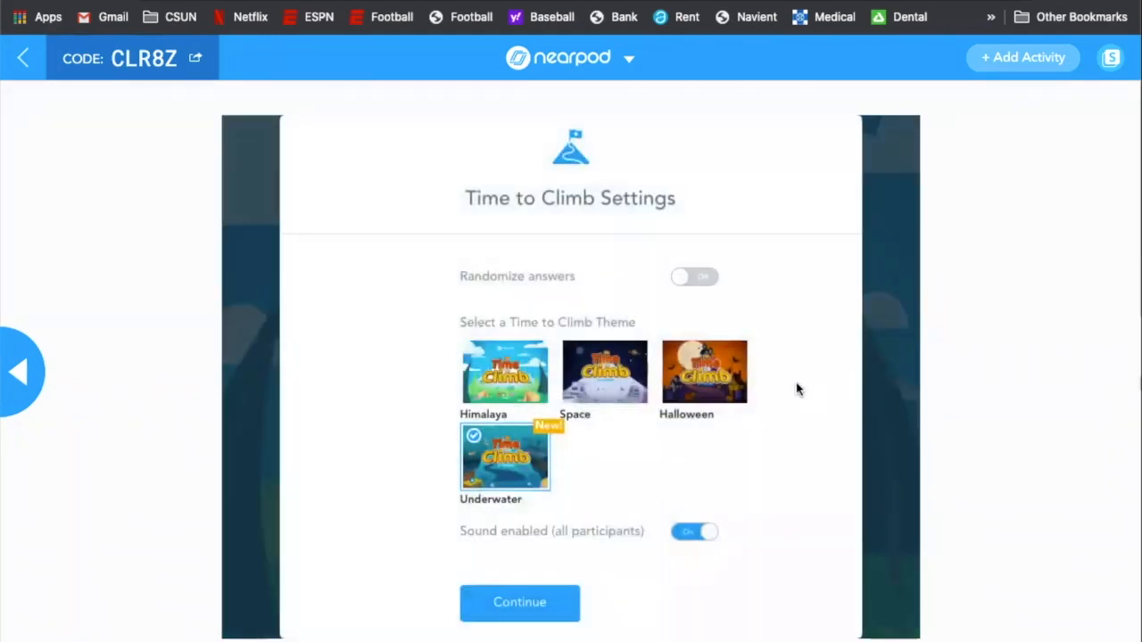
mouse_move(574, 633)
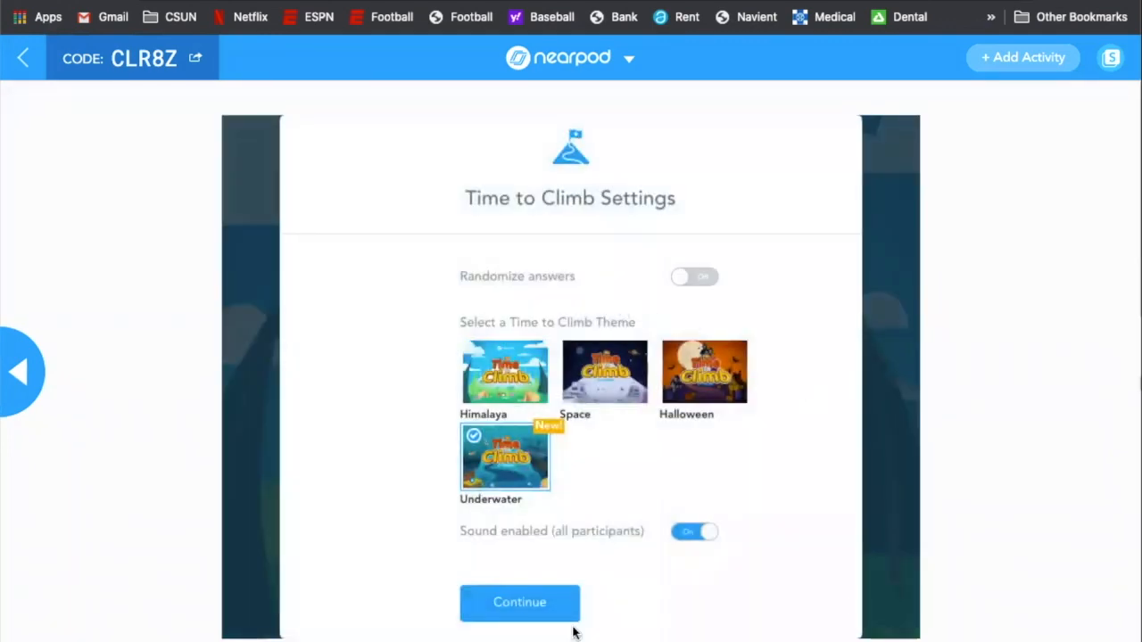
click(519, 602)
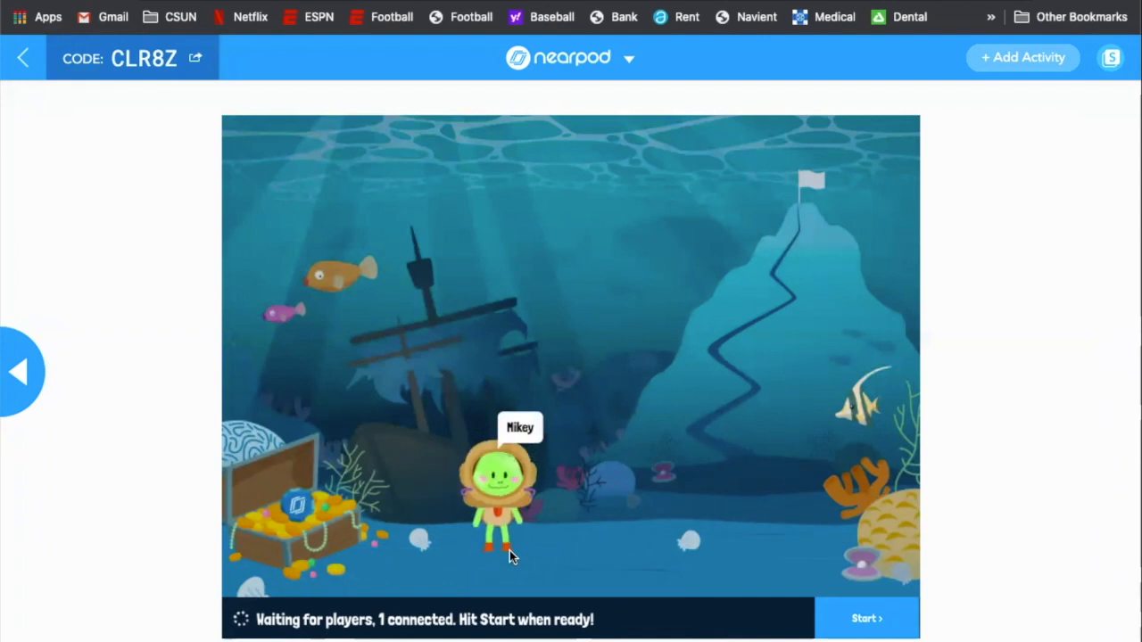
mouse_move(540, 546)
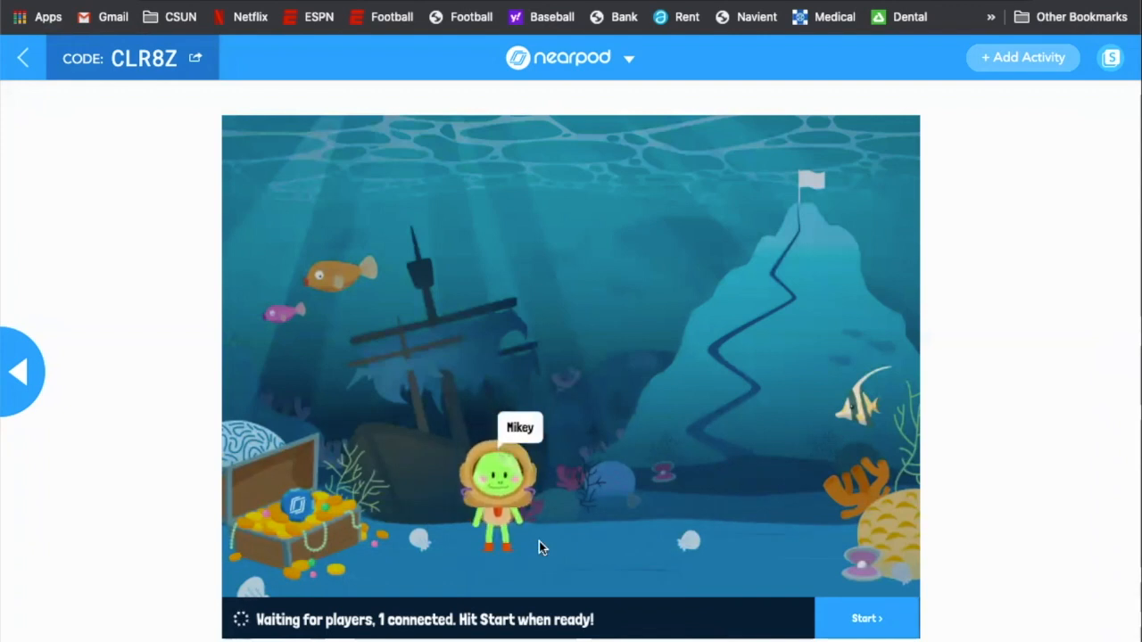
mouse_move(959, 381)
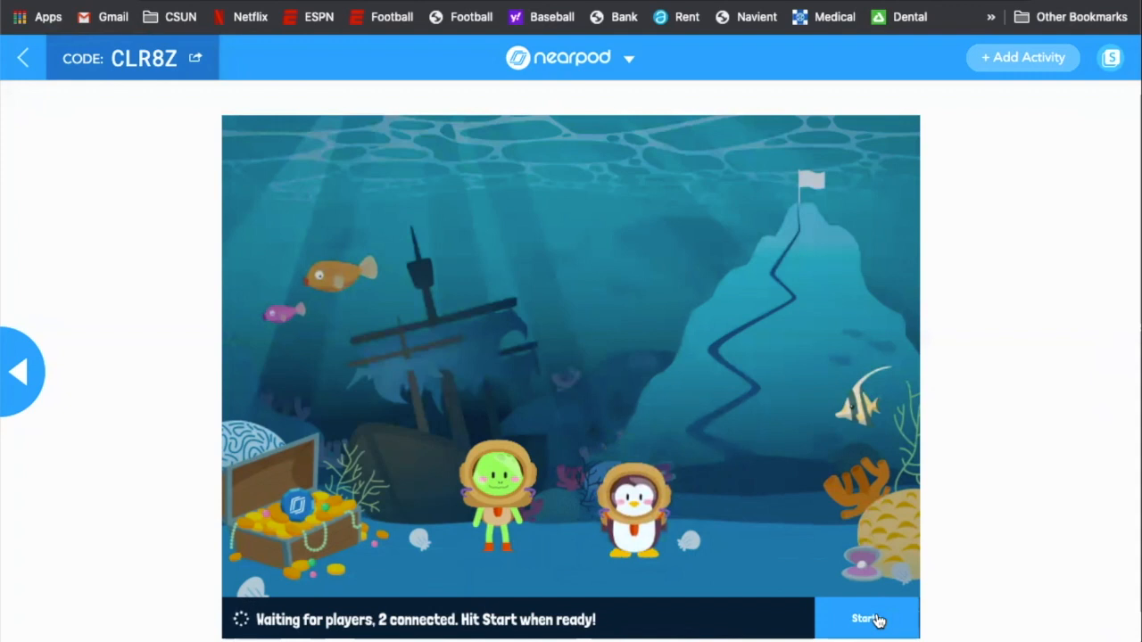
mouse_move(954, 410)
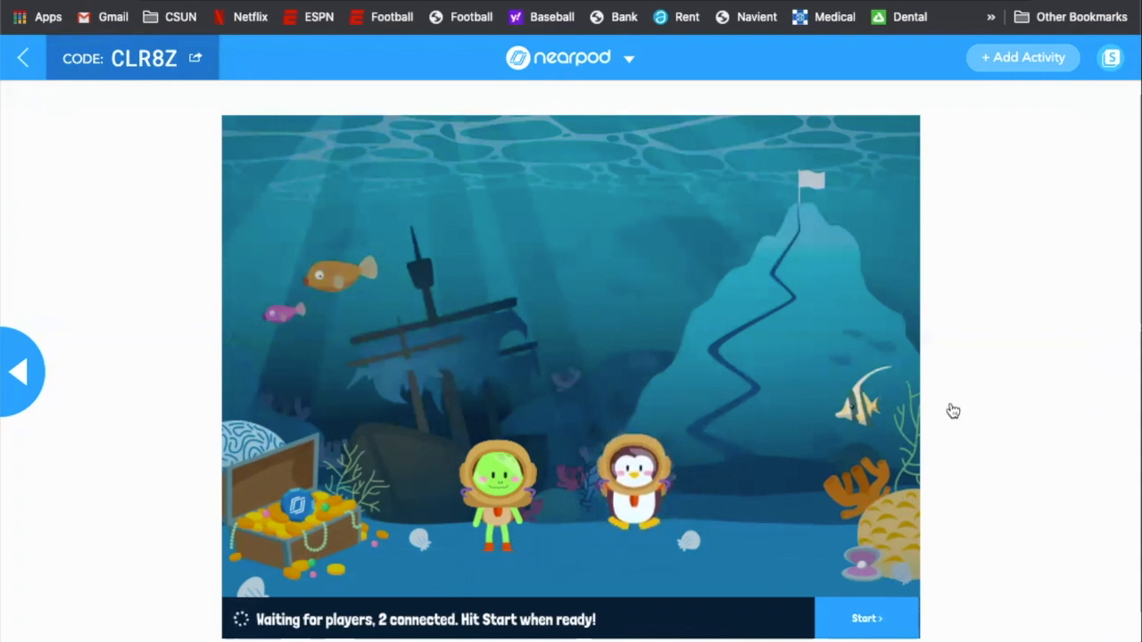
Step: Start the Time to Climb race and let it finish with Brad leading at 2568 points
click(865, 618)
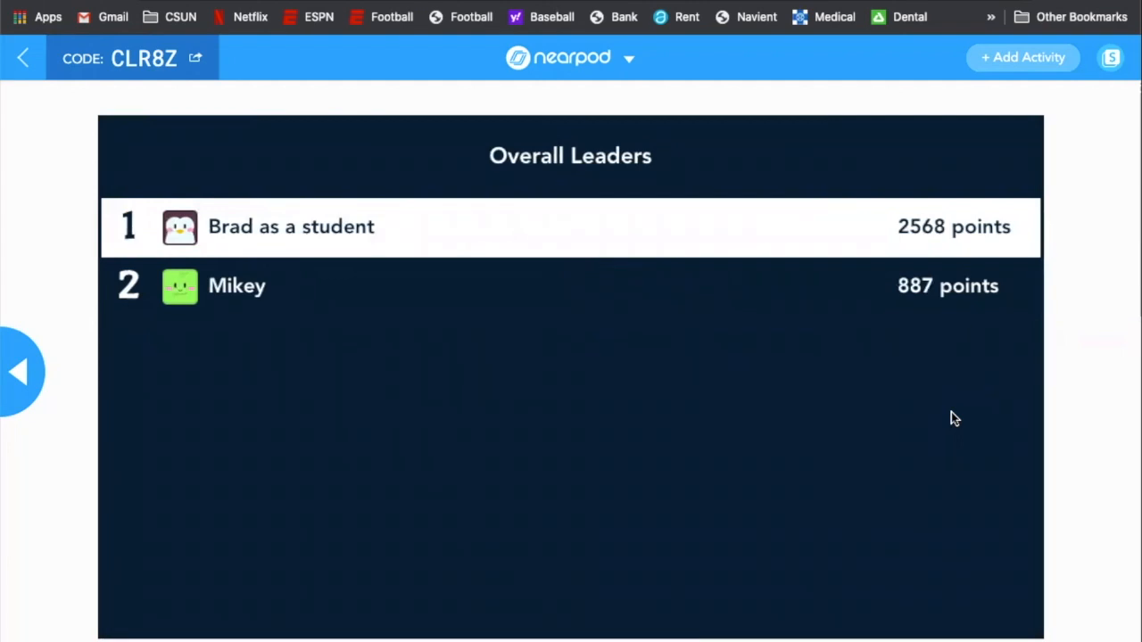
mouse_move(1008, 470)
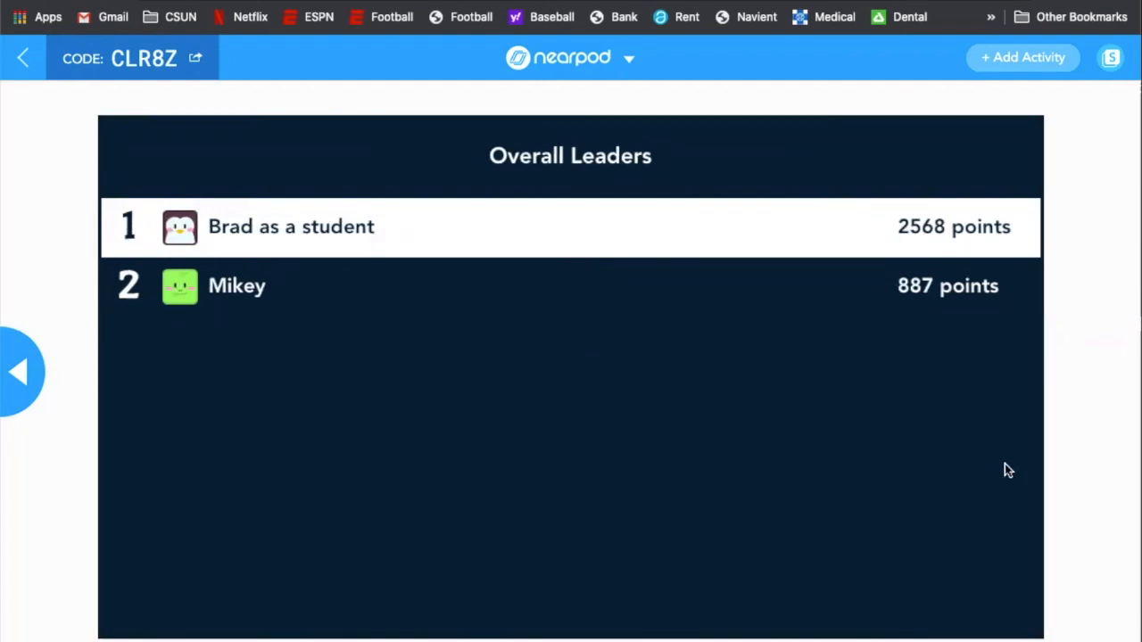
mouse_move(1038, 446)
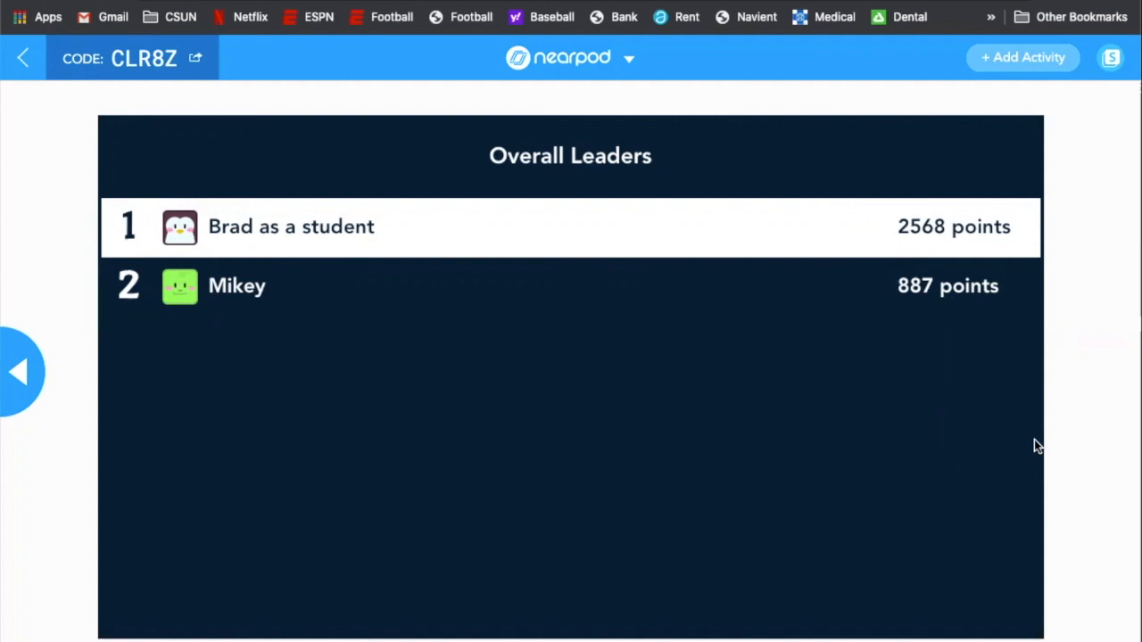
mouse_move(85, 109)
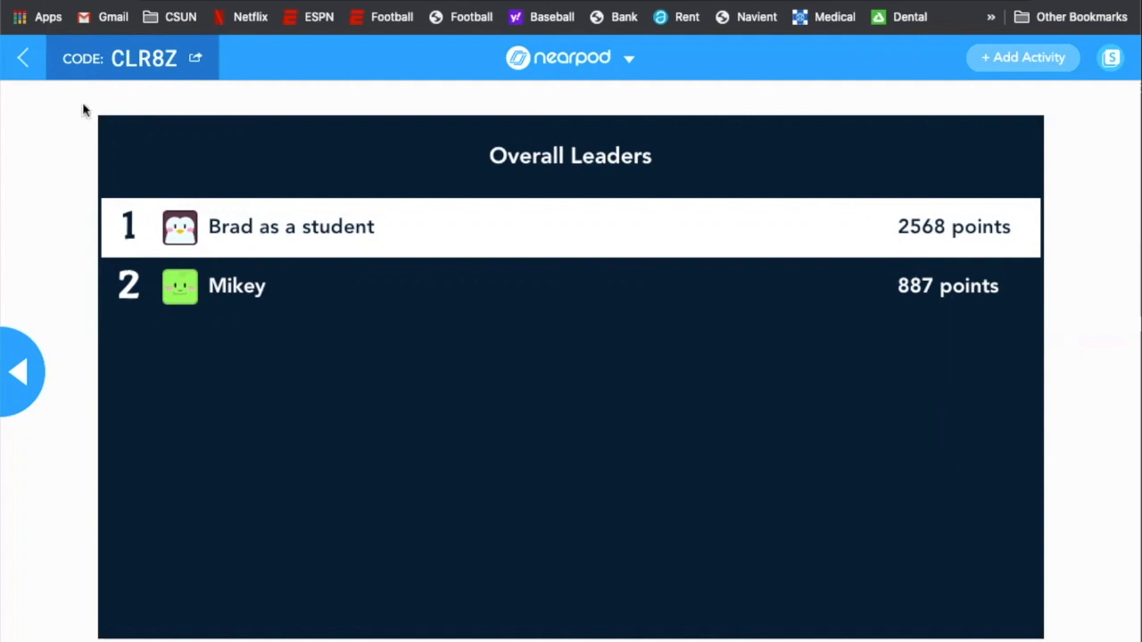
Step: Exit the live session via the back arrow and confirm Yes to leave
click(23, 57)
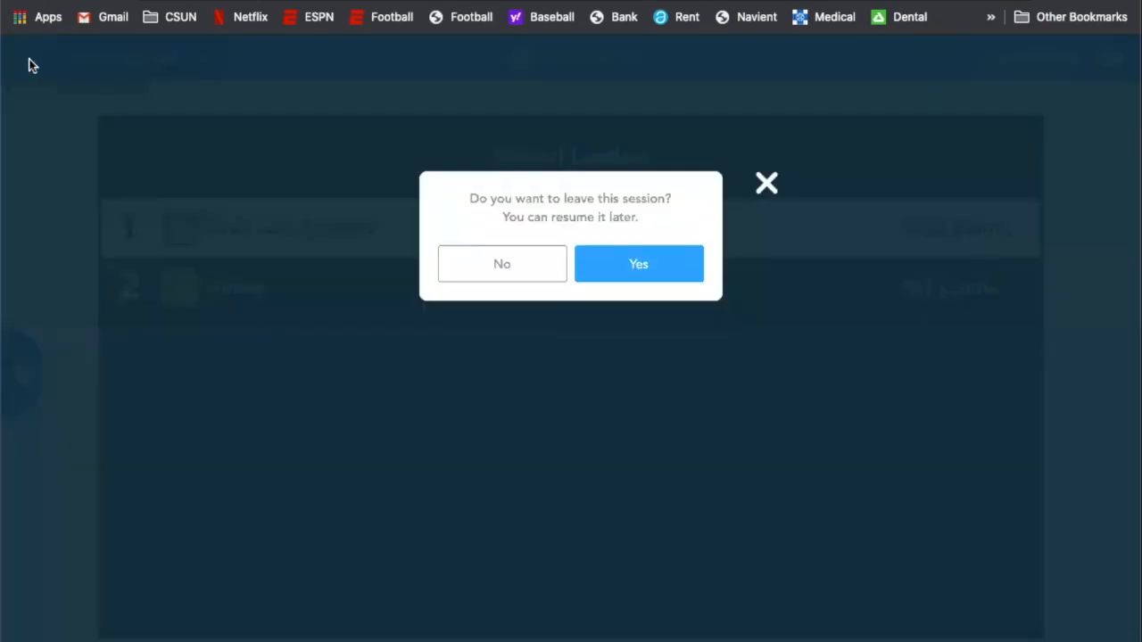
mouse_move(638, 267)
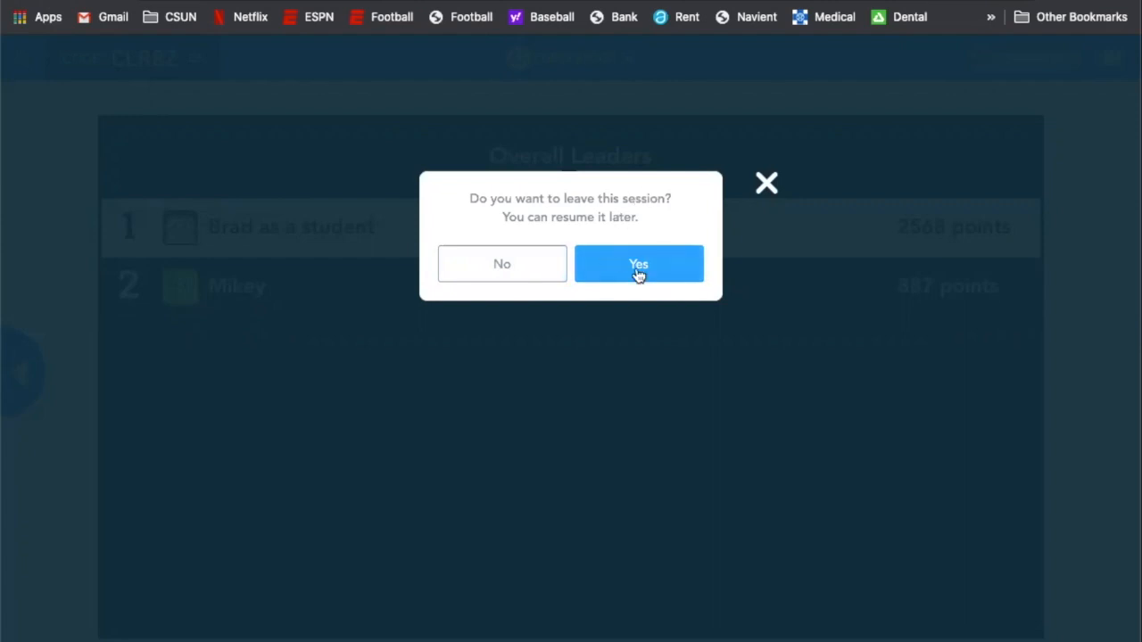
click(638, 263)
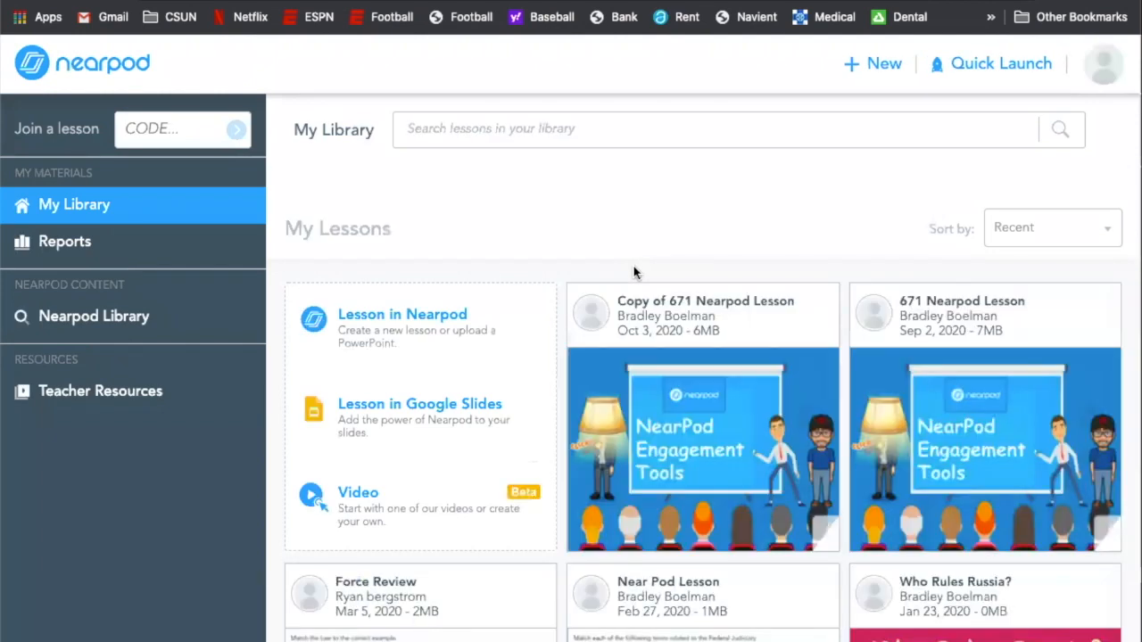